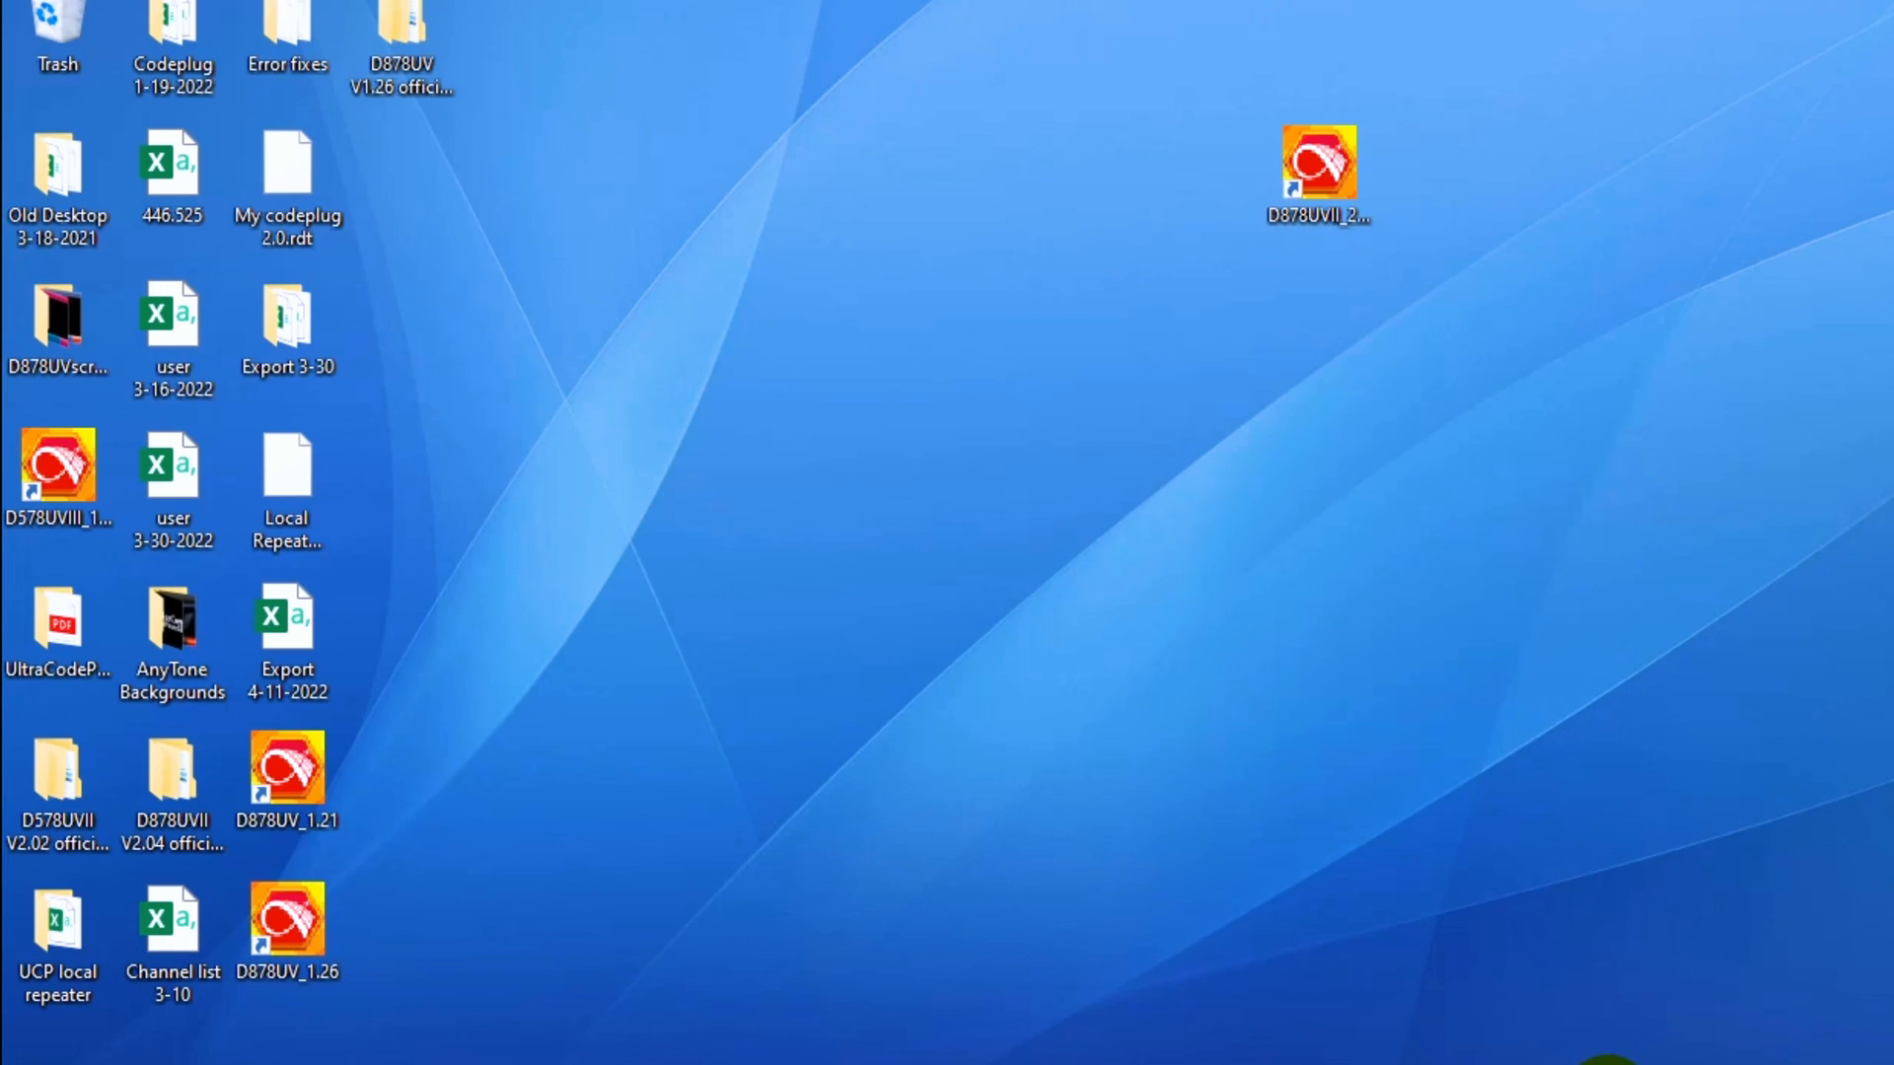
# Launch D878UVII CPS from the desktop shortcut to show the codeplug's channel list.
pyautogui.doubleClick(1315, 162)
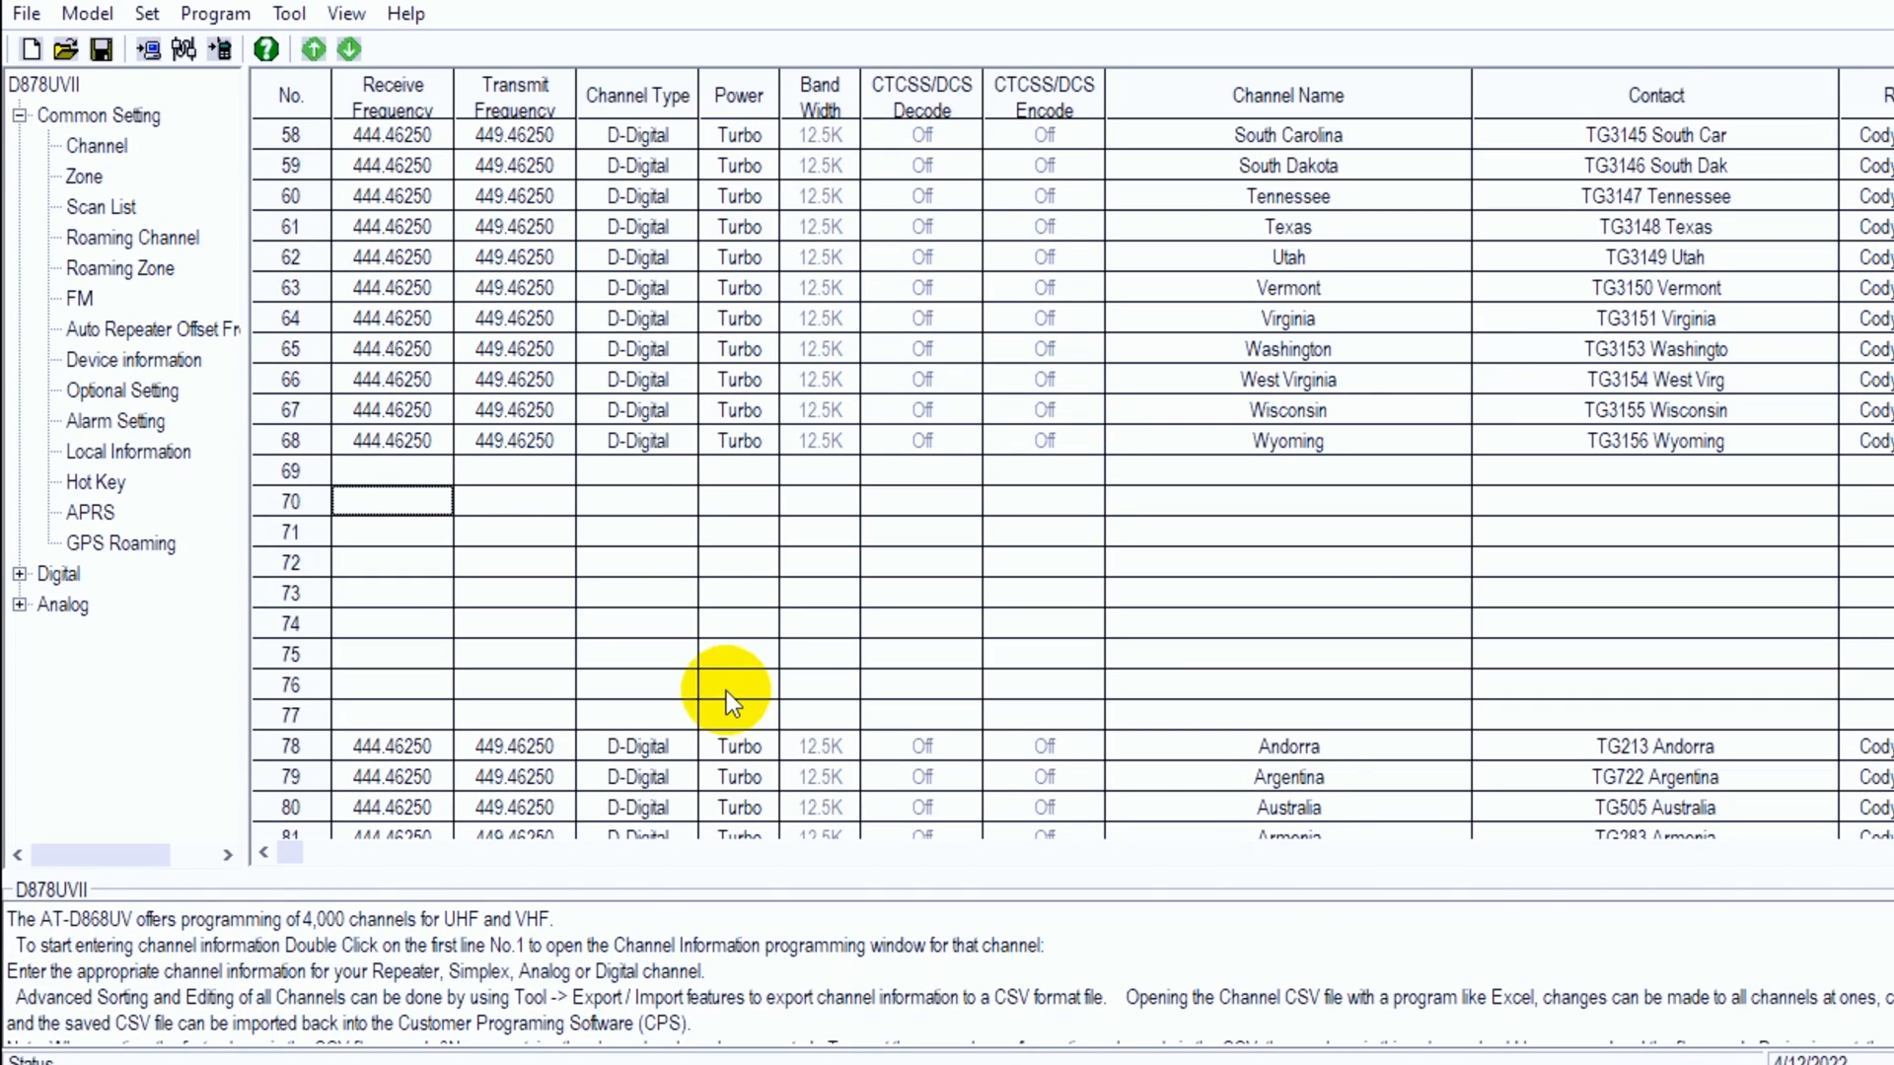
pyautogui.moveTo(290, 290)
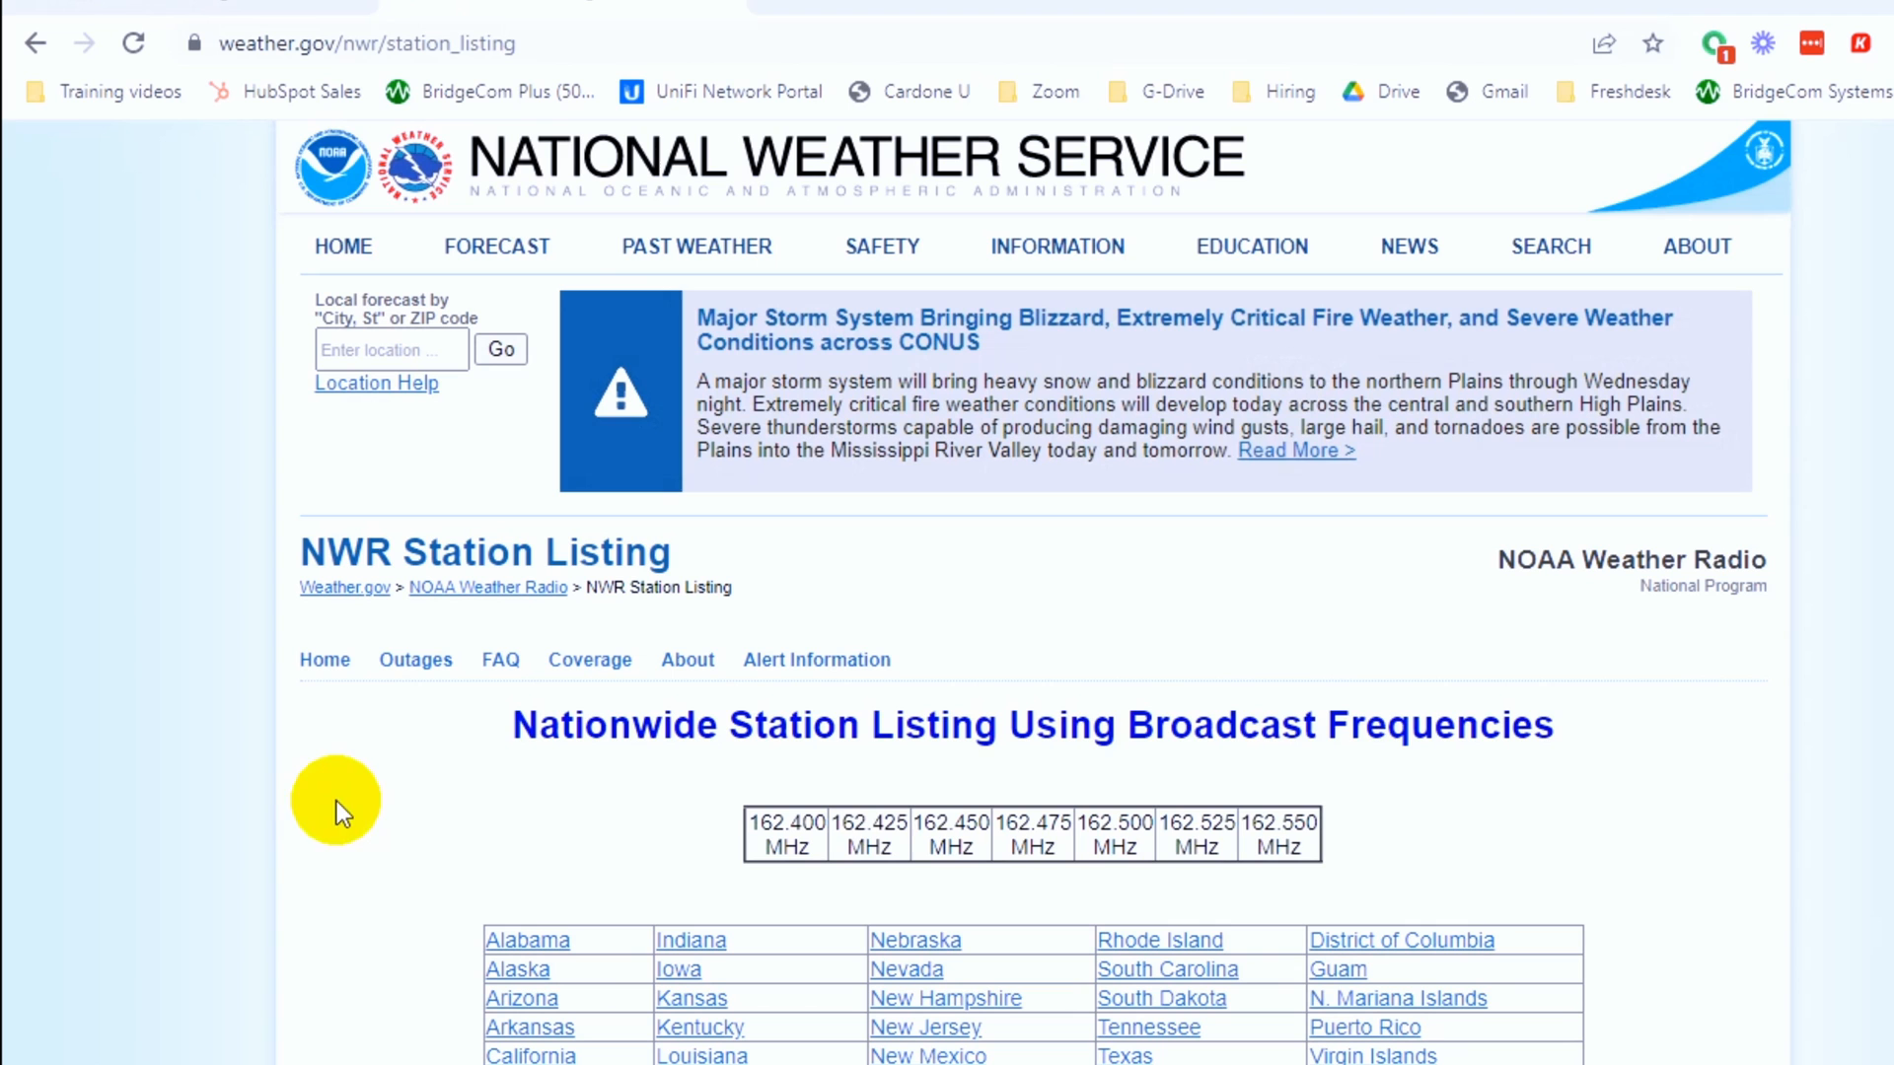
pyautogui.moveTo(639, 755)
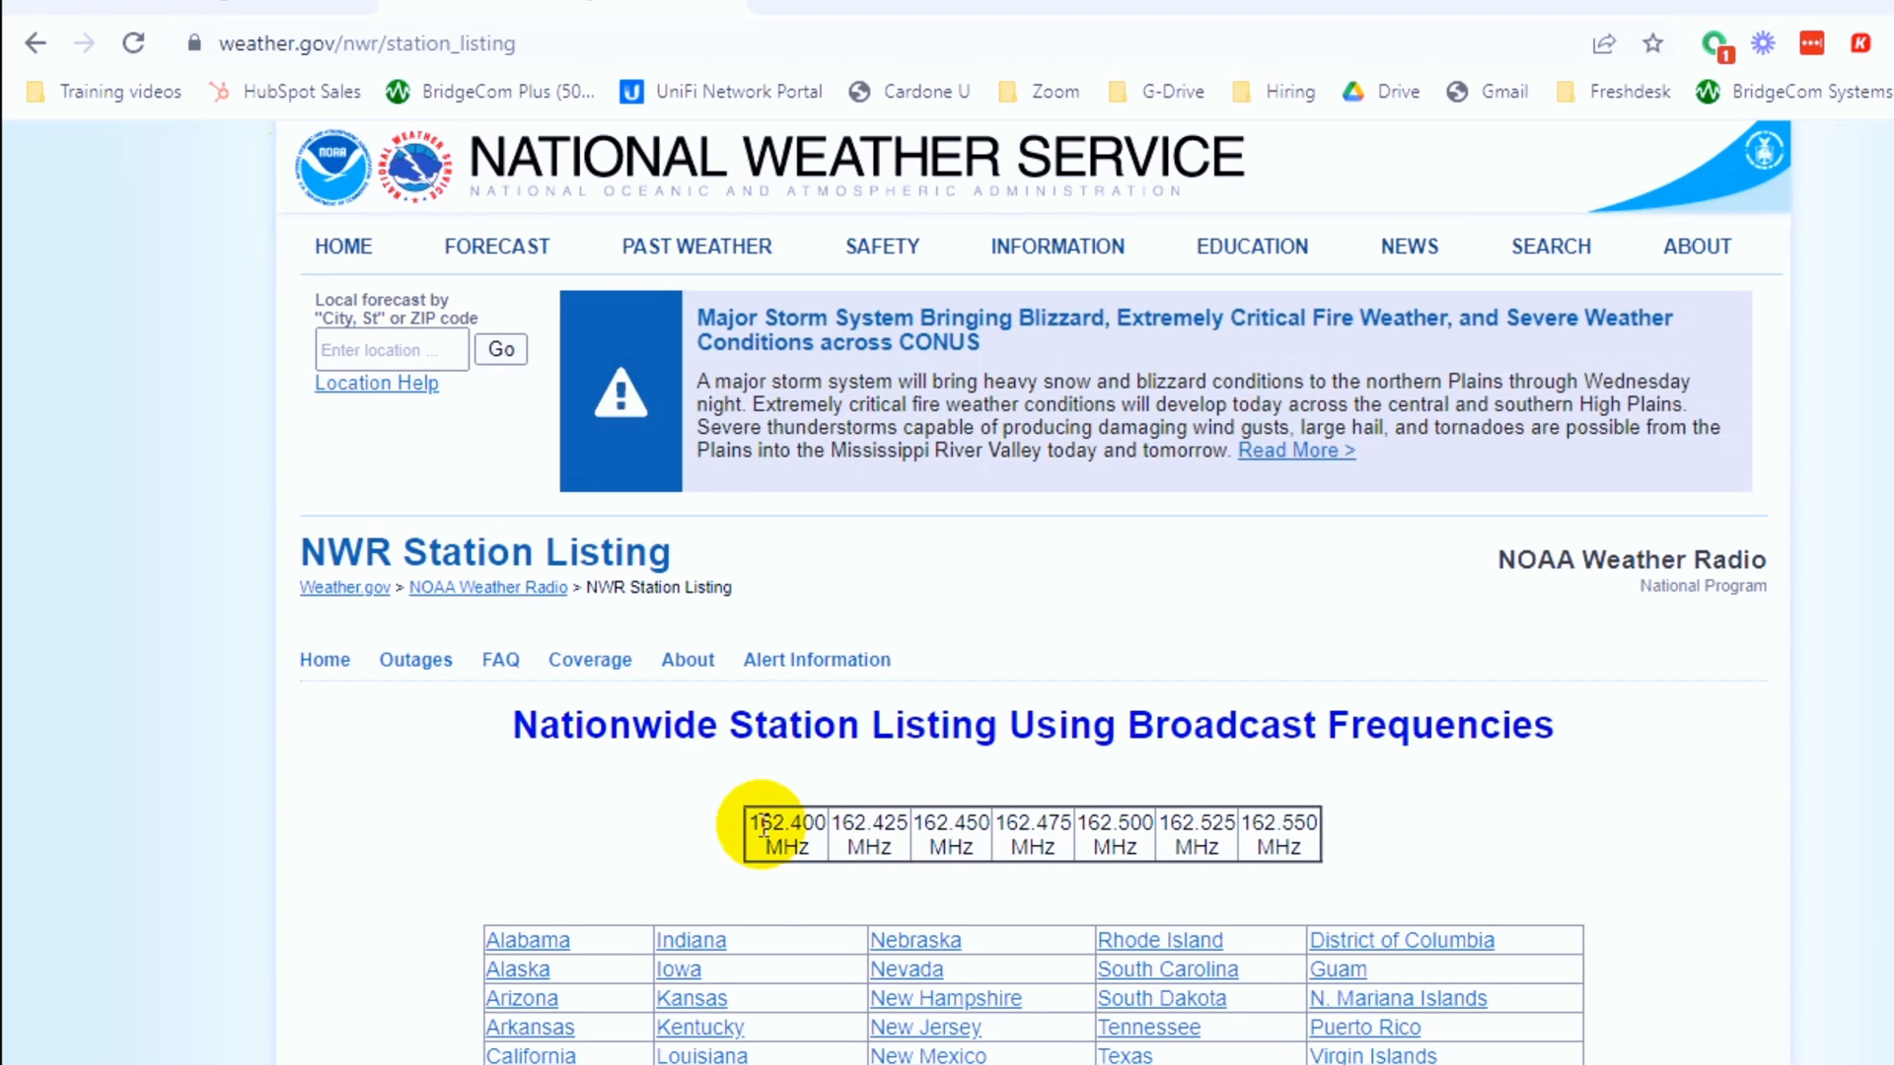
# Reach the NWS NWR Station Listing of NOAA frequencies from the Google search results.
pyautogui.click(848, 10)
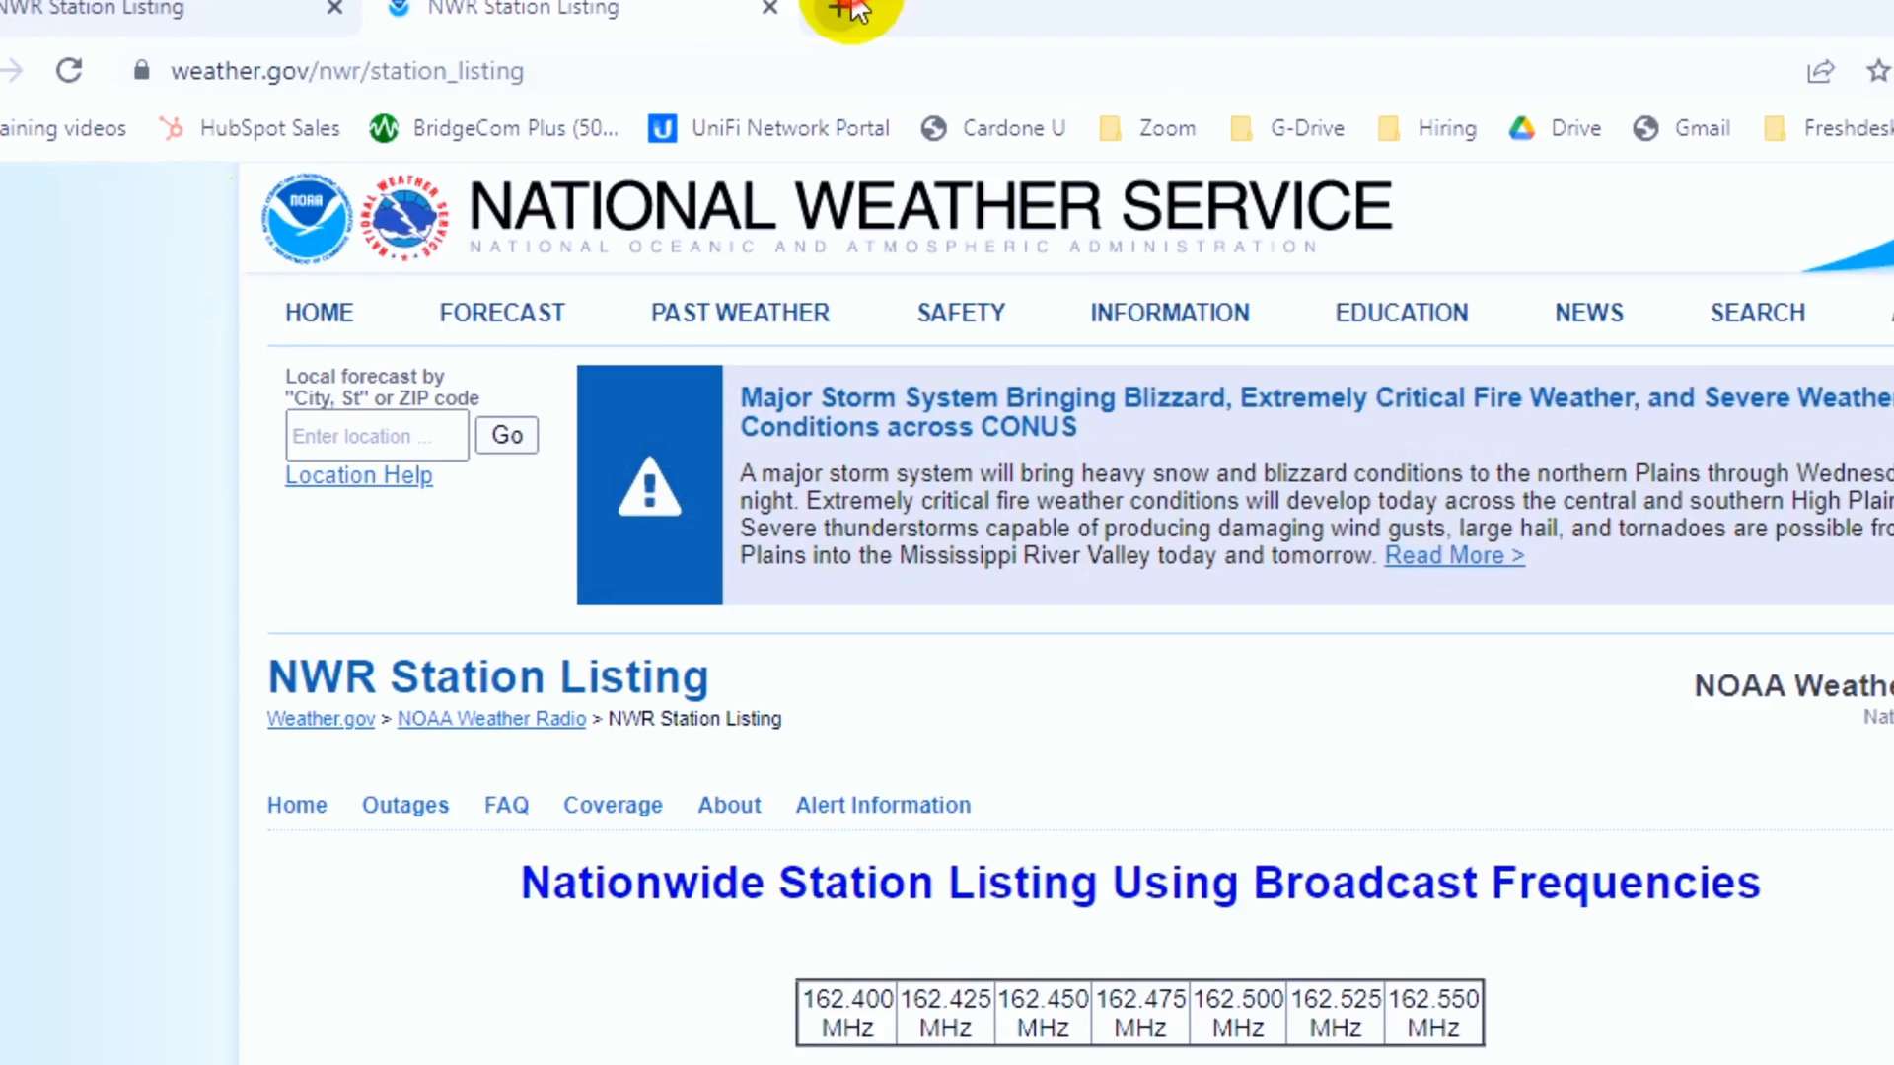
pyautogui.click(848, 14)
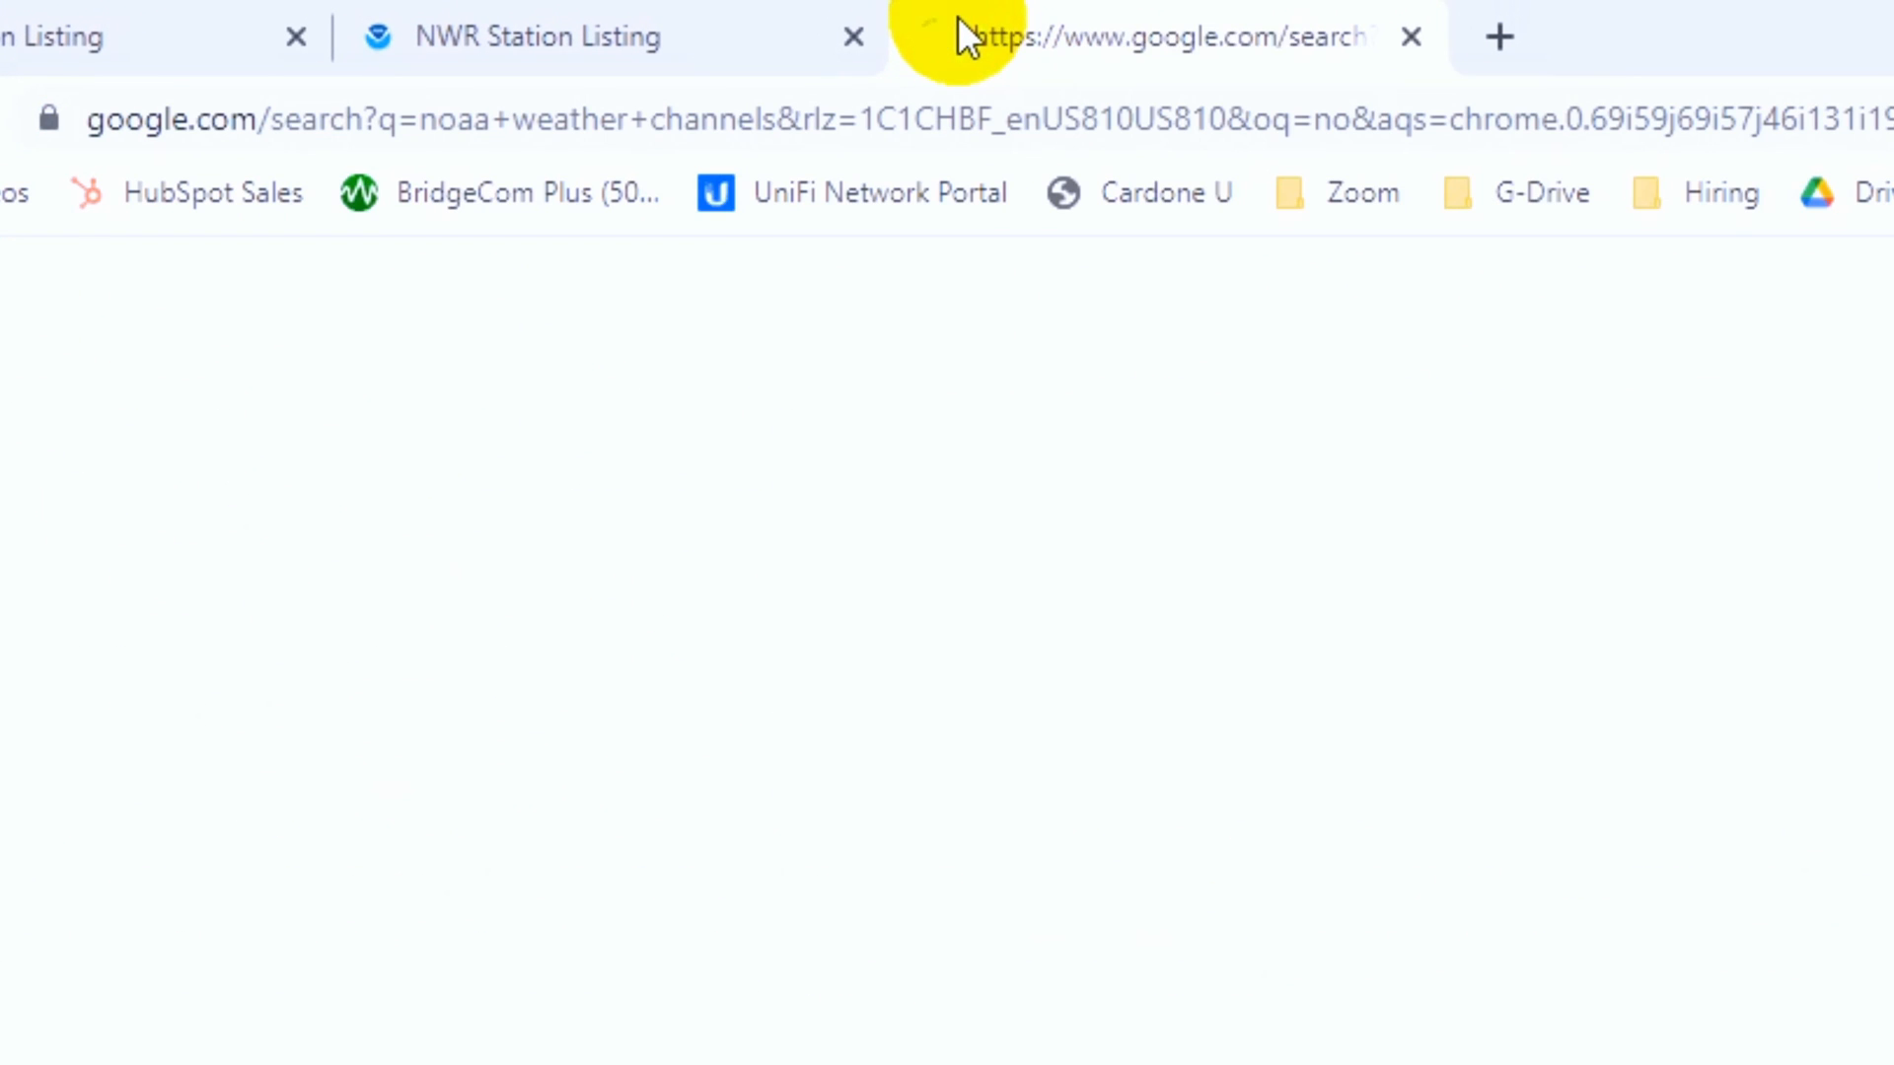
pyautogui.scroll(-3)
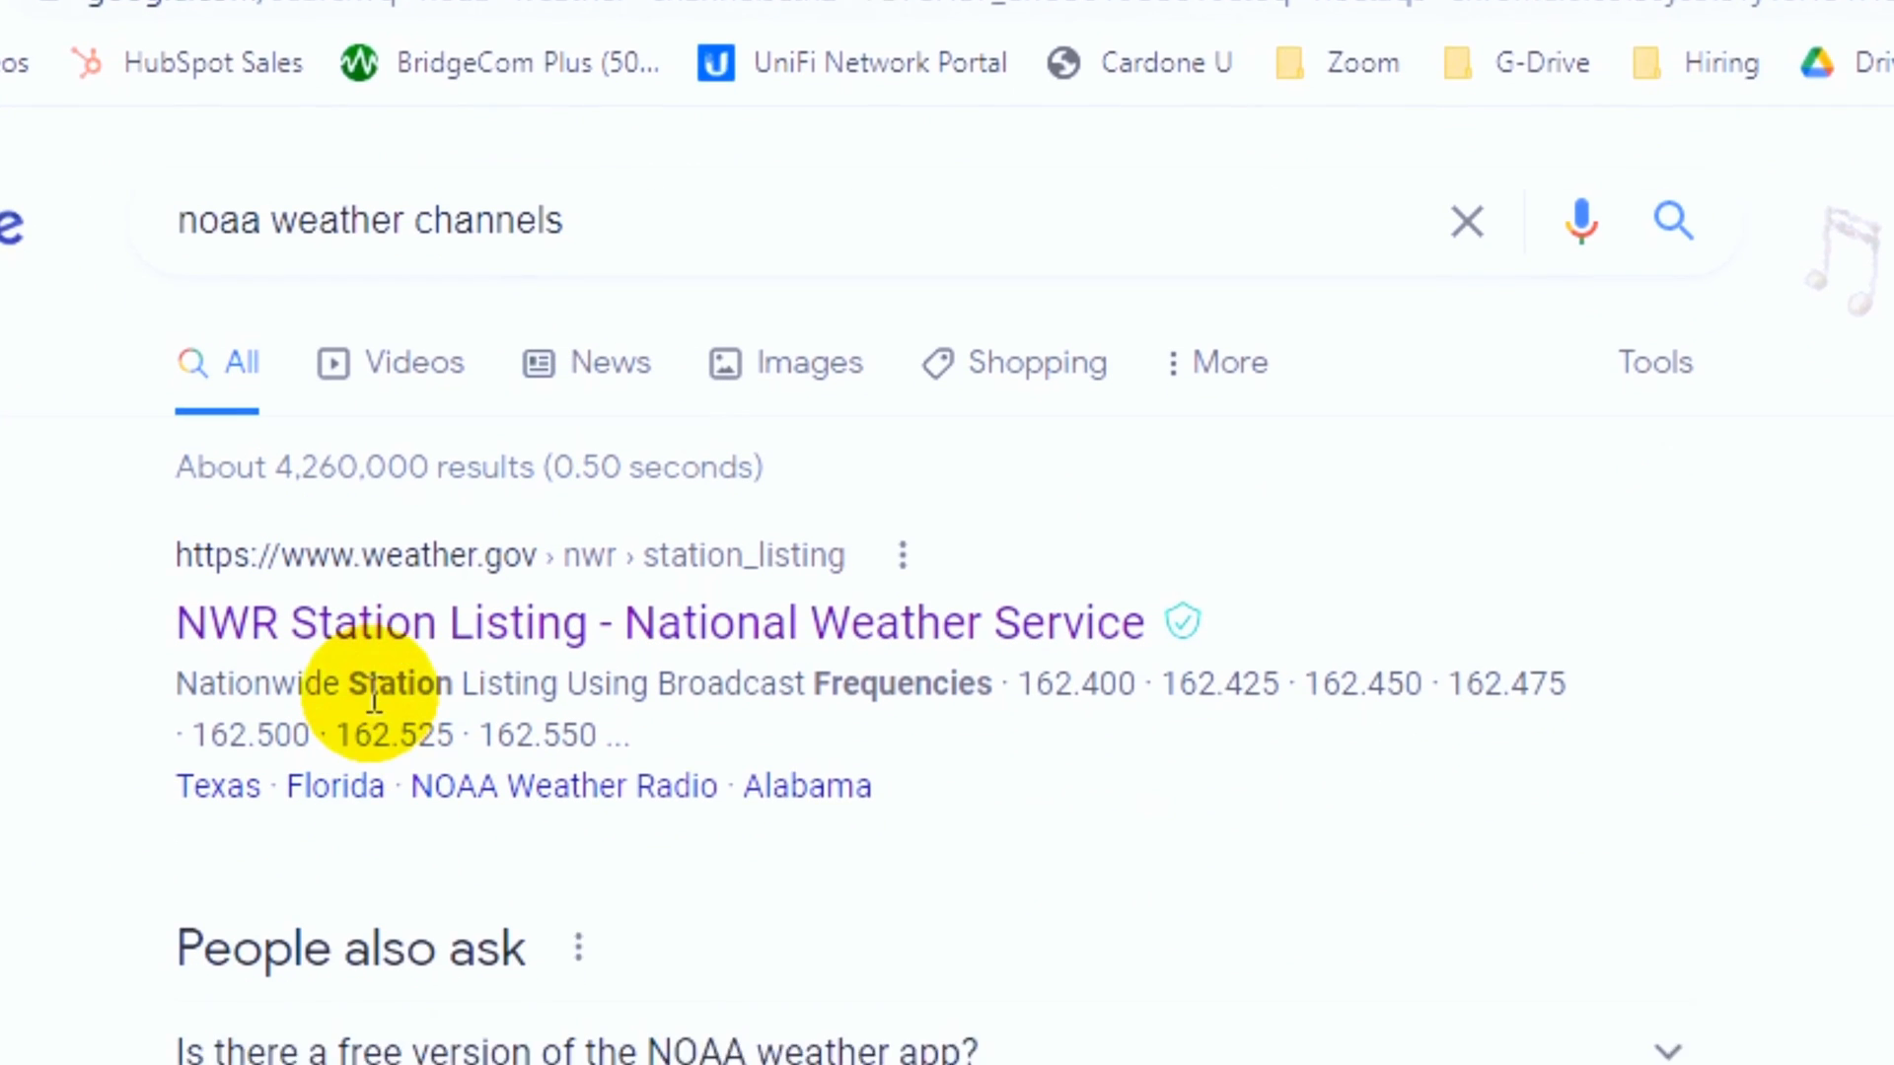
pyautogui.click(659, 622)
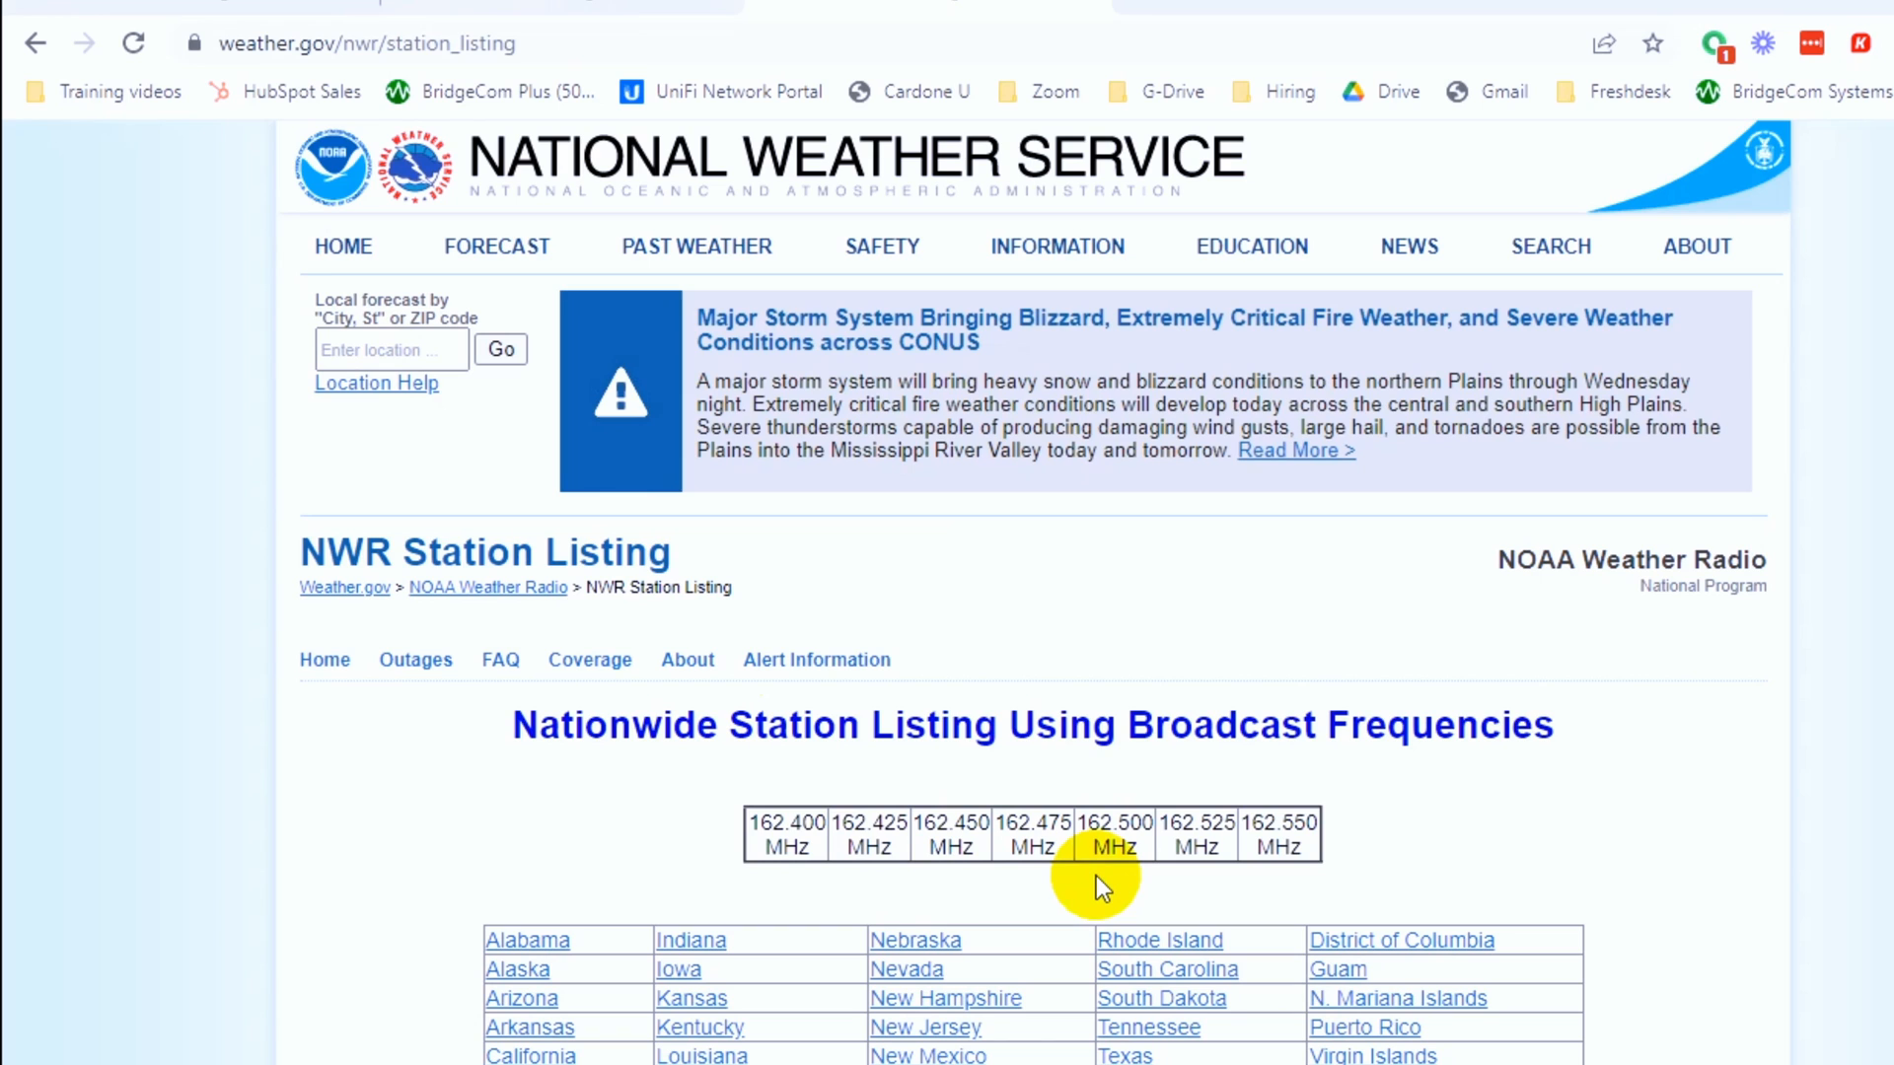
pyautogui.moveTo(1401, 939)
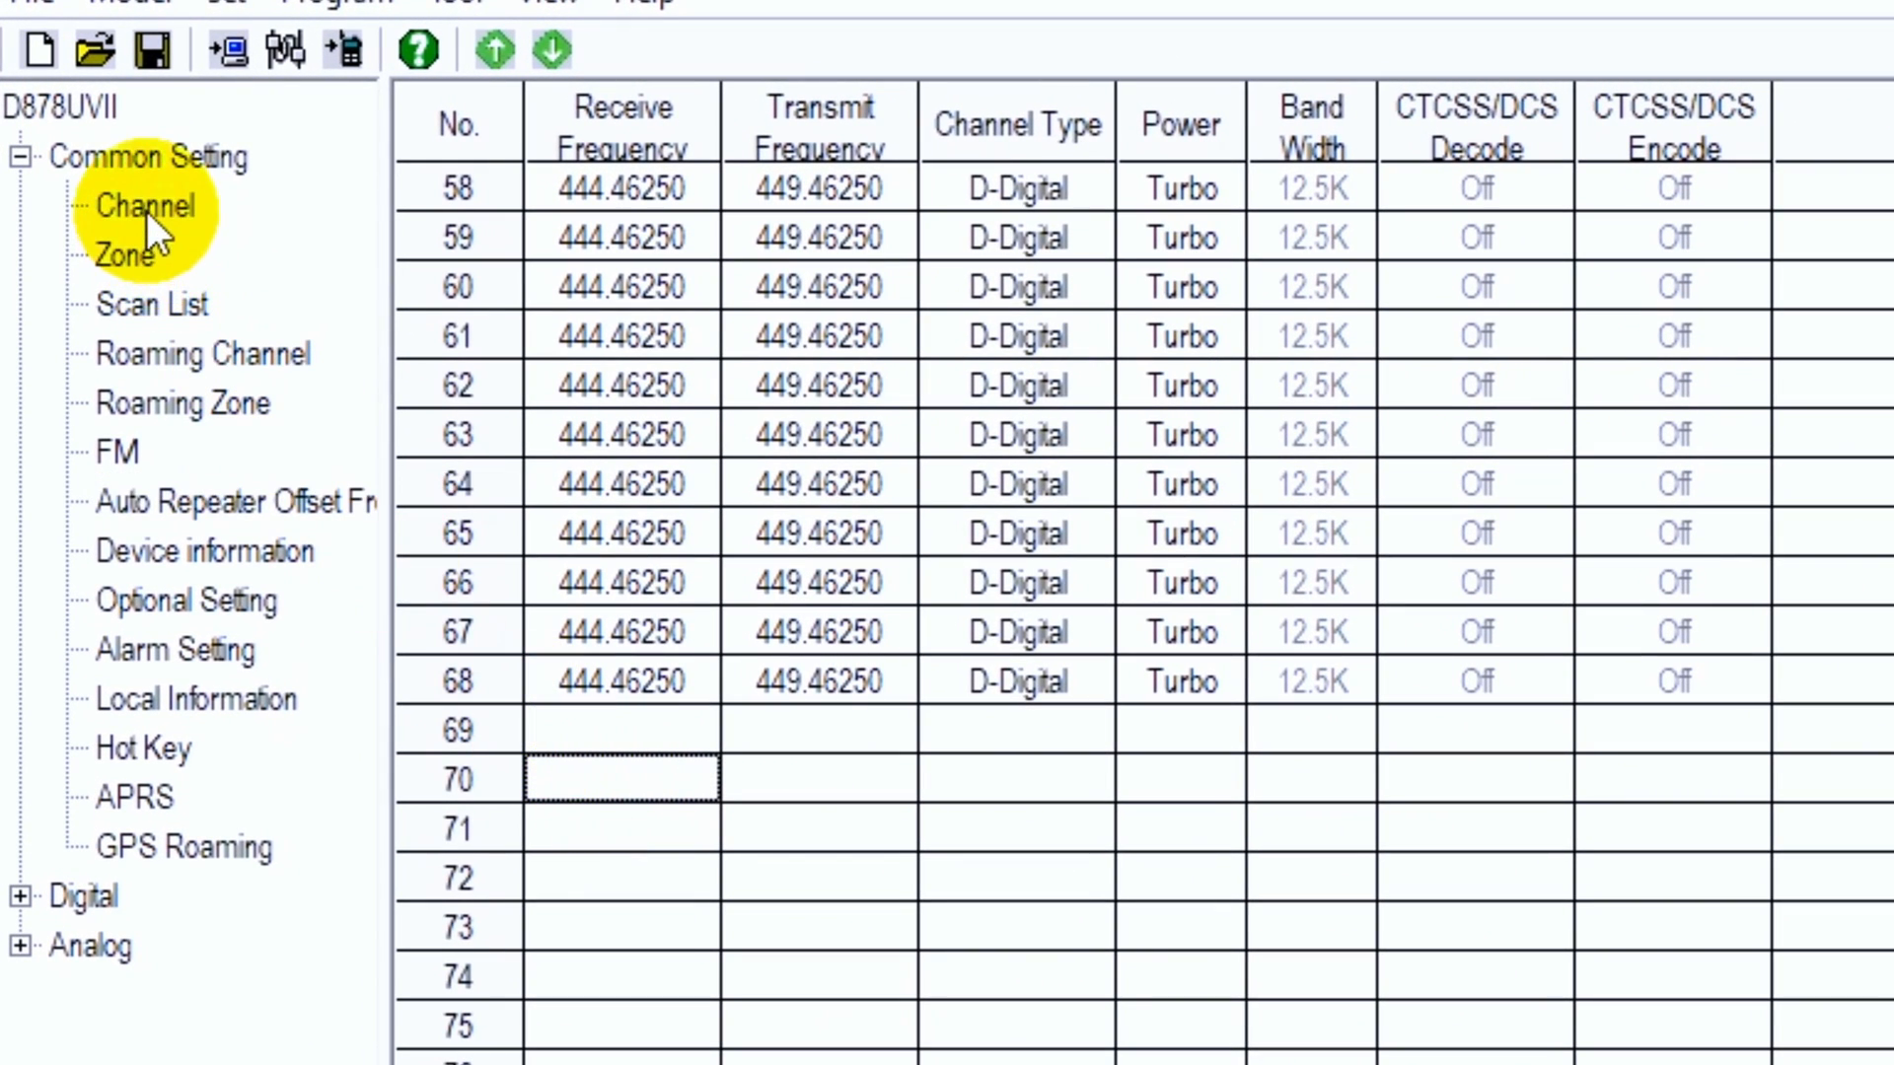
# Set channel 70 as NOAA 1, receive 162.400 MHz, analog, PTT prohibited.
pyautogui.click(619, 779)
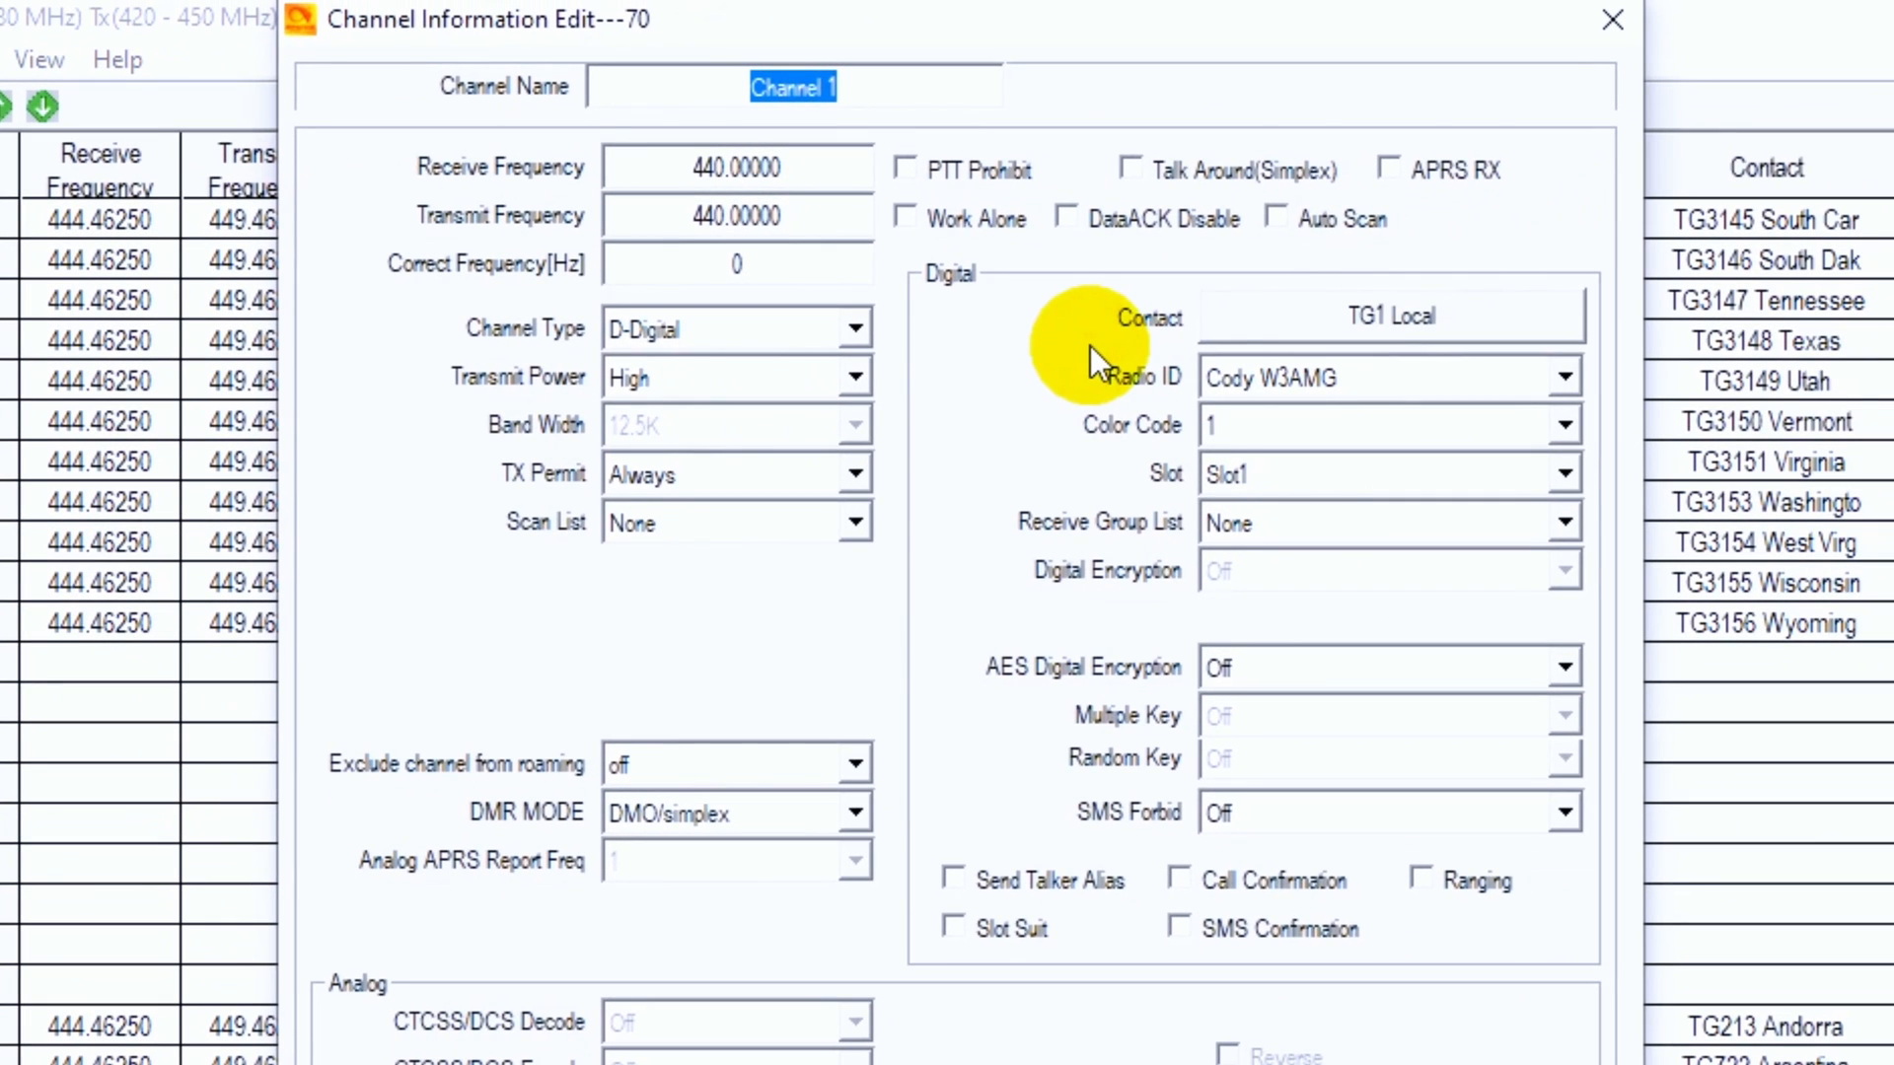
pyautogui.write('N')
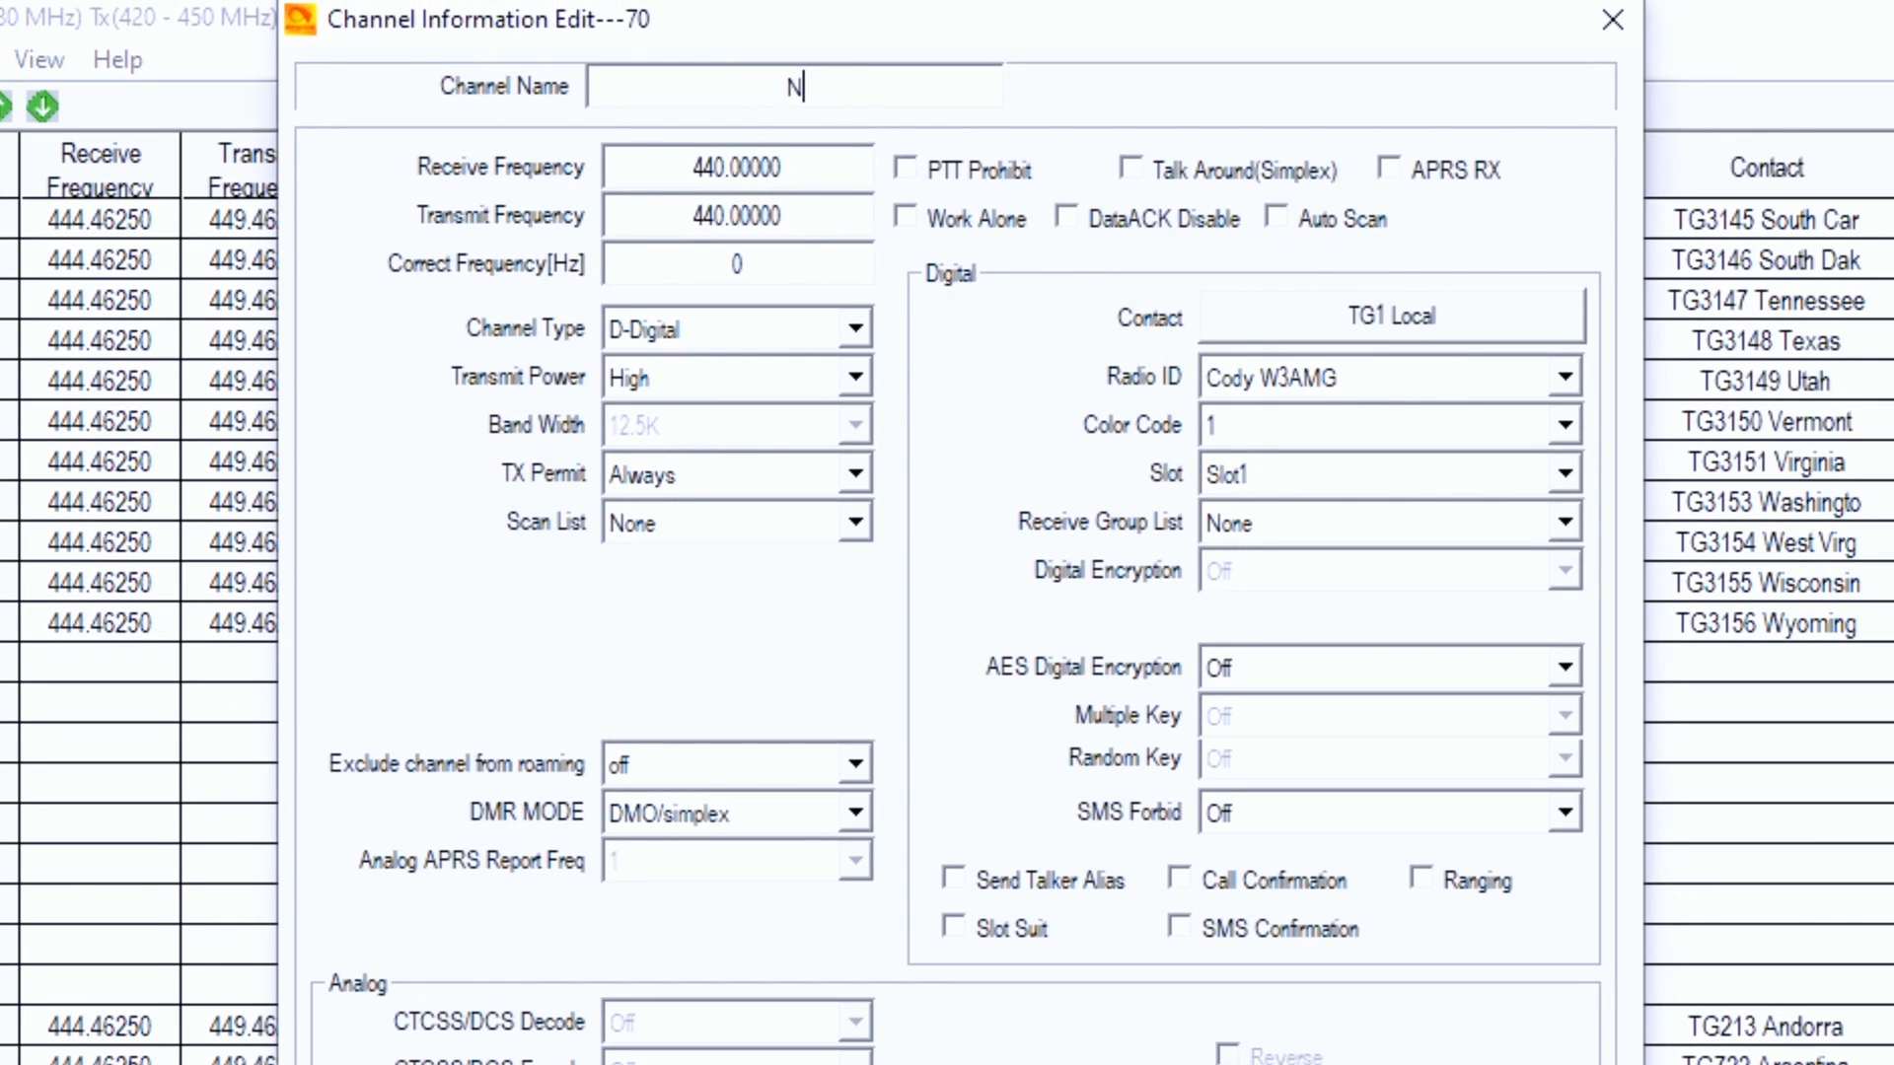
pyautogui.write('OAA 1')
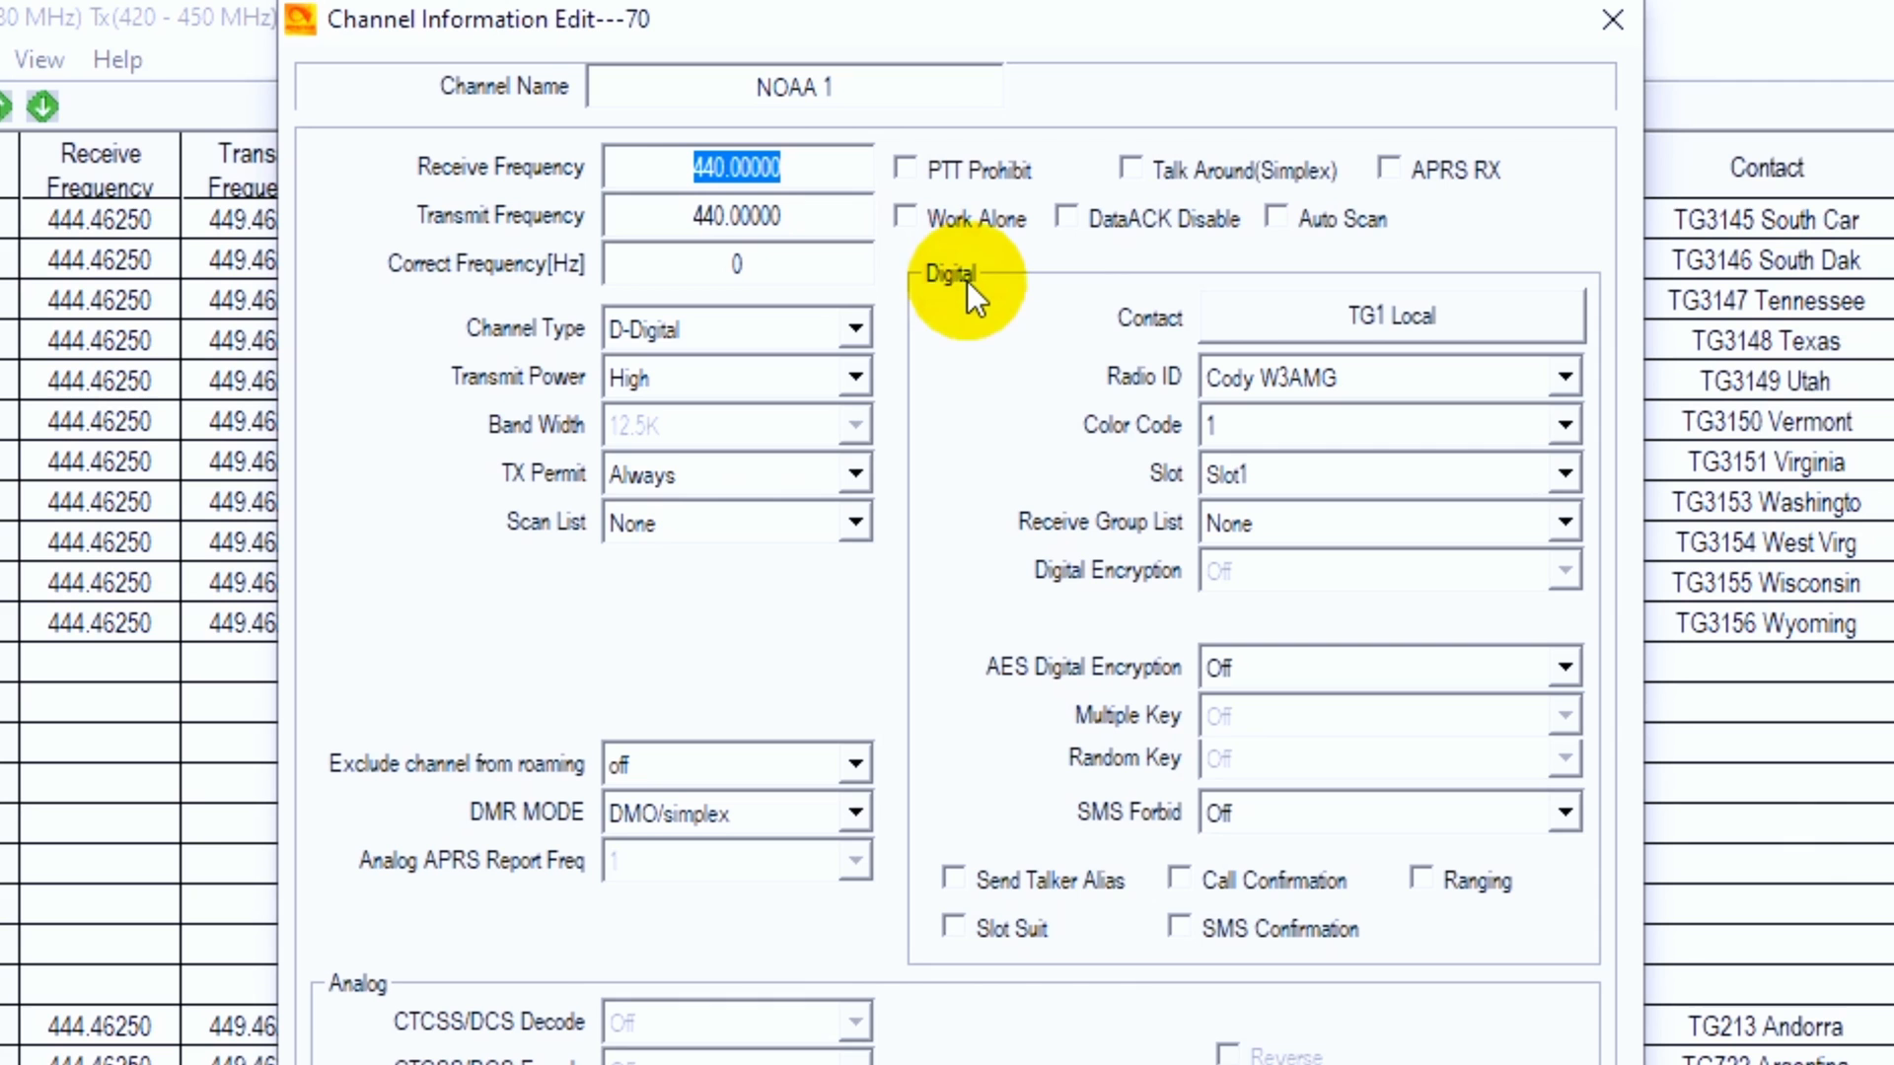
pyautogui.moveTo(945, 191)
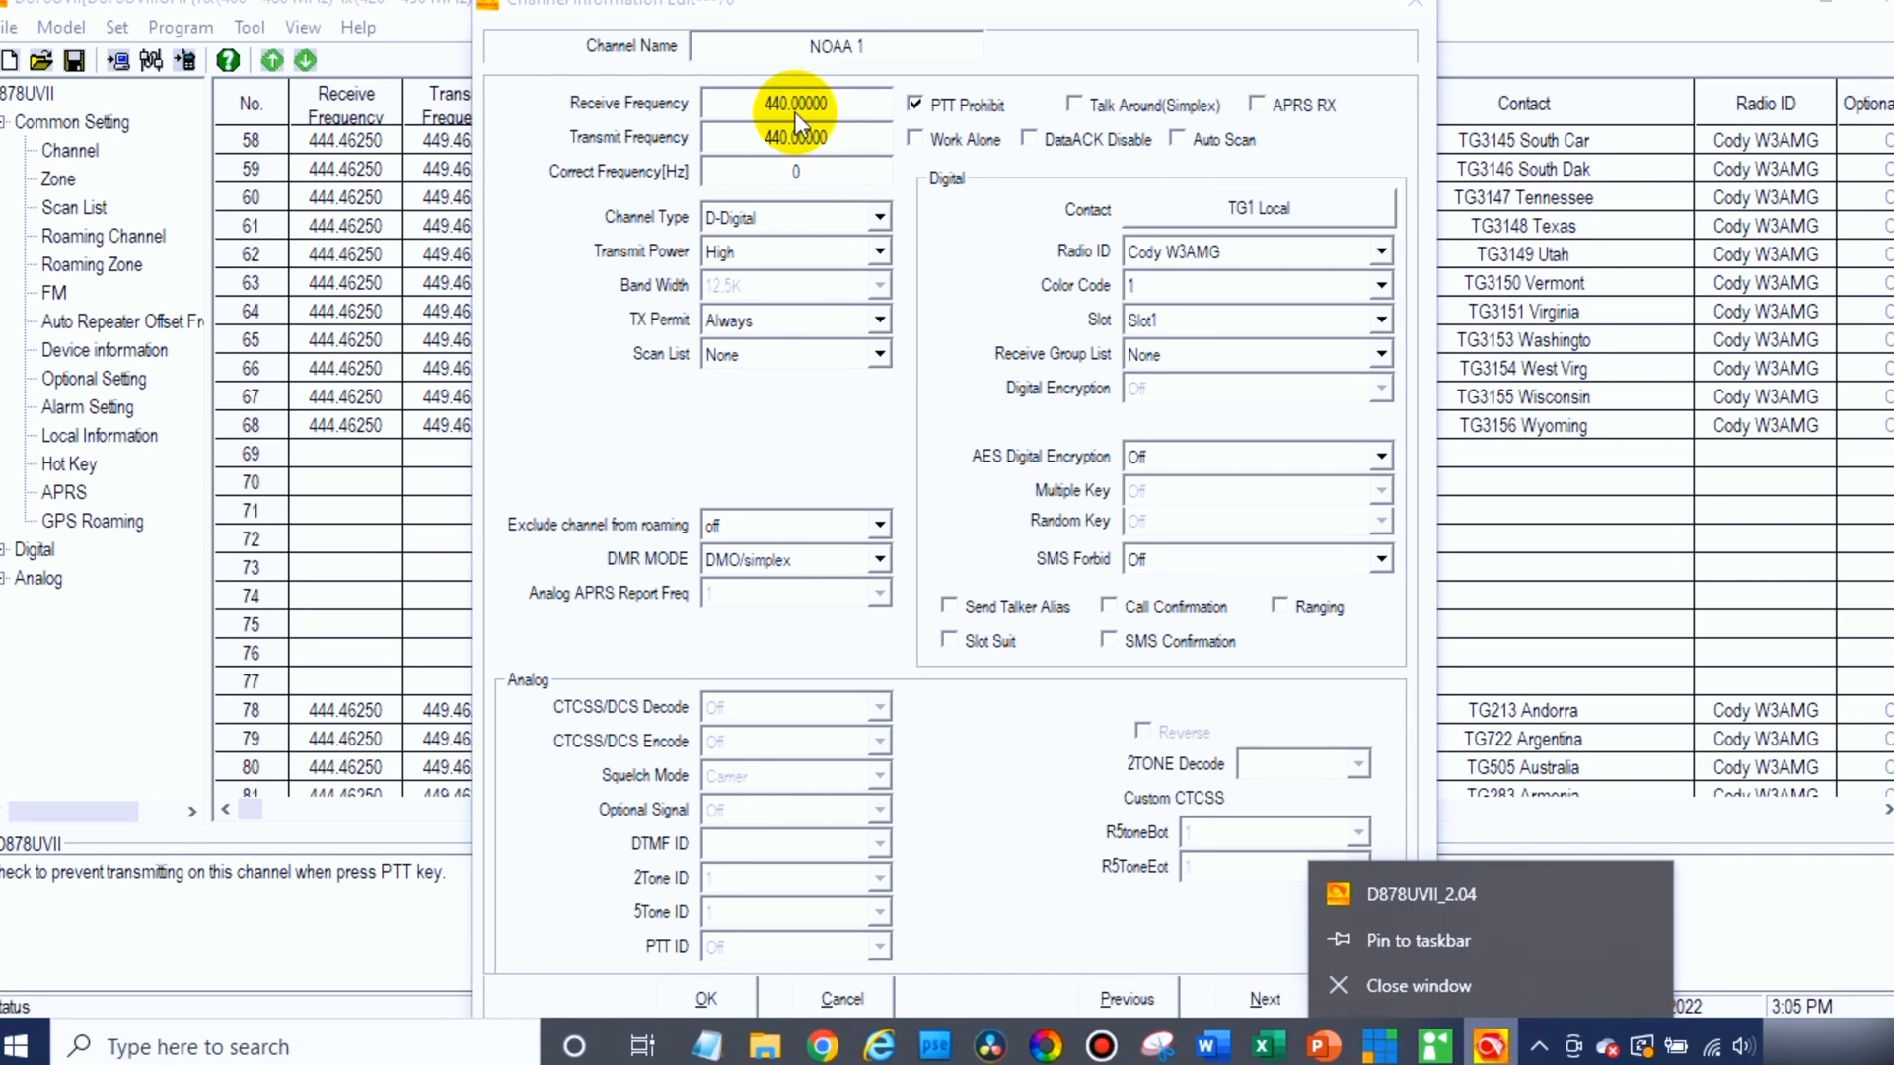
pyautogui.write('162.')
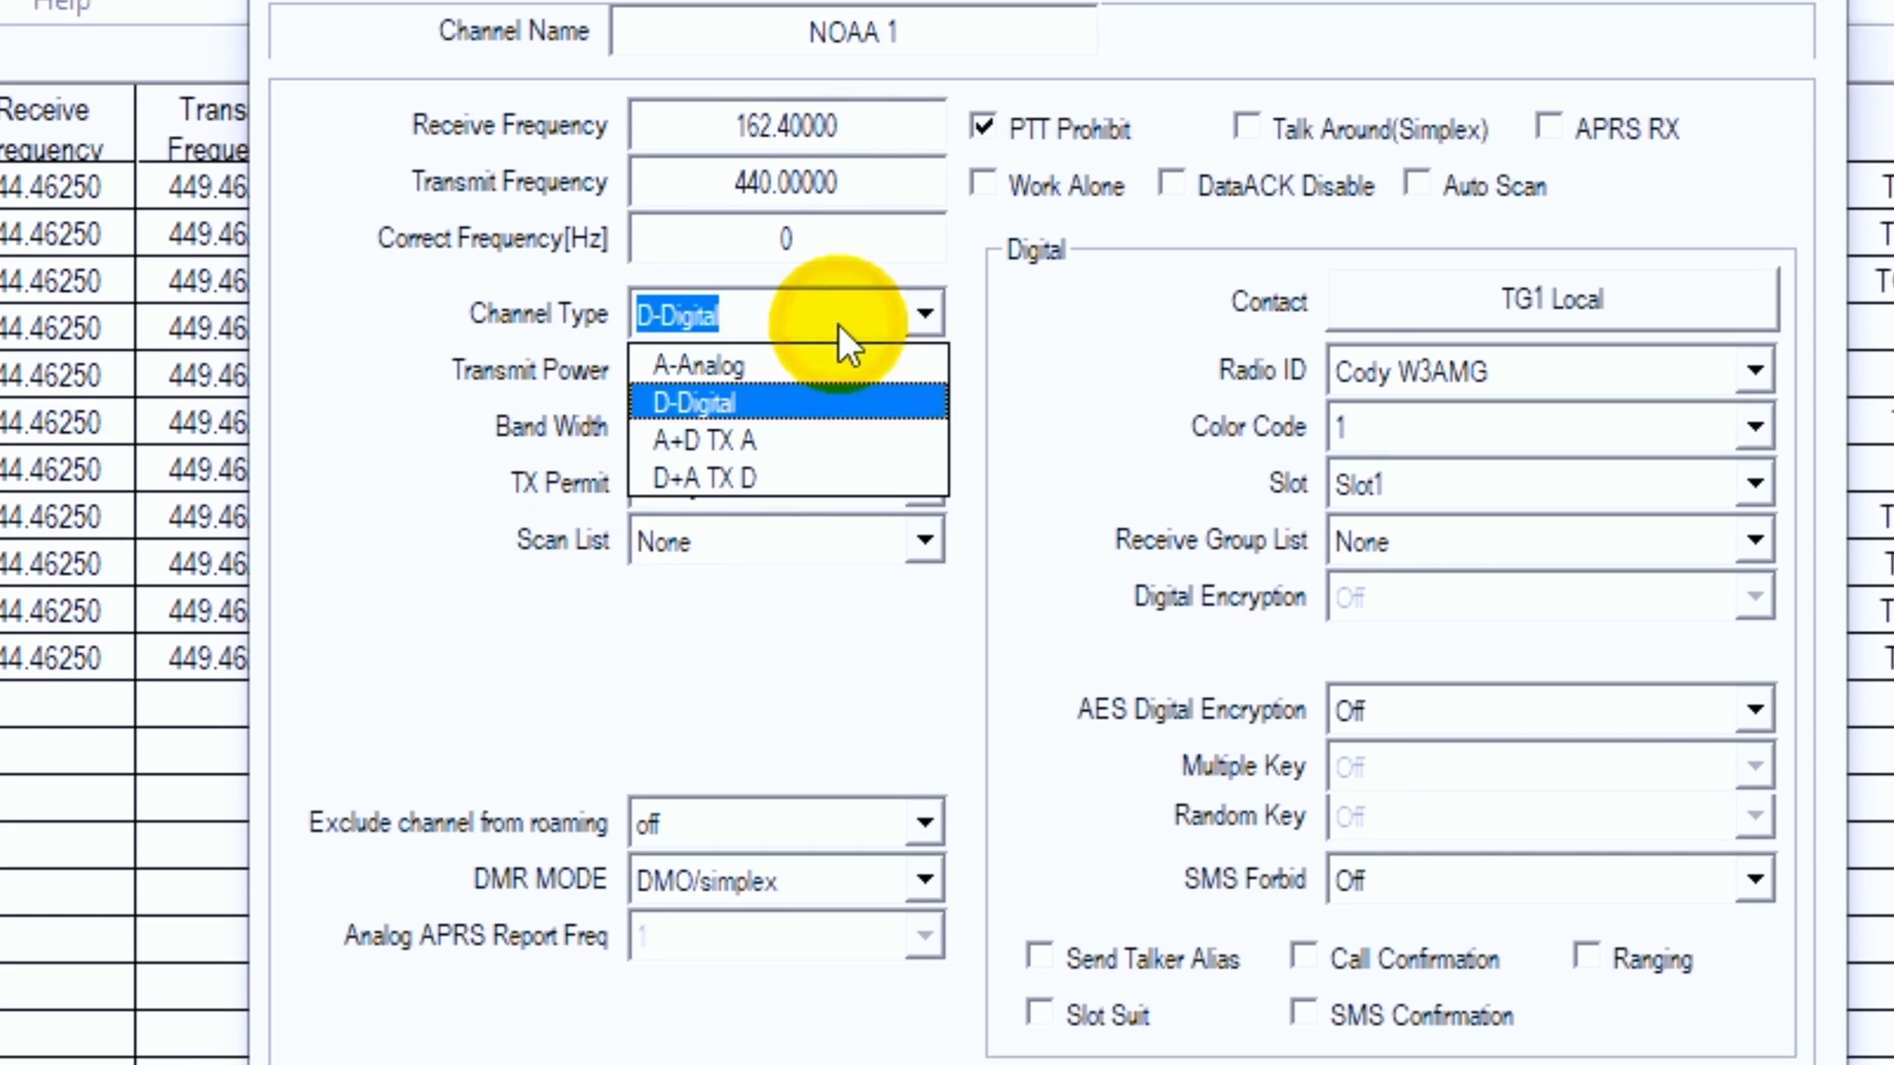
pyautogui.click(696, 366)
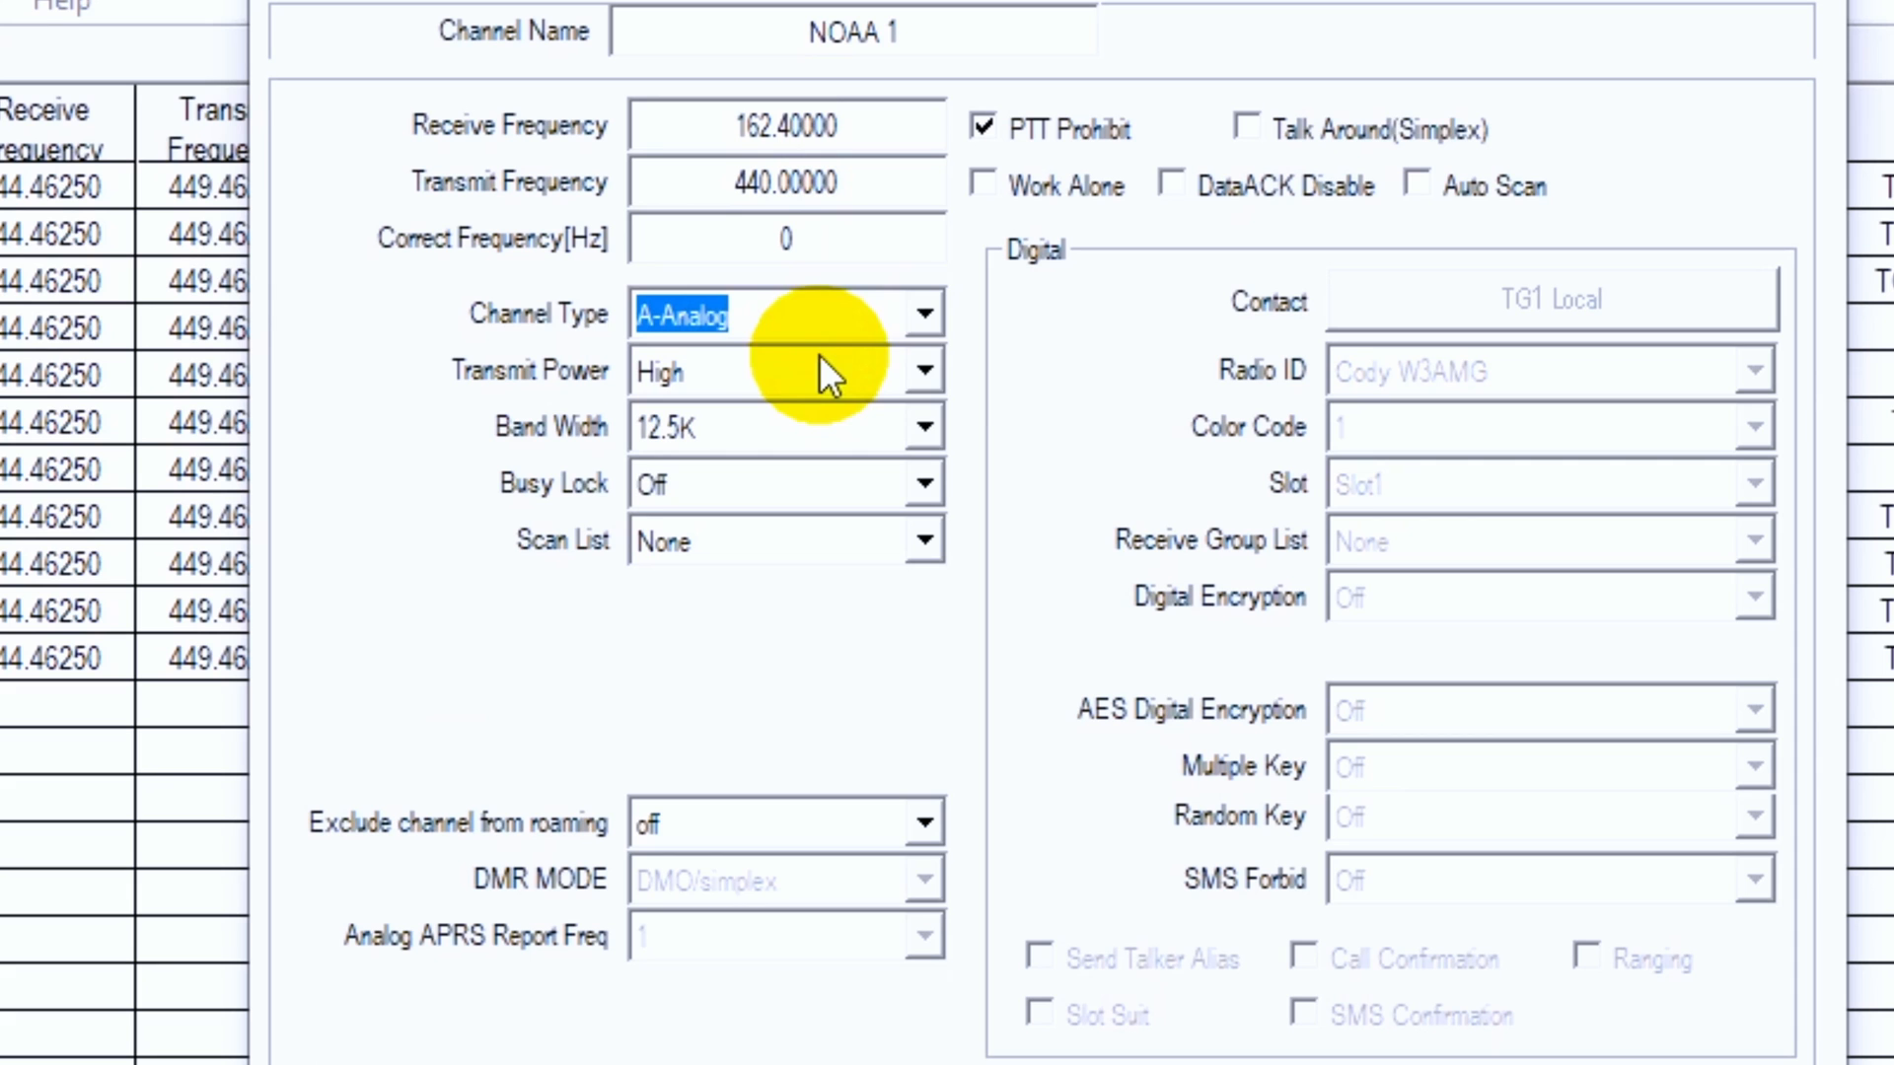
pyautogui.moveTo(954, 428)
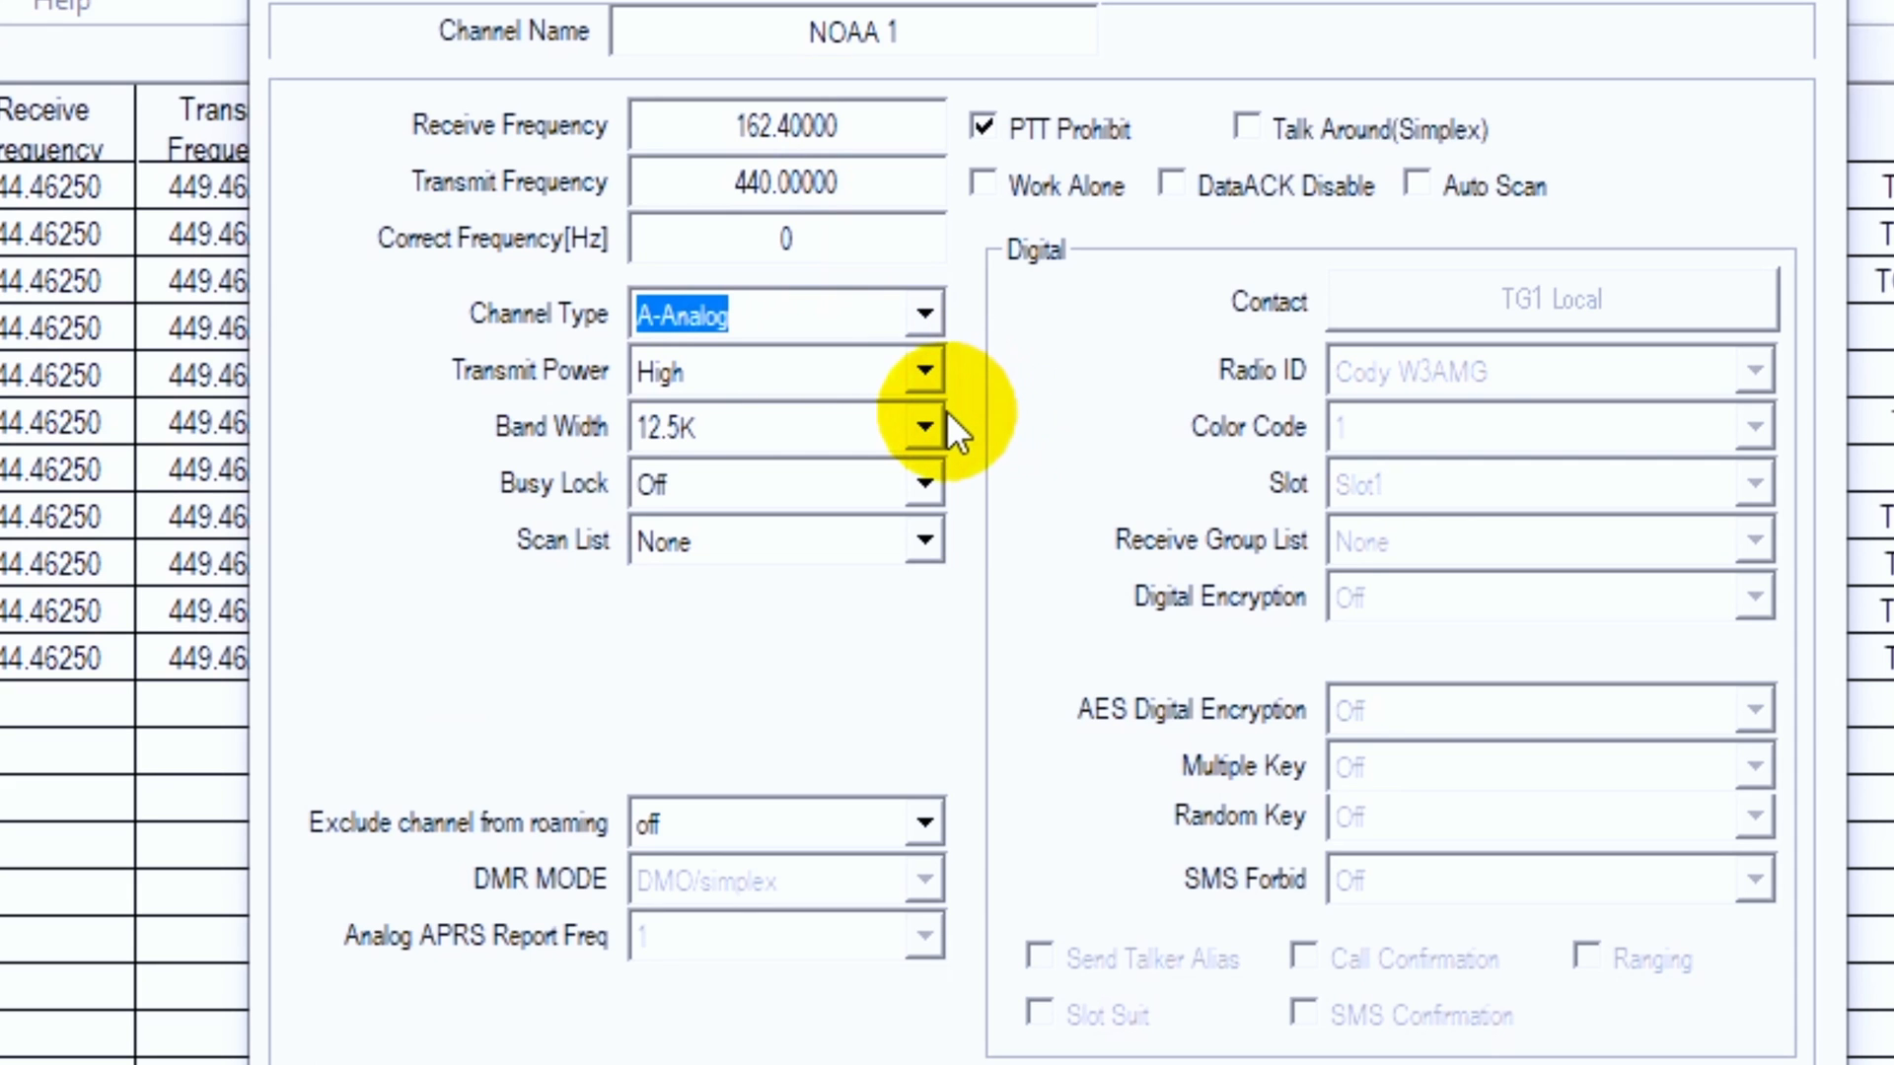
pyautogui.moveTo(625, 734)
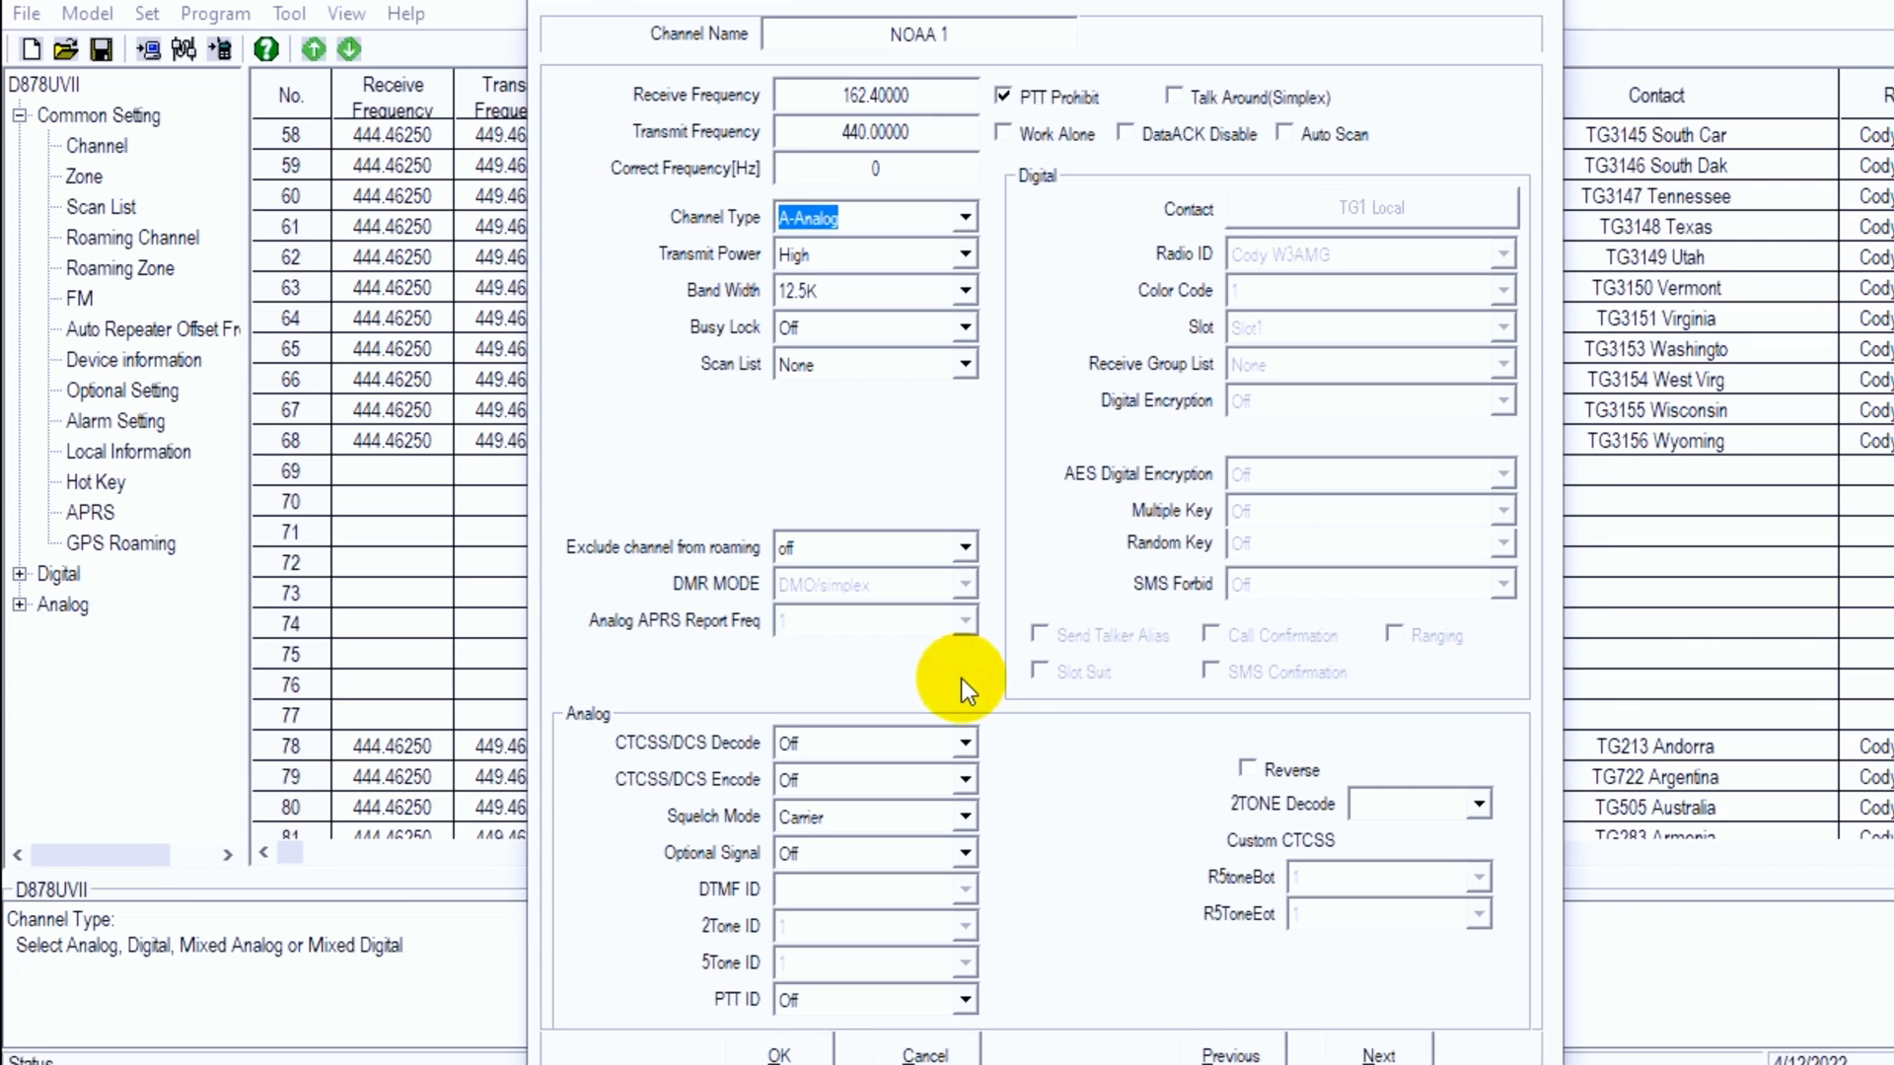
pyautogui.moveTo(782, 1053)
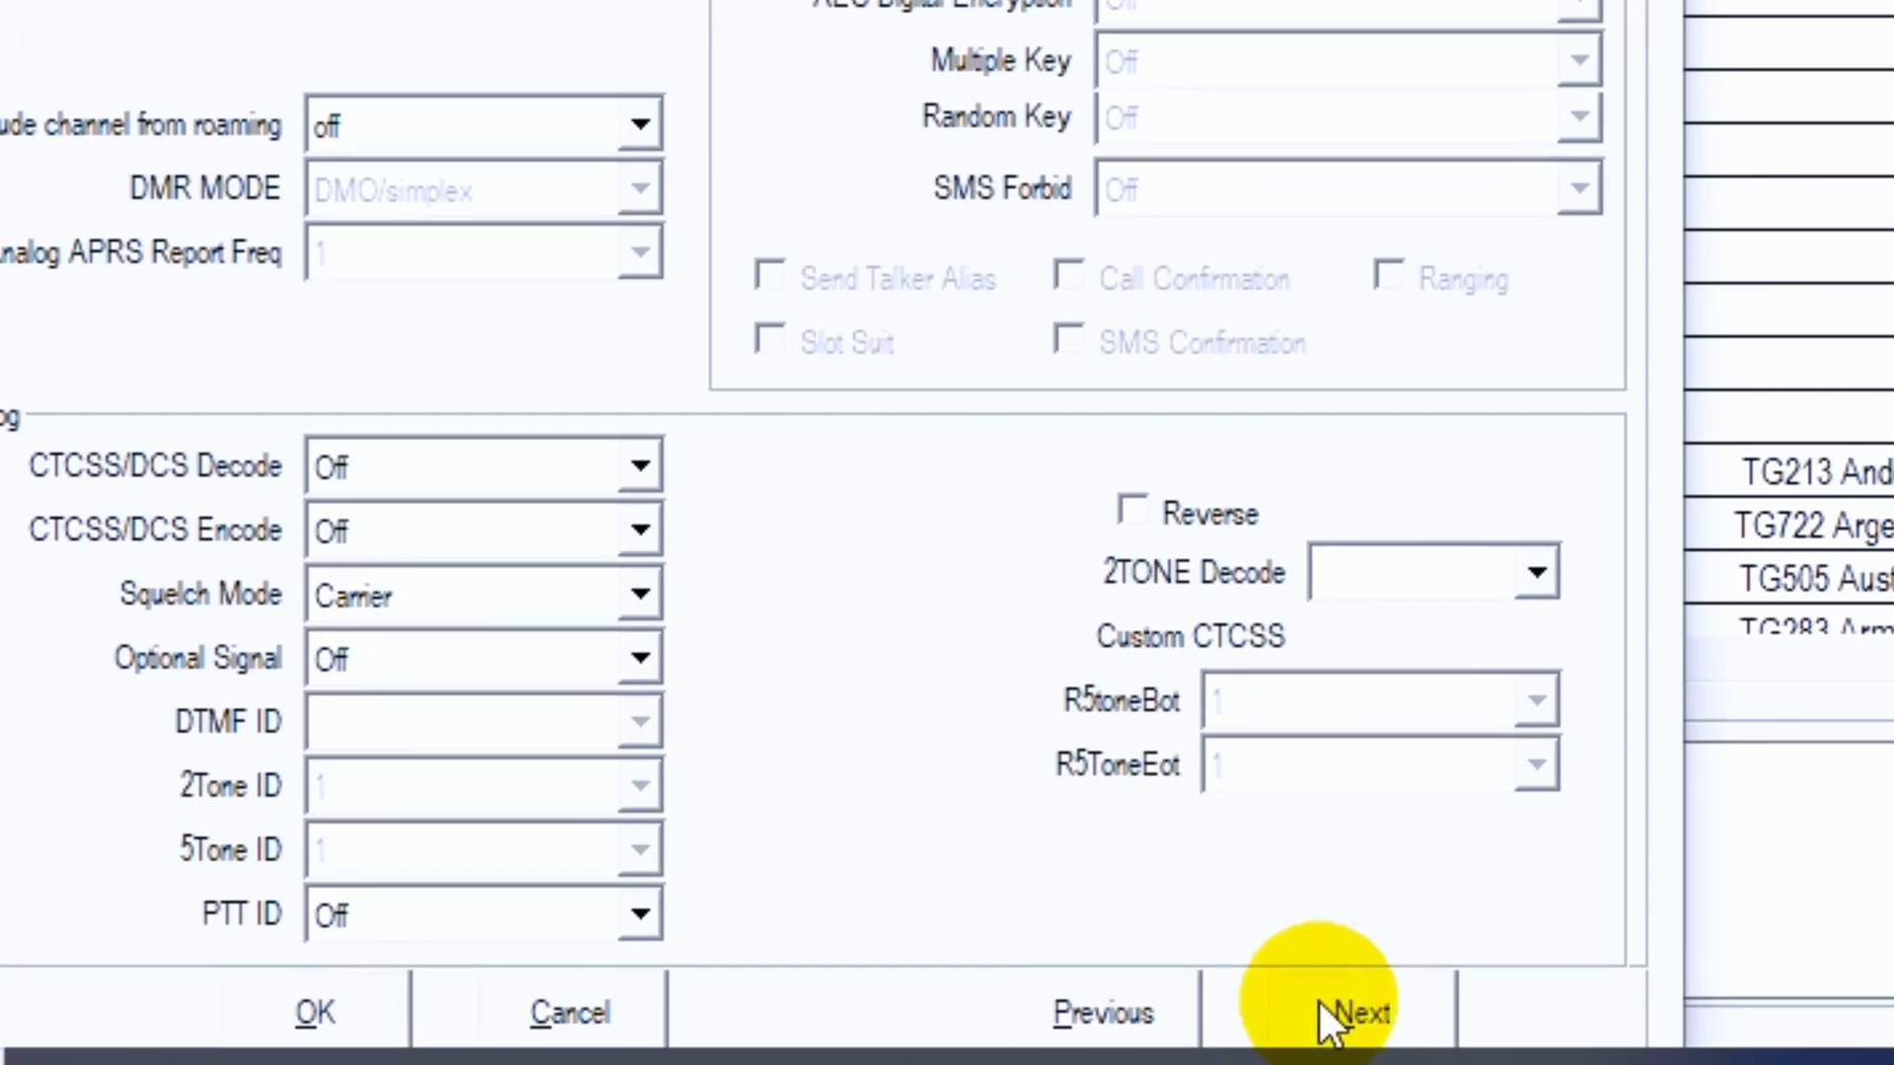
# Set channel 71 as NOAA 2, receive 162.425 MHz, analog, PTT prohibited.
pyautogui.click(1359, 1012)
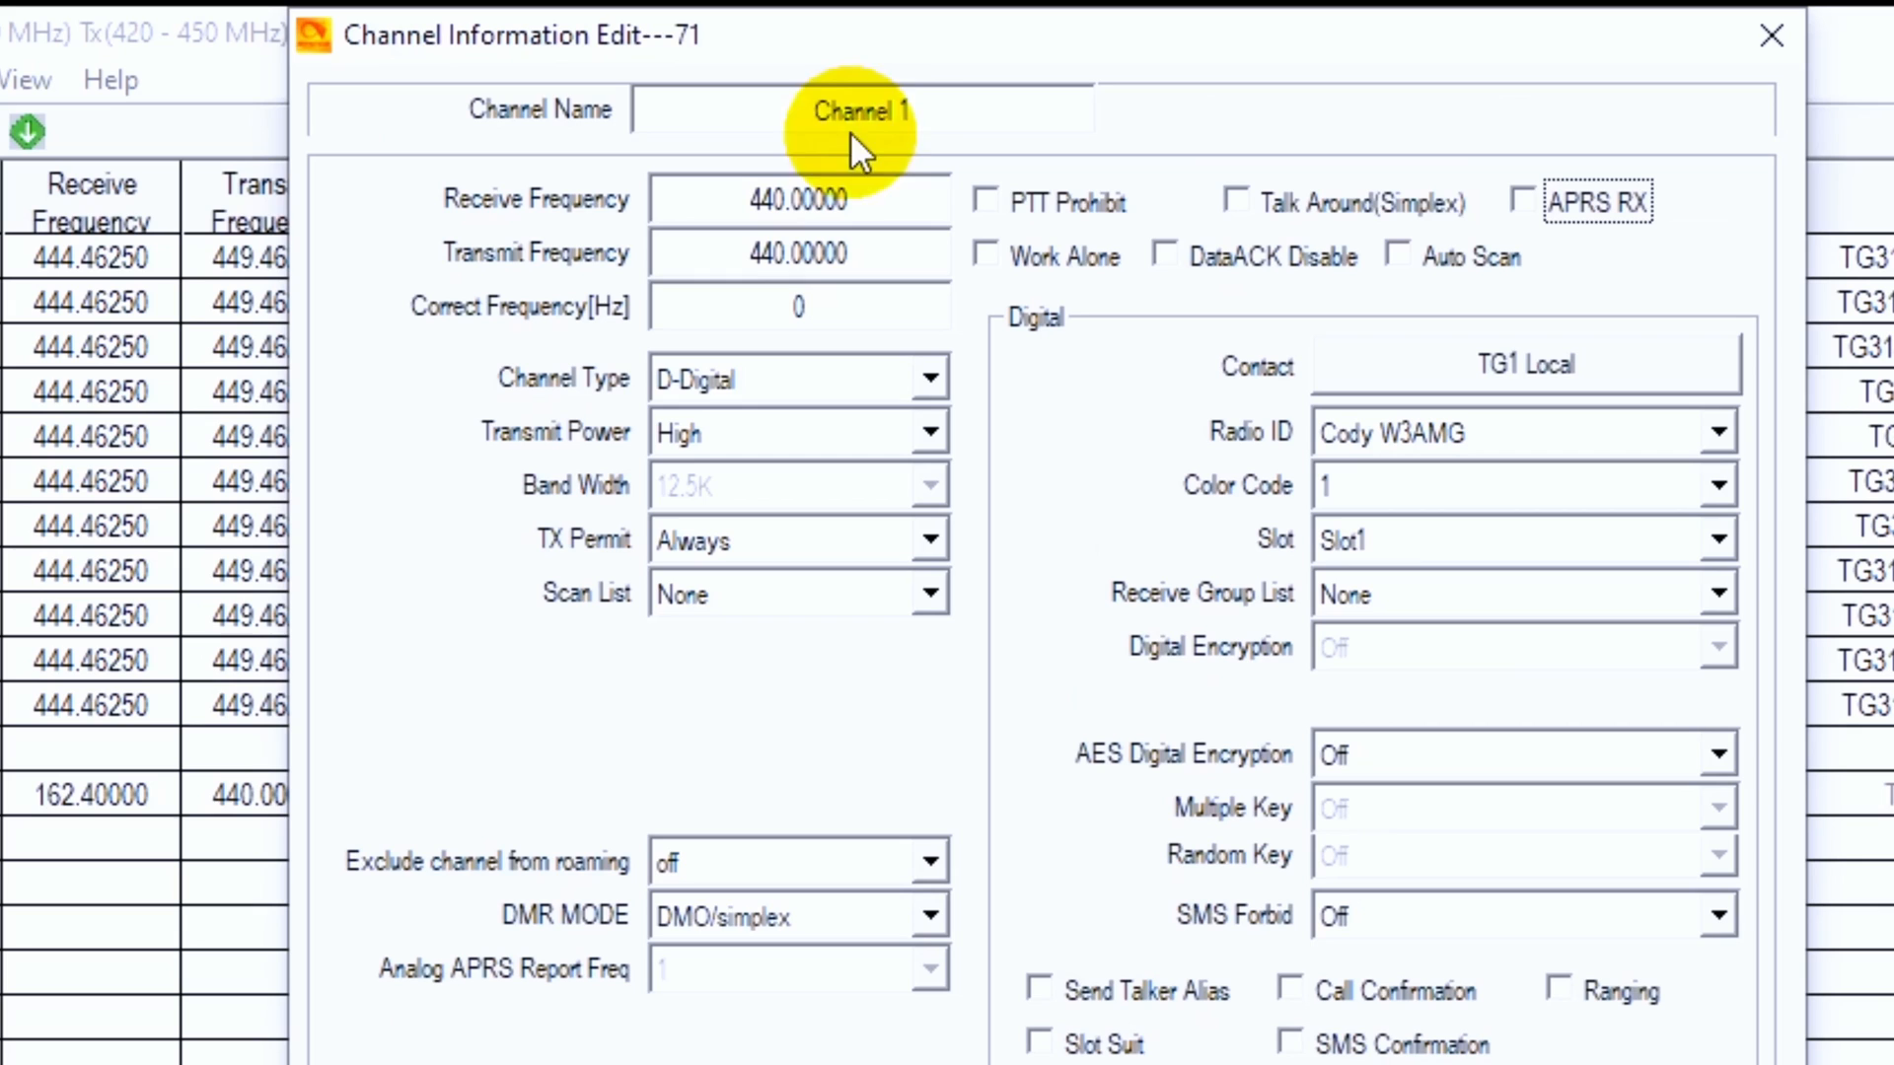
pyautogui.write('NOAA 2')
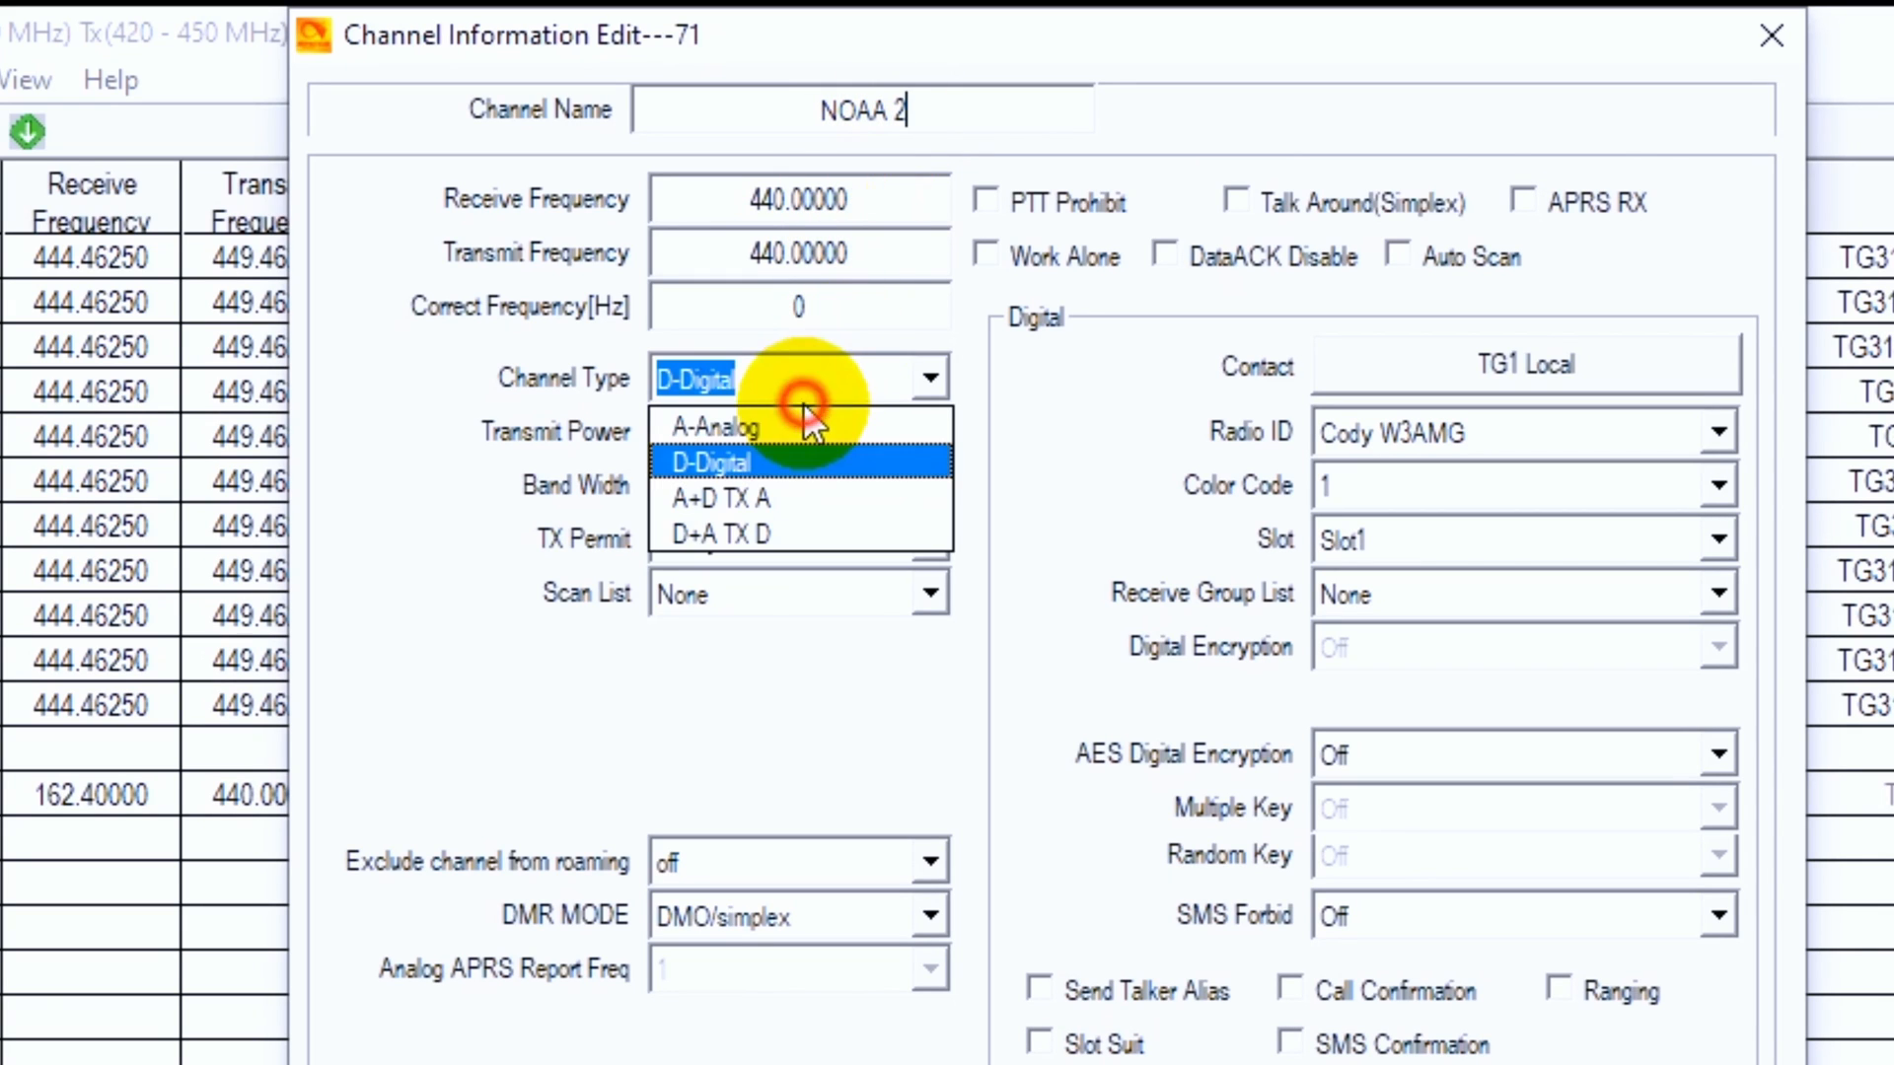
pyautogui.click(713, 428)
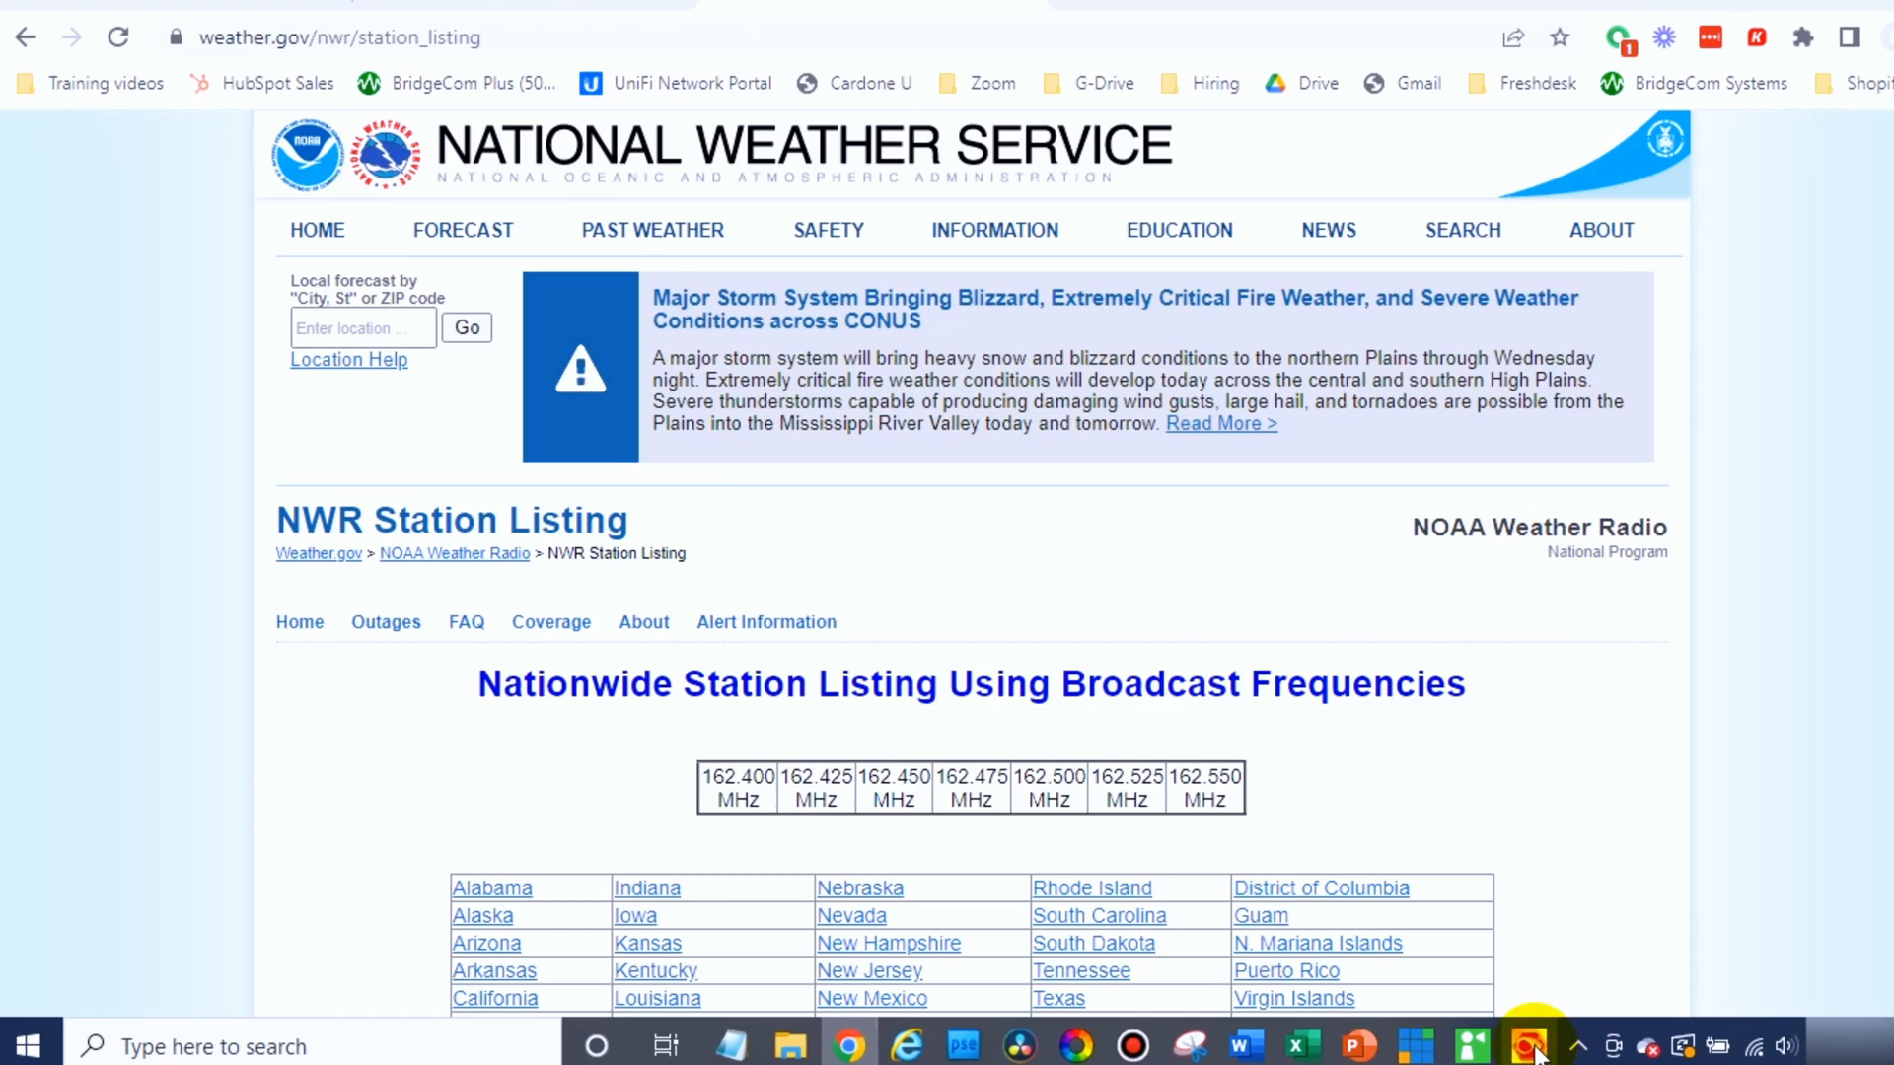
pyautogui.click(1530, 1045)
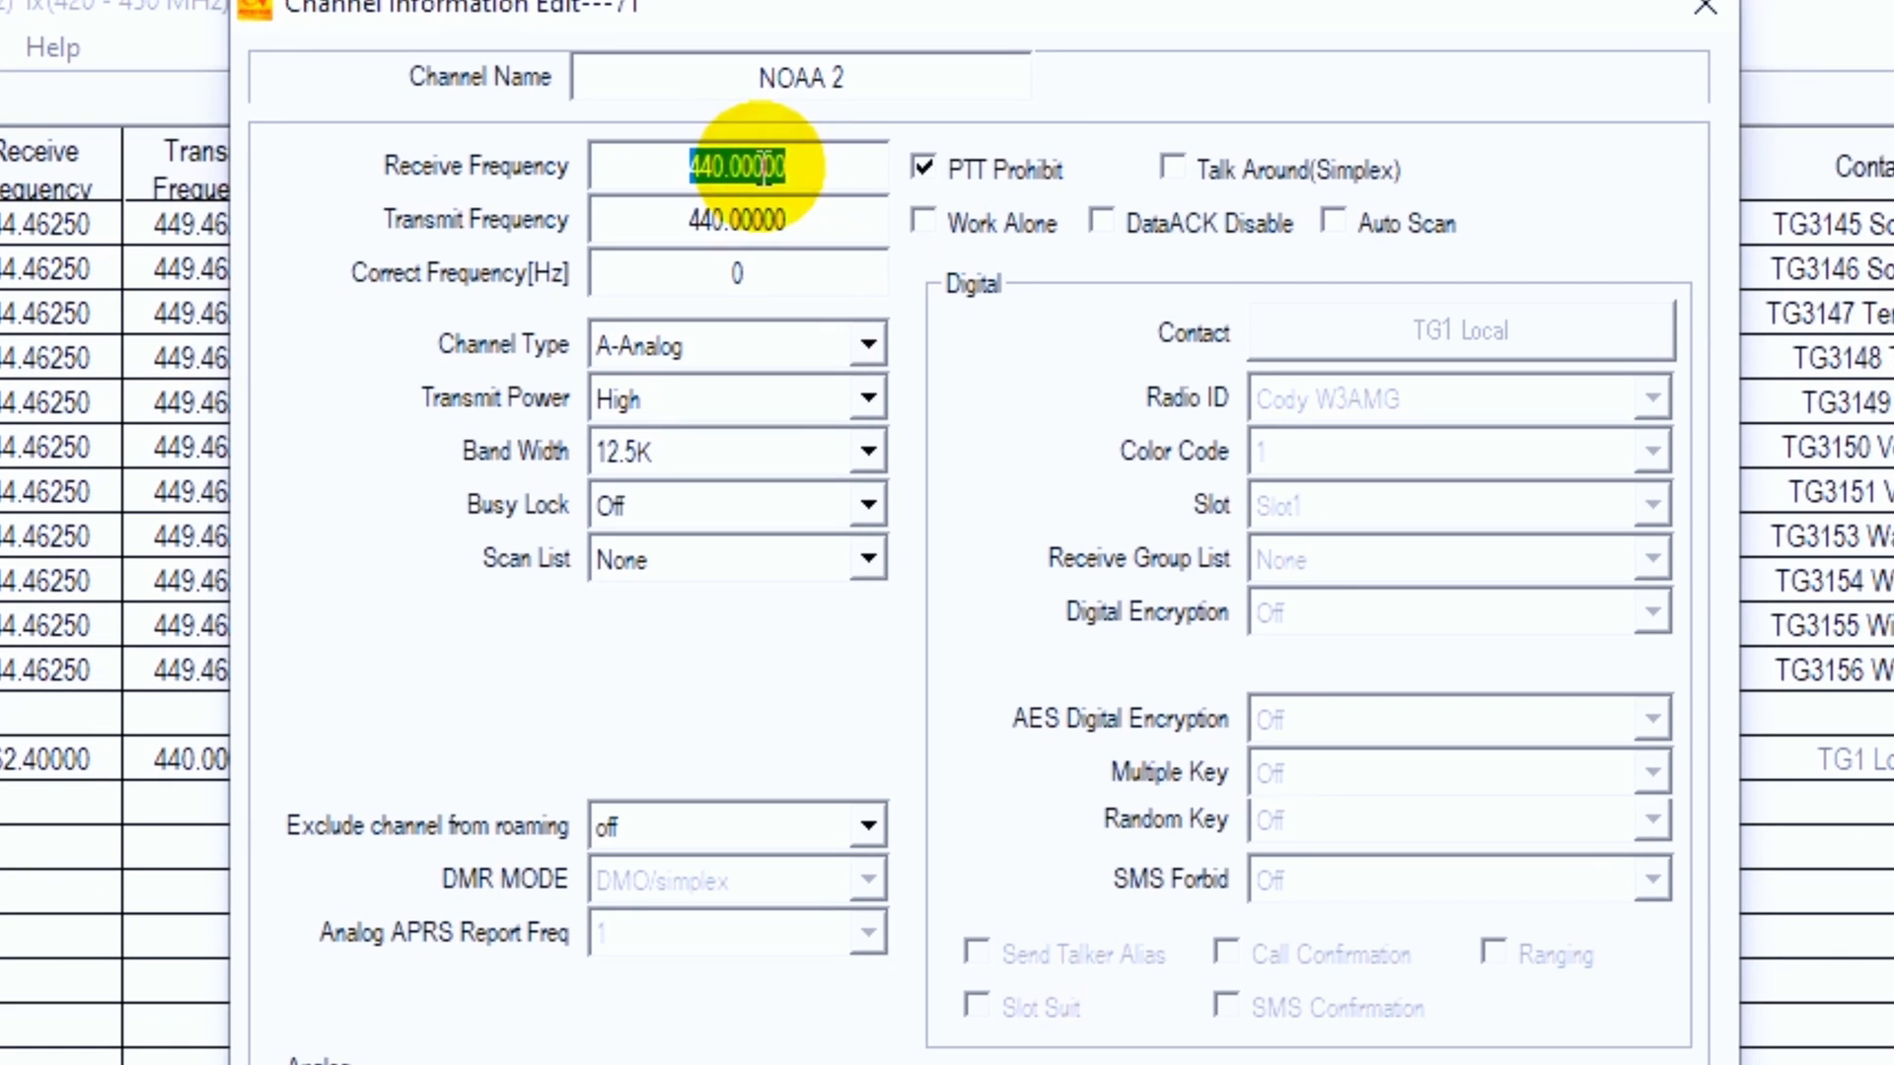
pyautogui.write('162.42500')
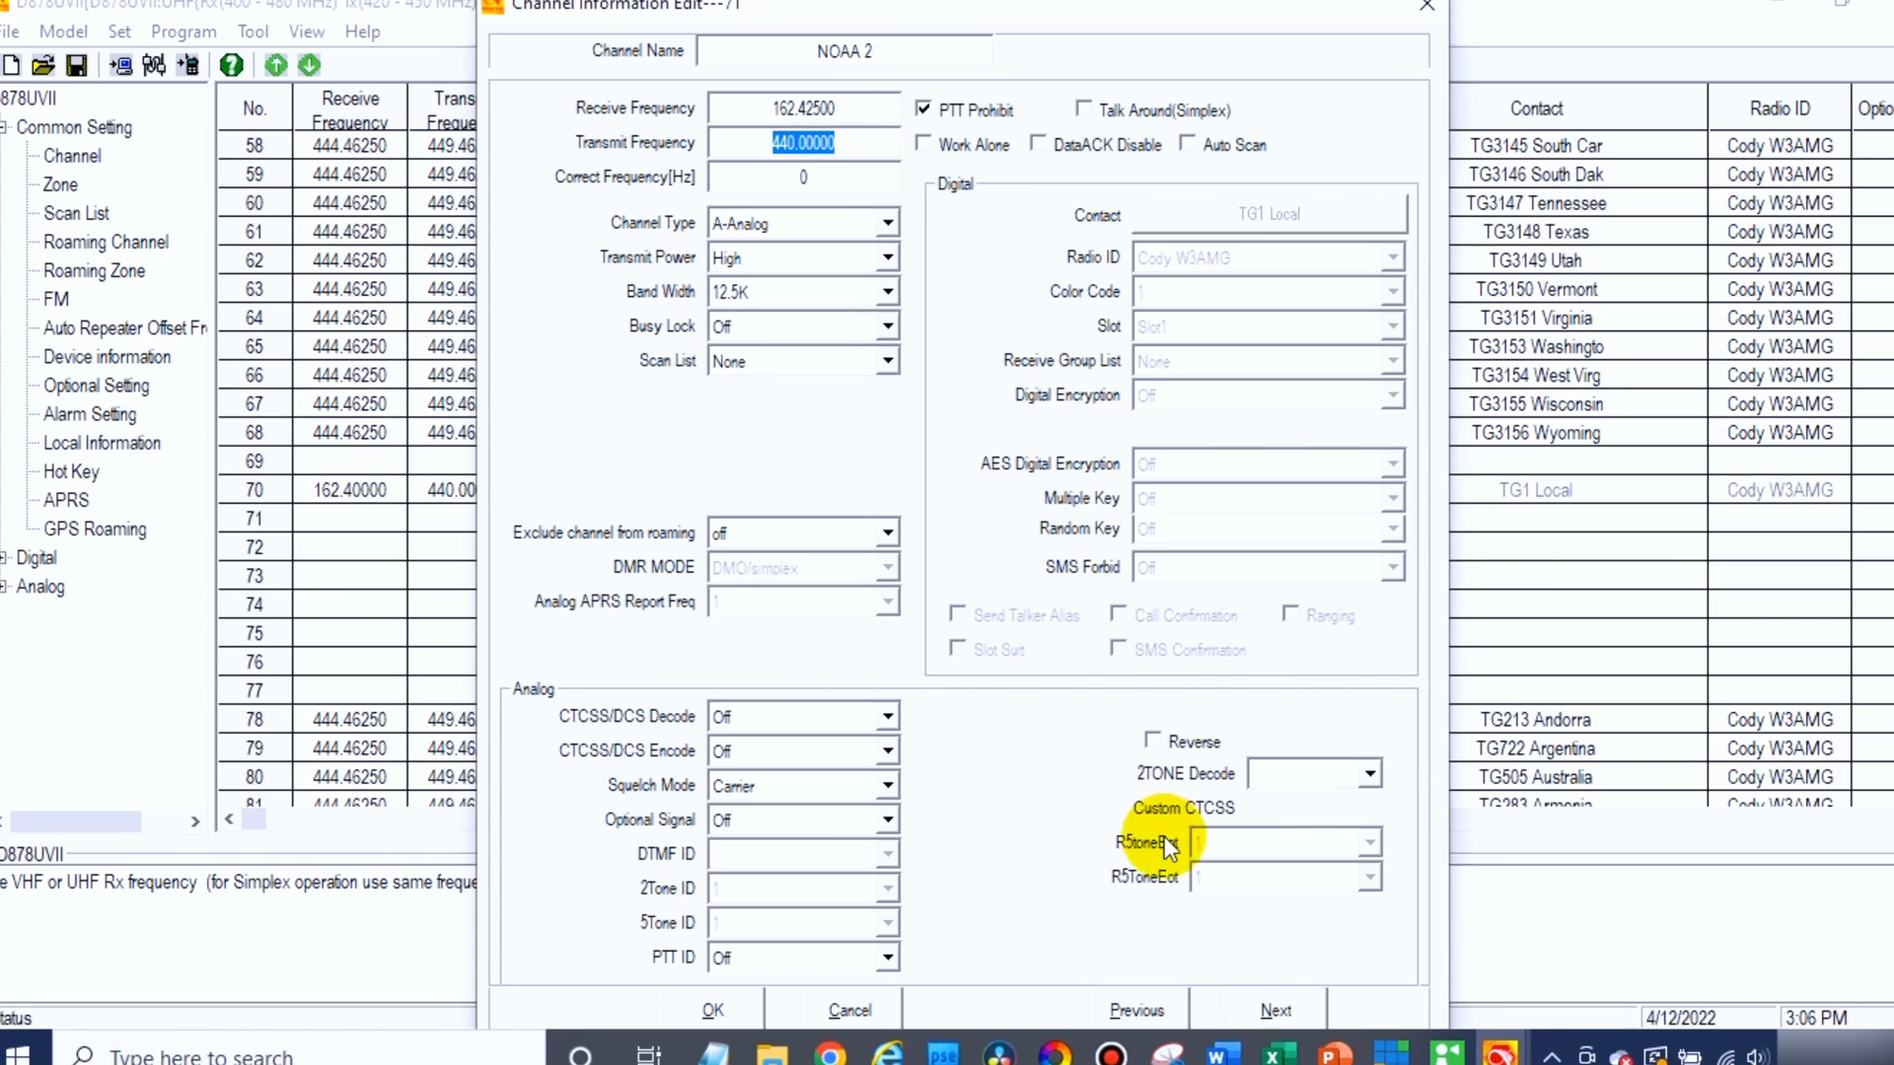
# Move to channel 72 and name it NOAA 3.
pyautogui.click(1274, 1010)
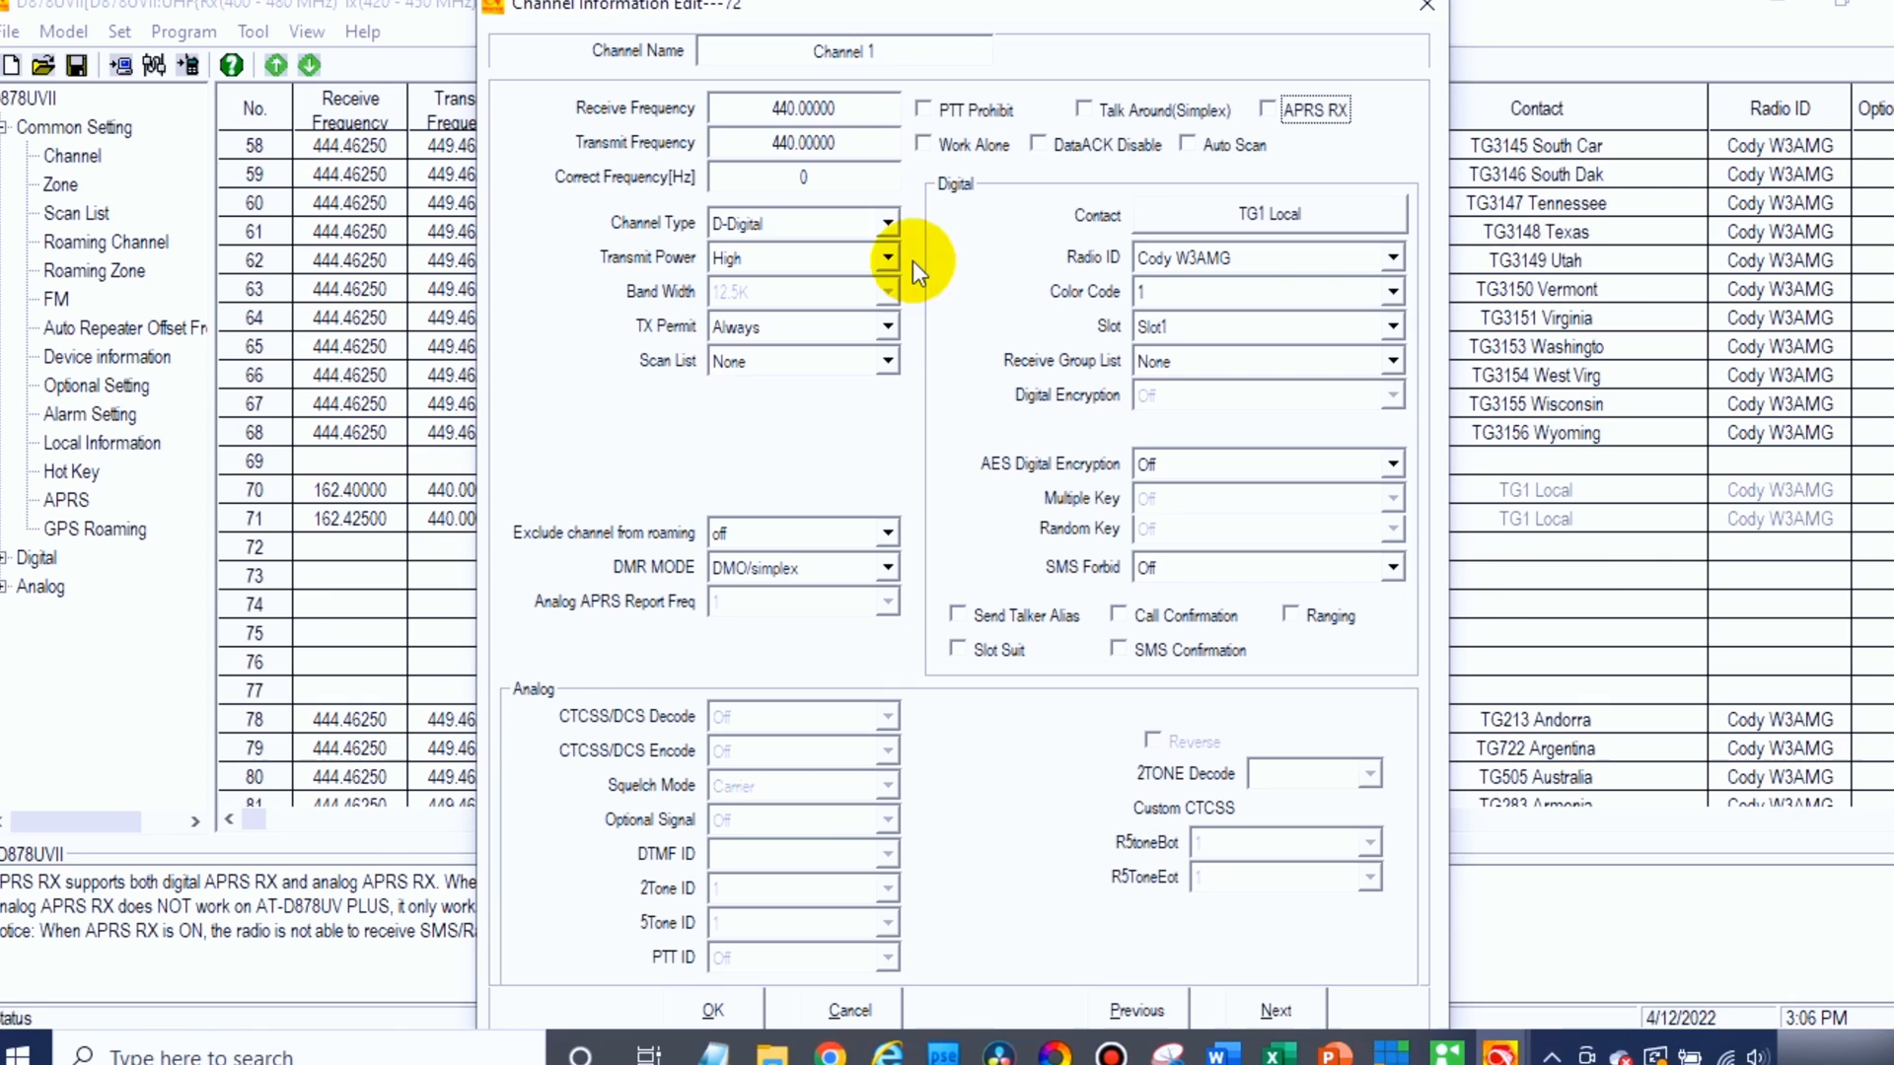
pyautogui.click(843, 52)
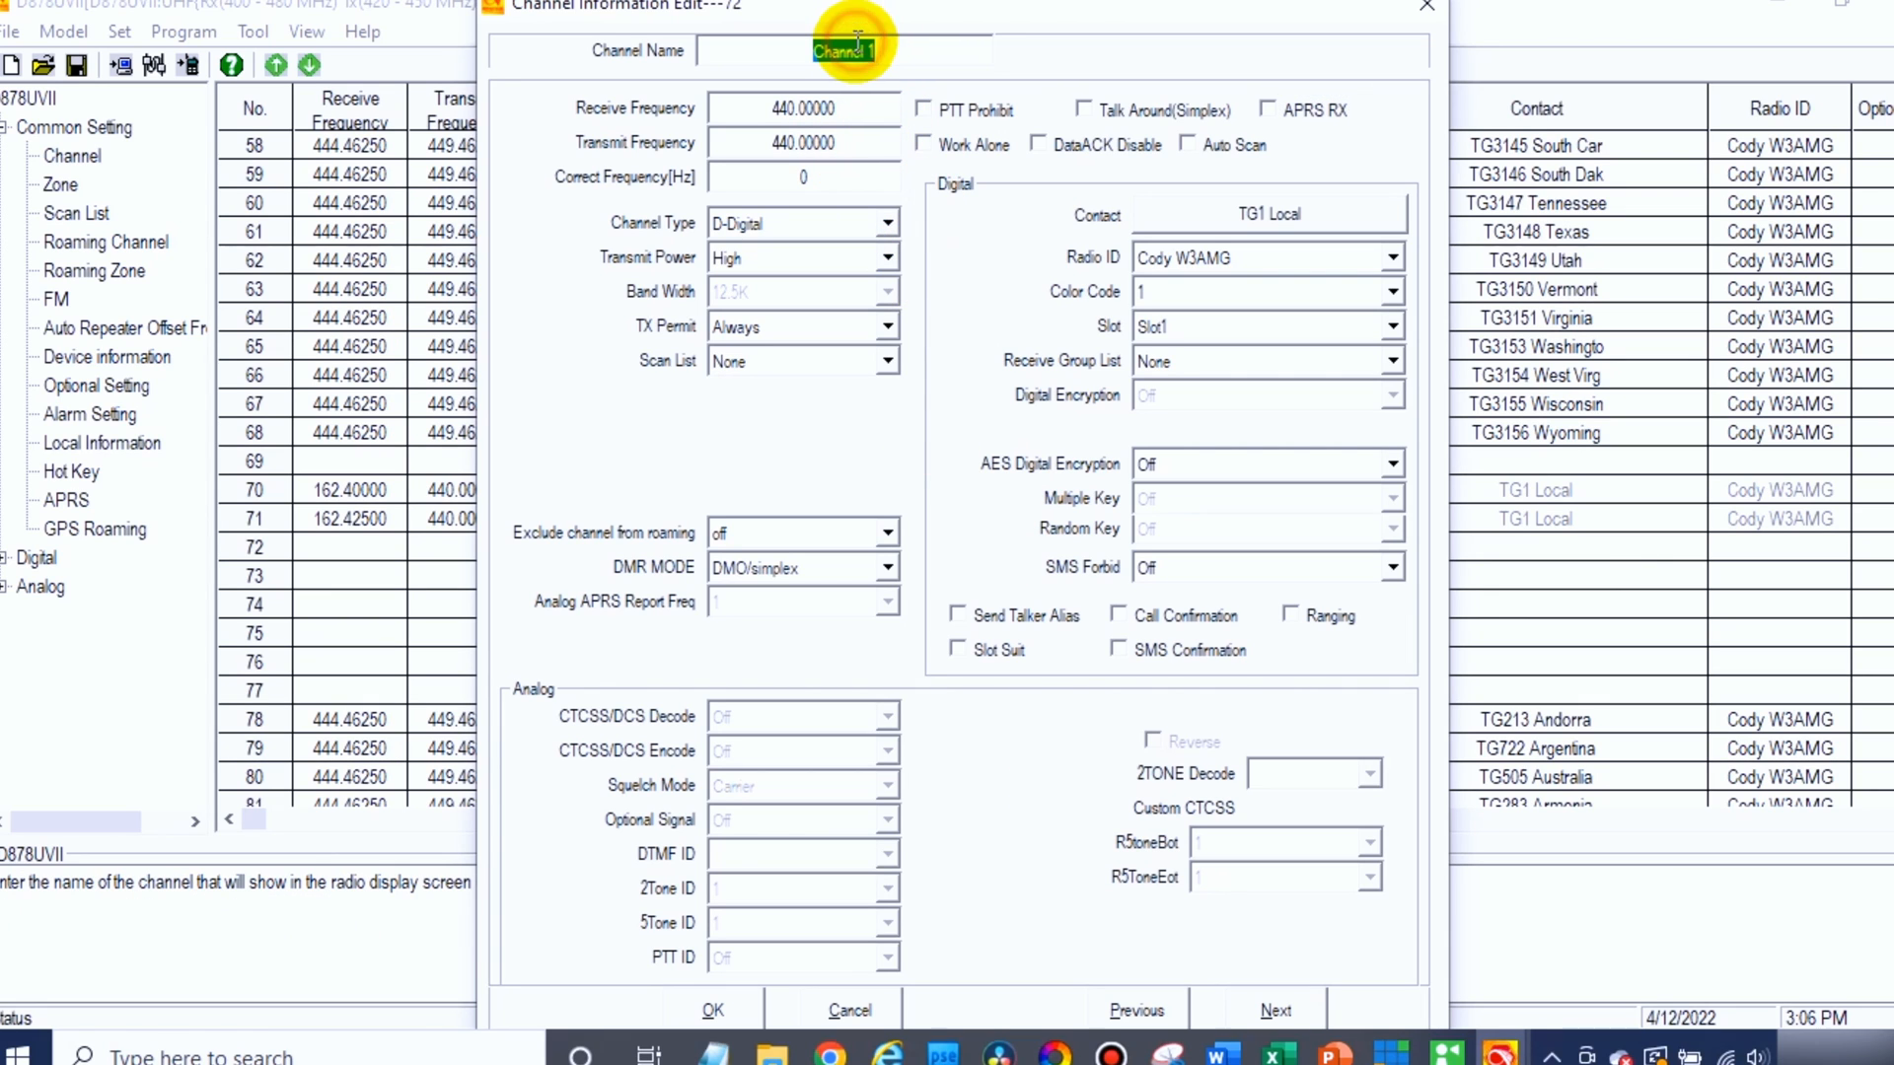
pyautogui.write('NOAA 3')
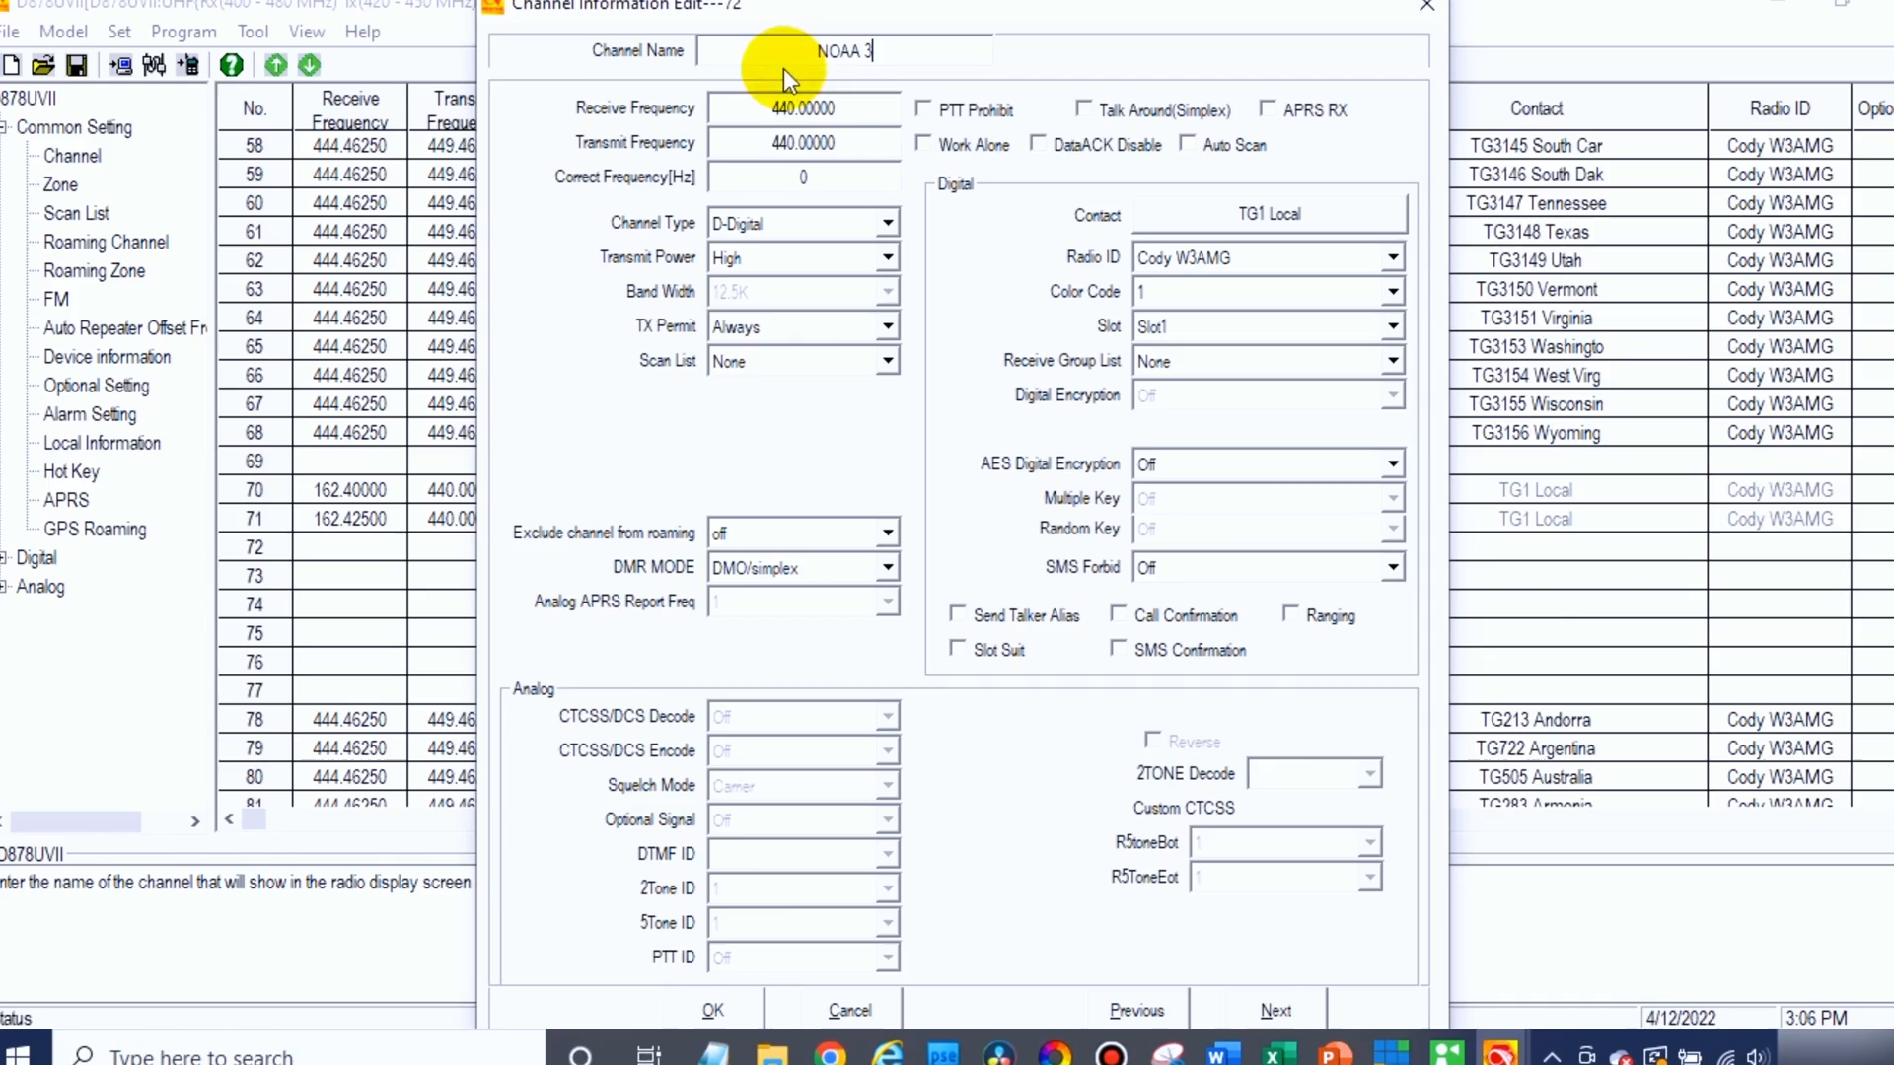
pyautogui.click(801, 223)
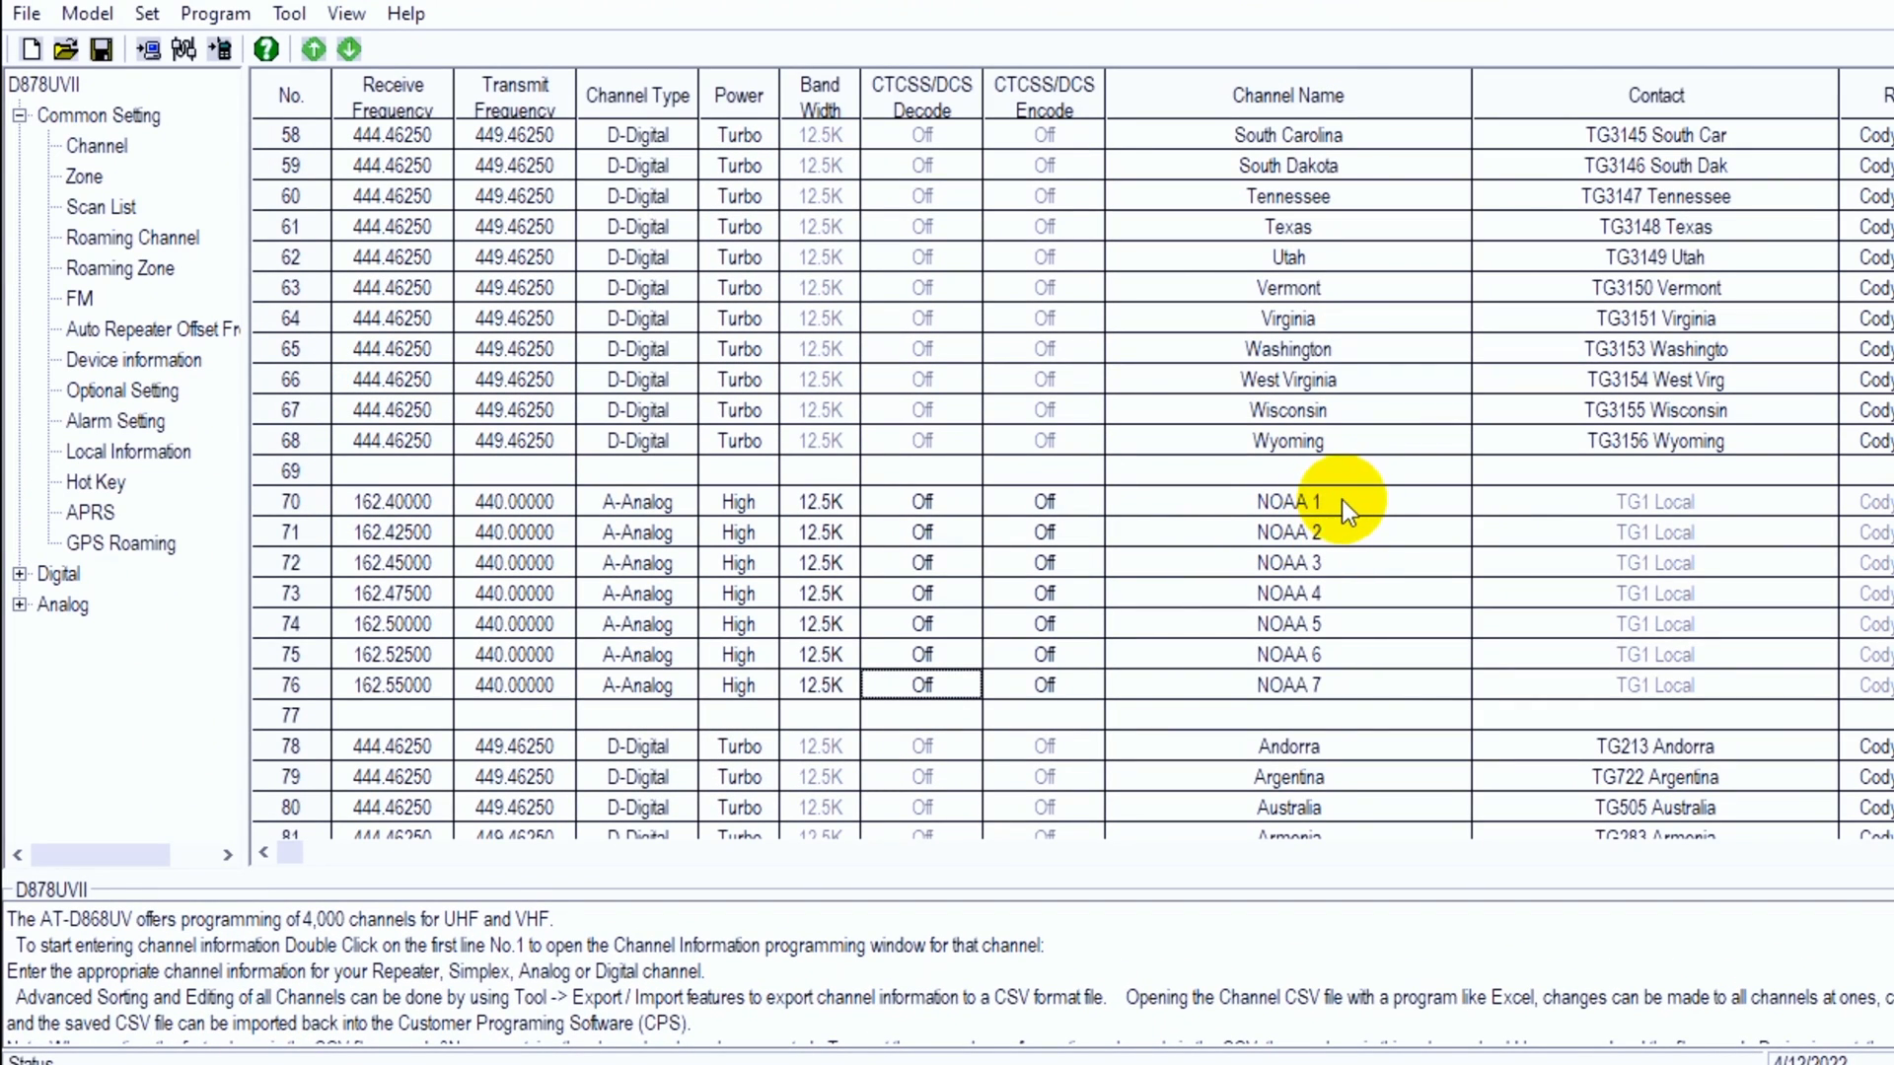
pyautogui.moveTo(1395, 633)
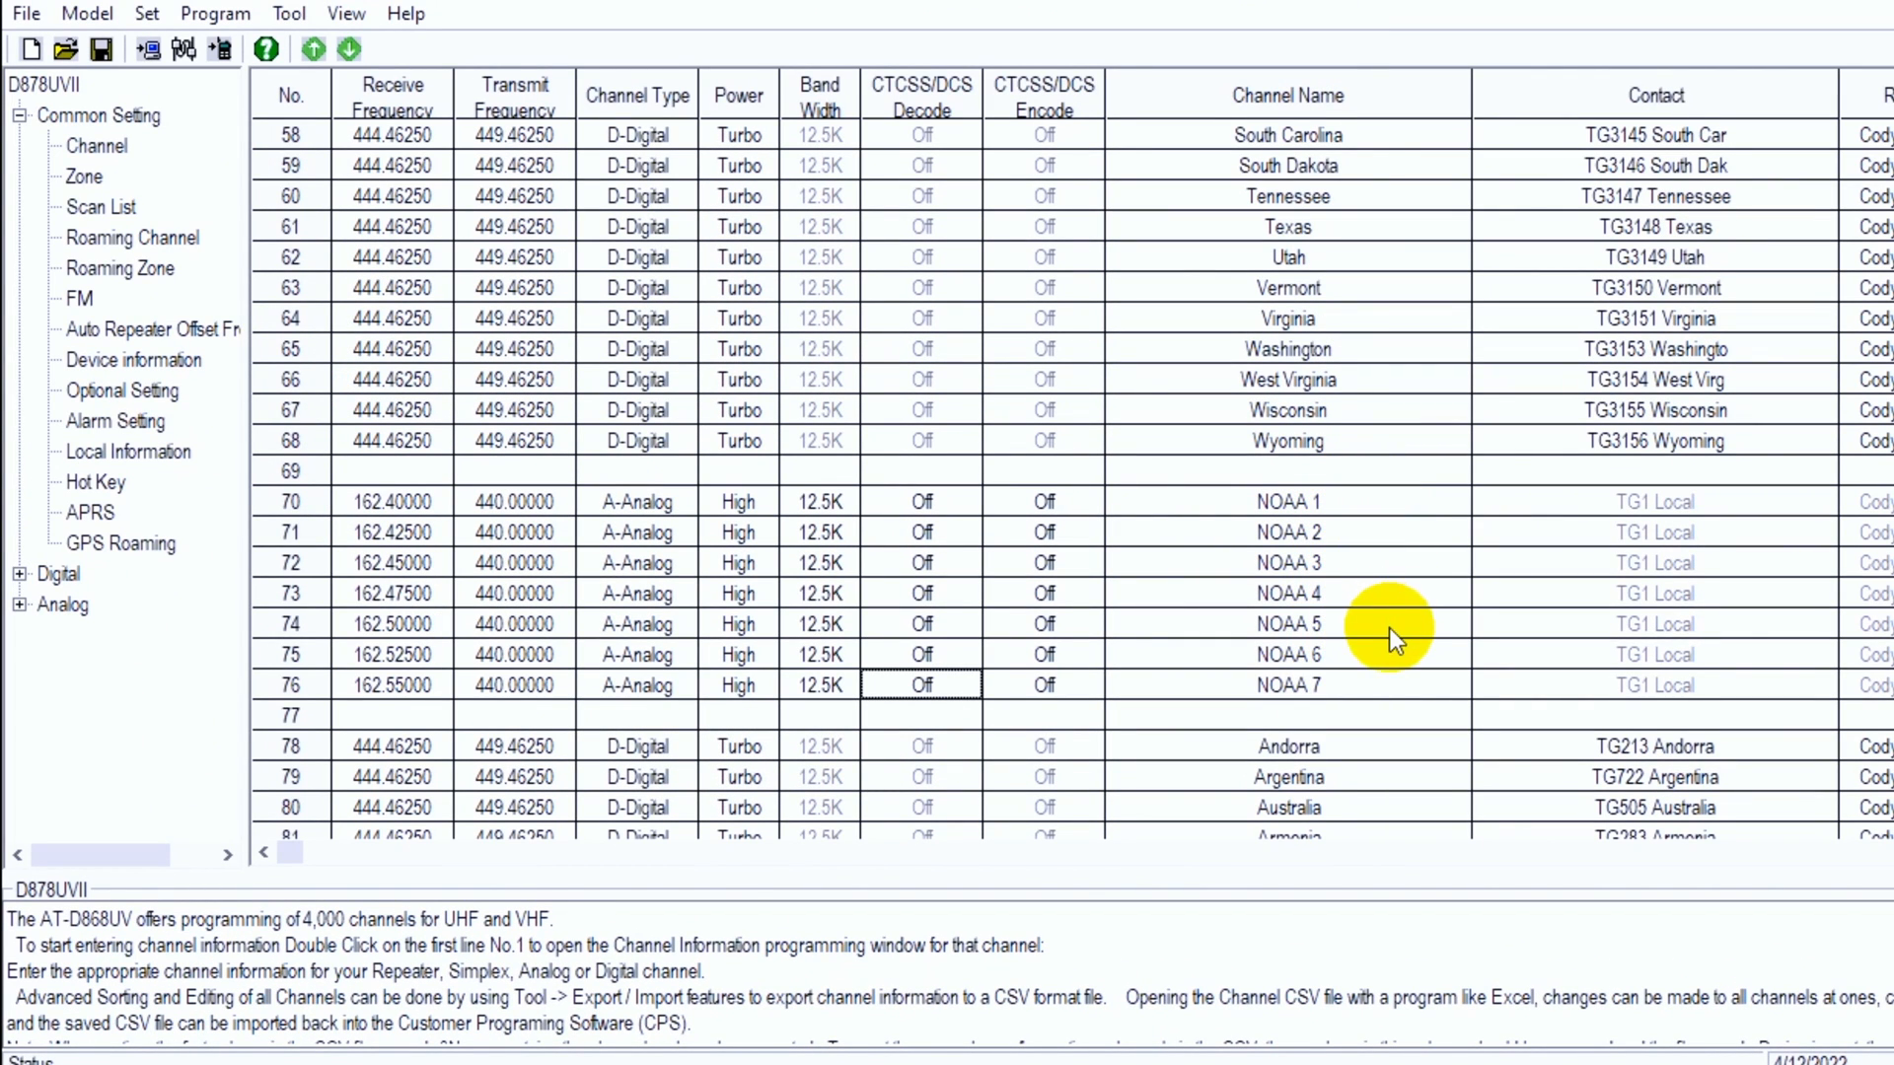
pyautogui.moveTo(785, 640)
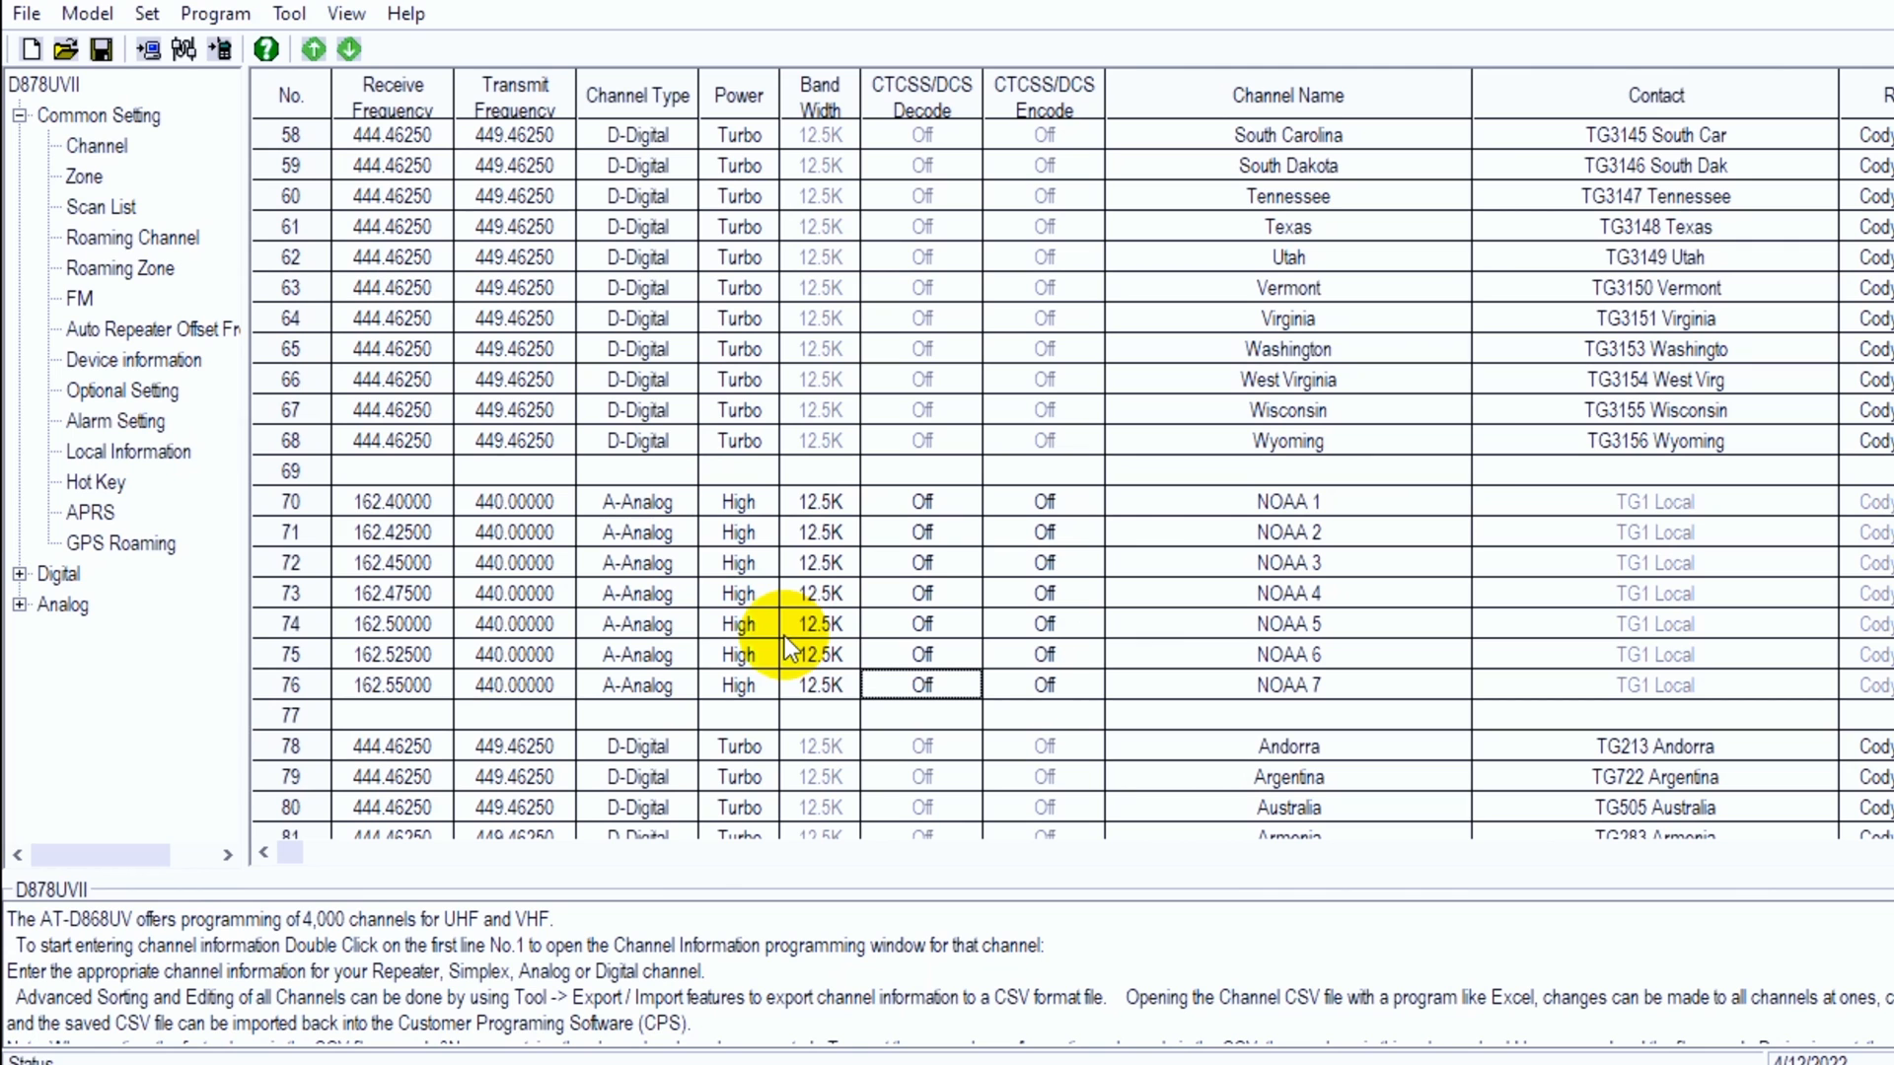
pyautogui.moveTo(756, 625)
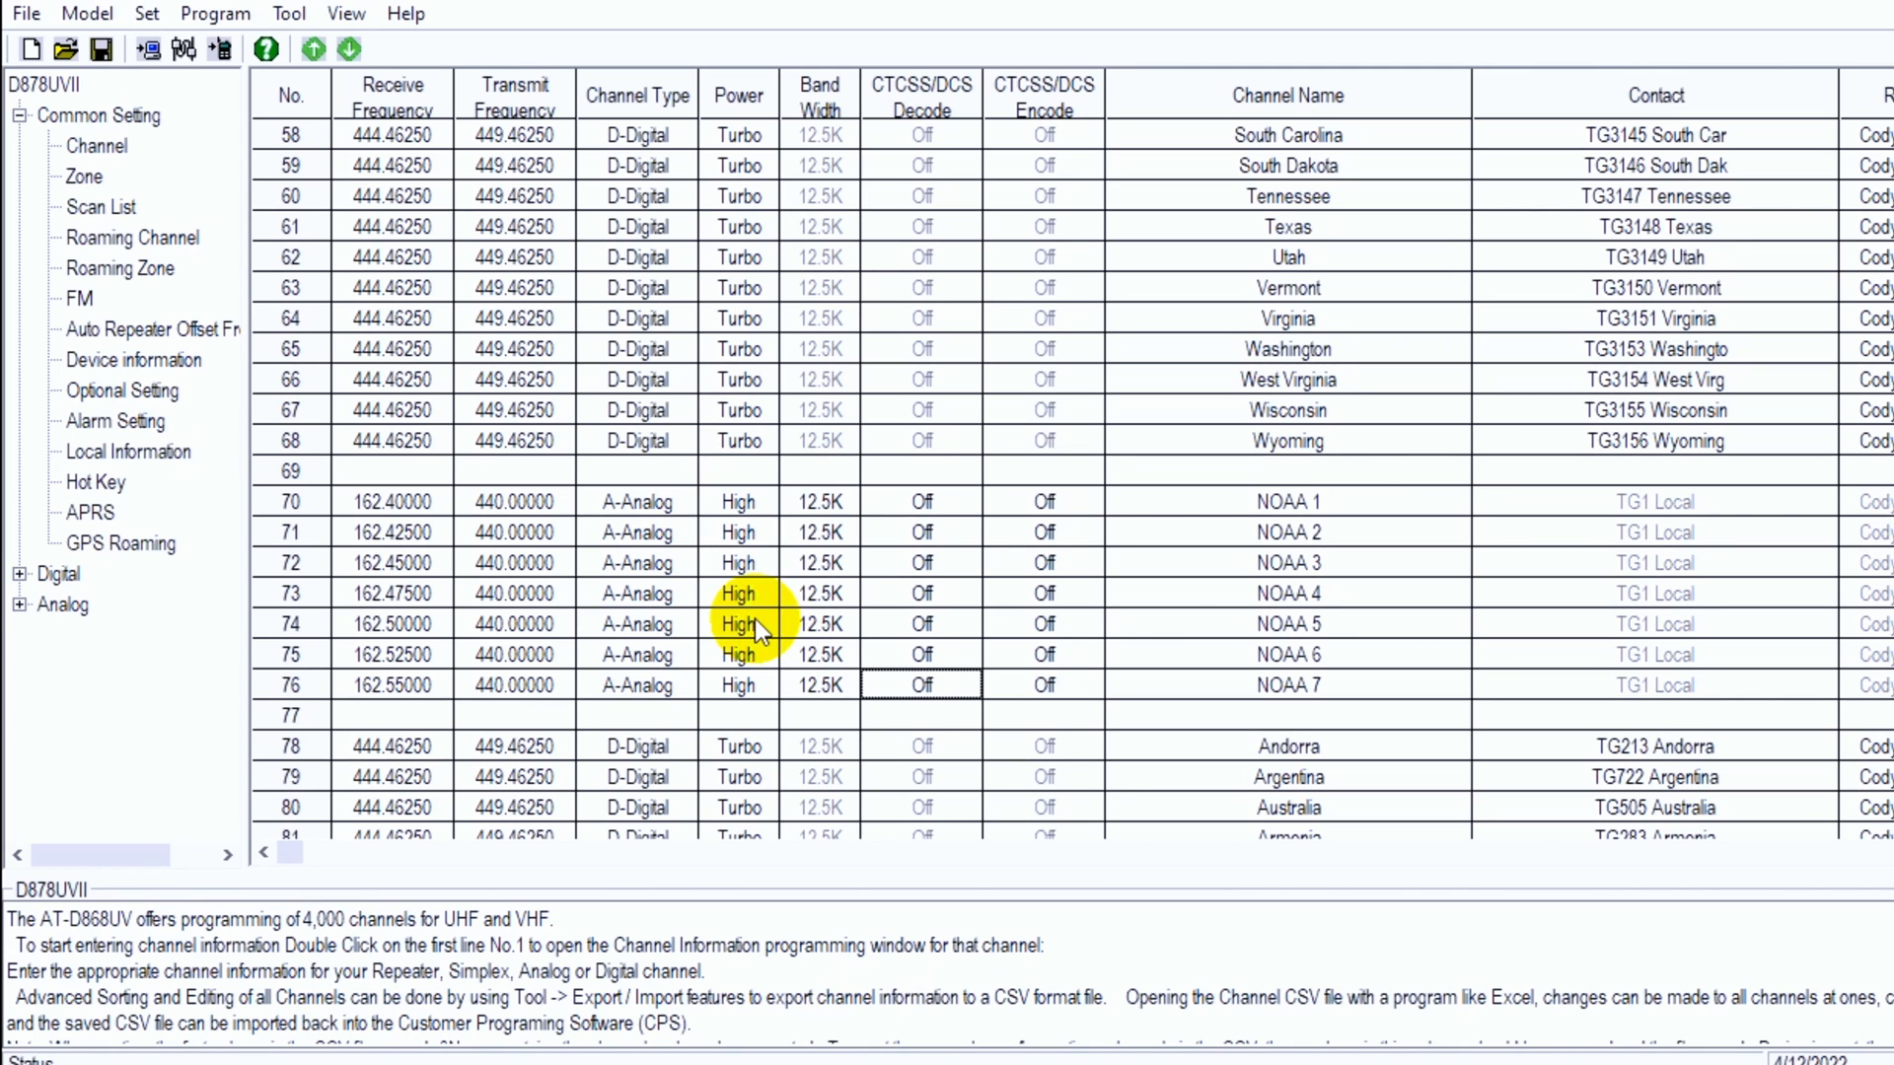
# Create zone 3 named NOAA in the Zone list.
pyautogui.click(95, 175)
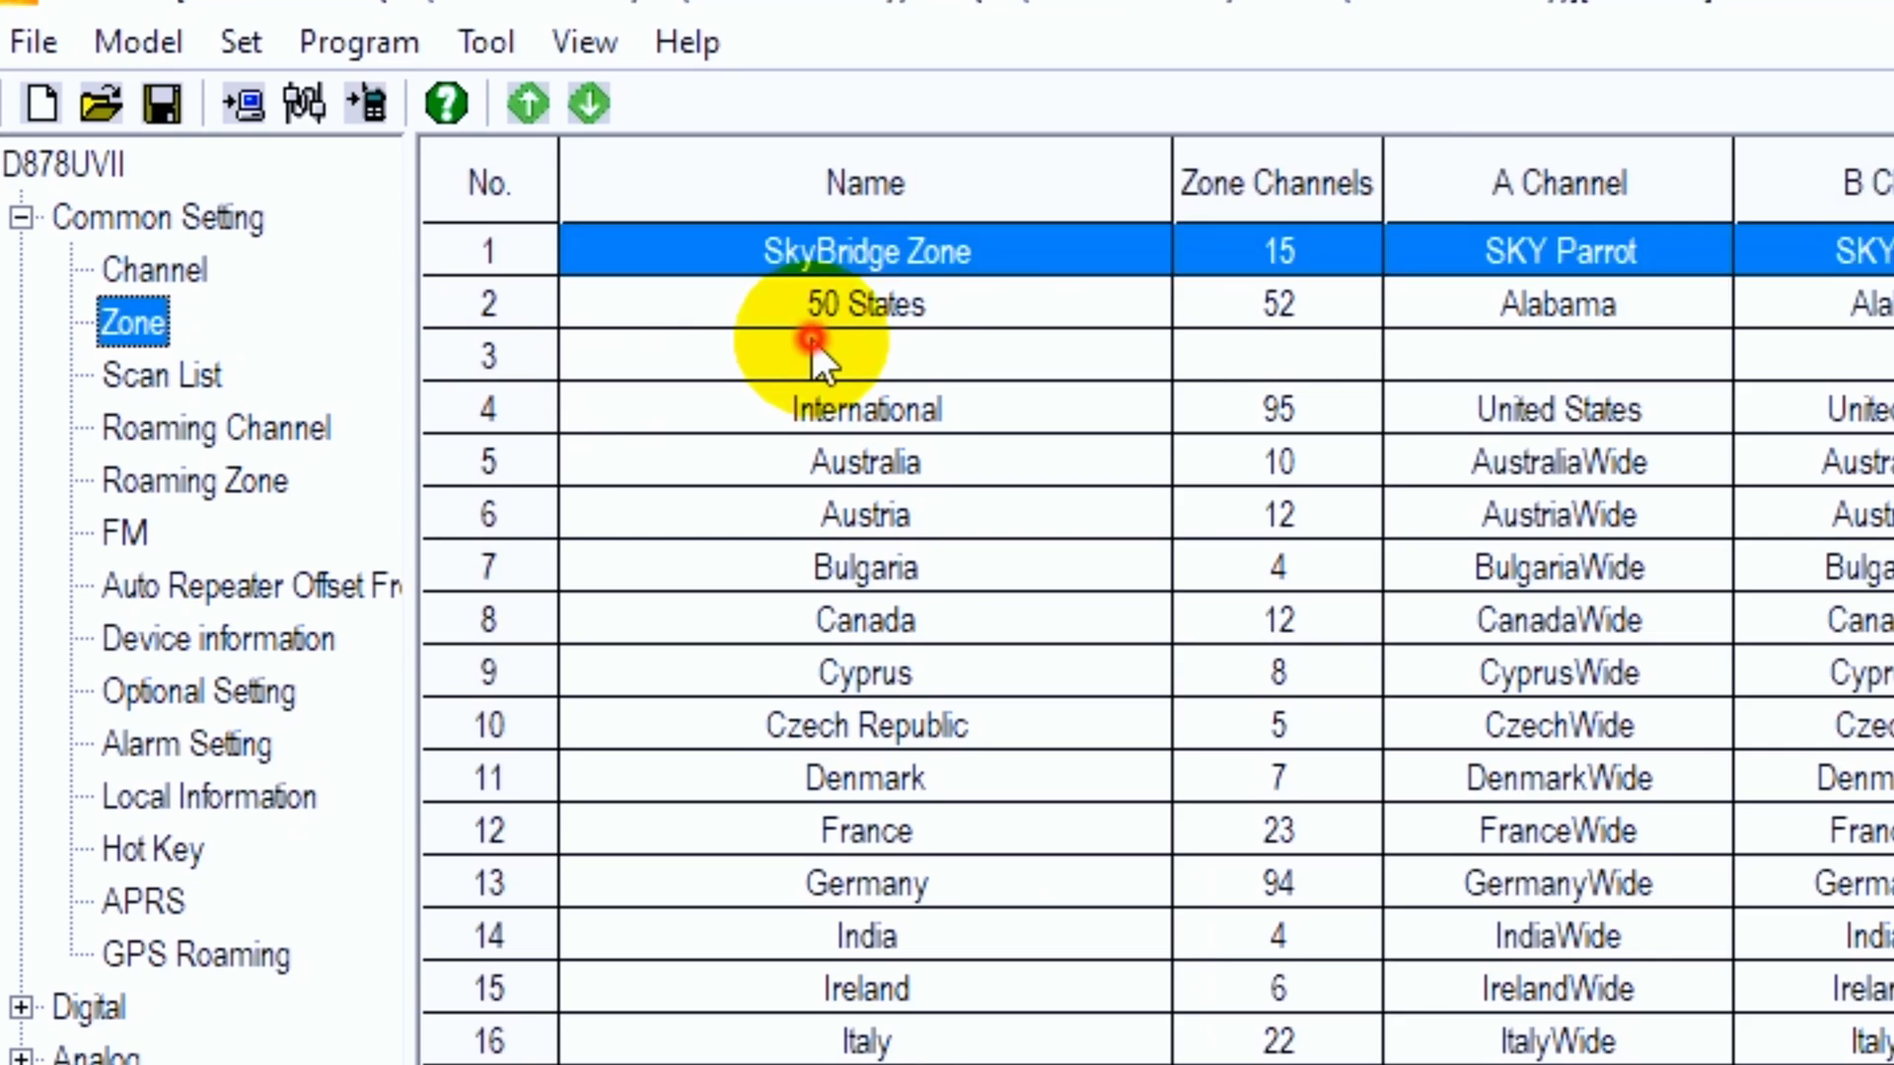
pyautogui.doubleClick(864, 356)
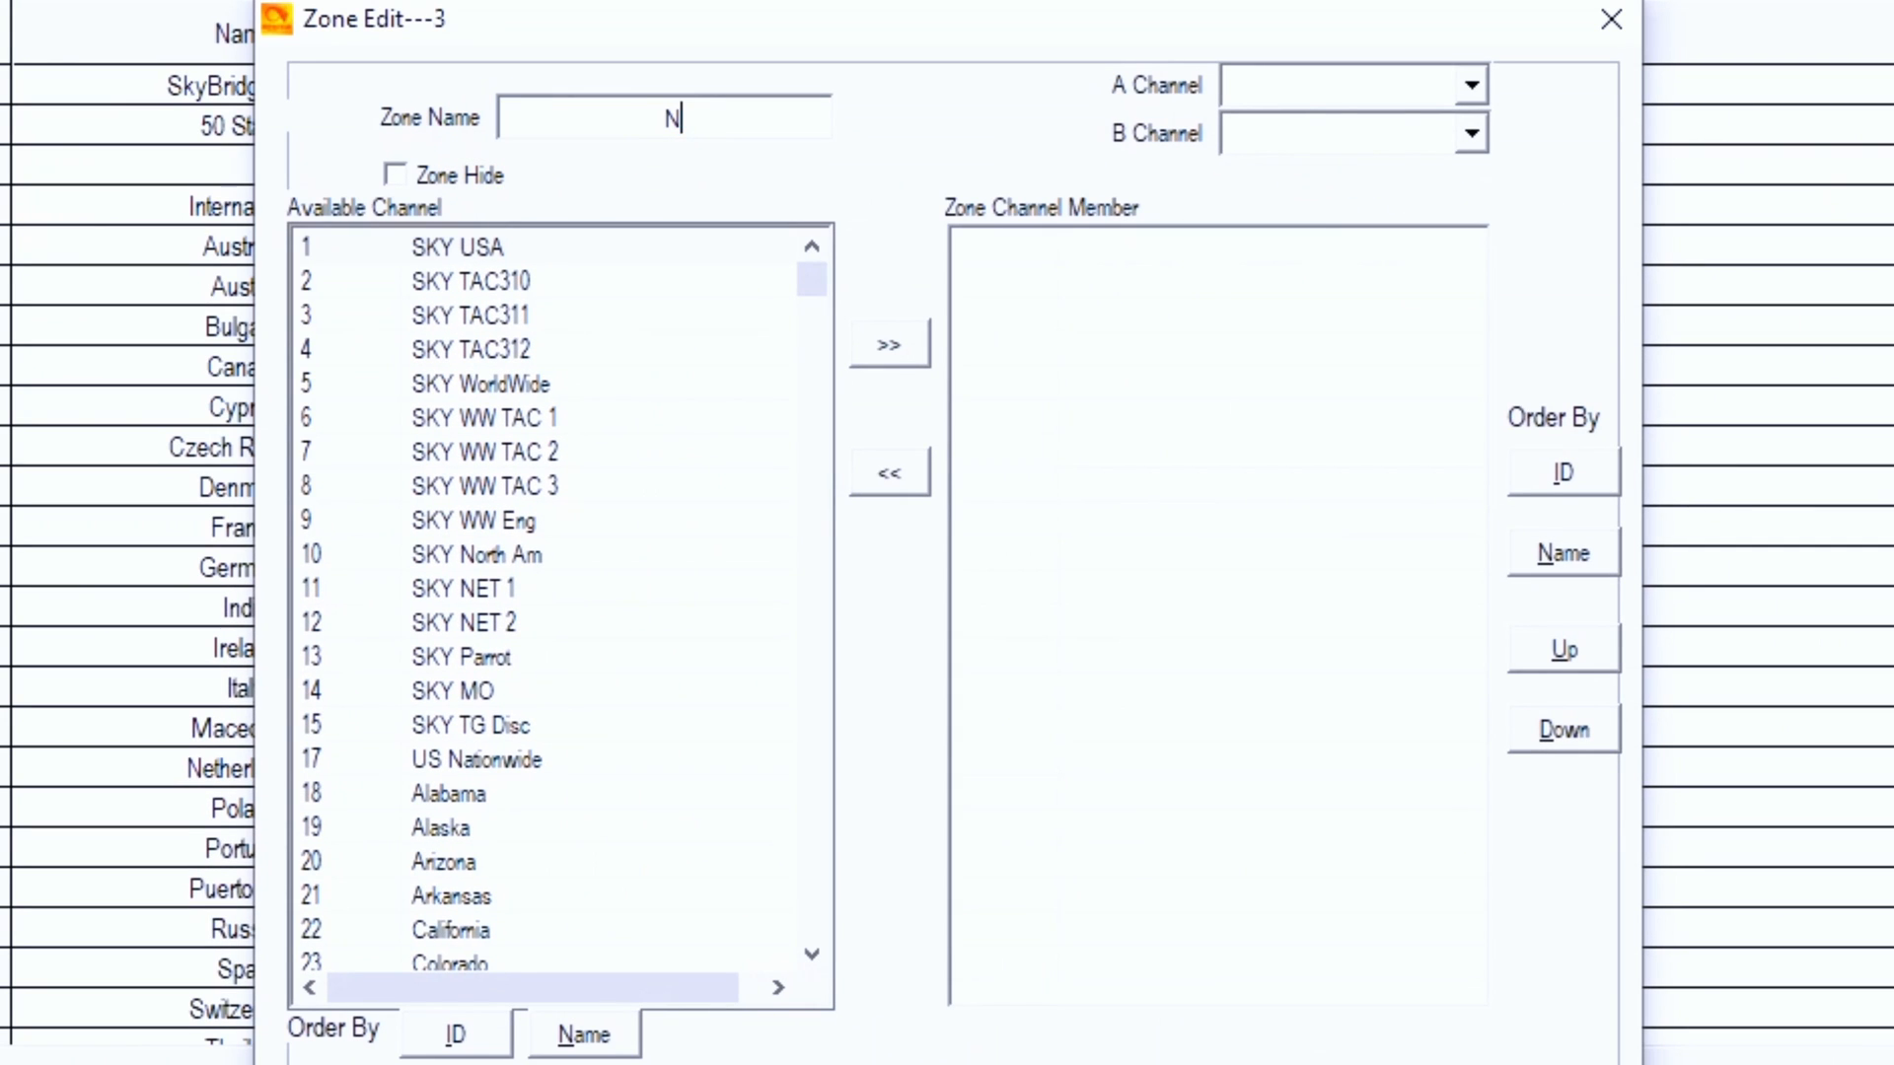
pyautogui.write('OAA')
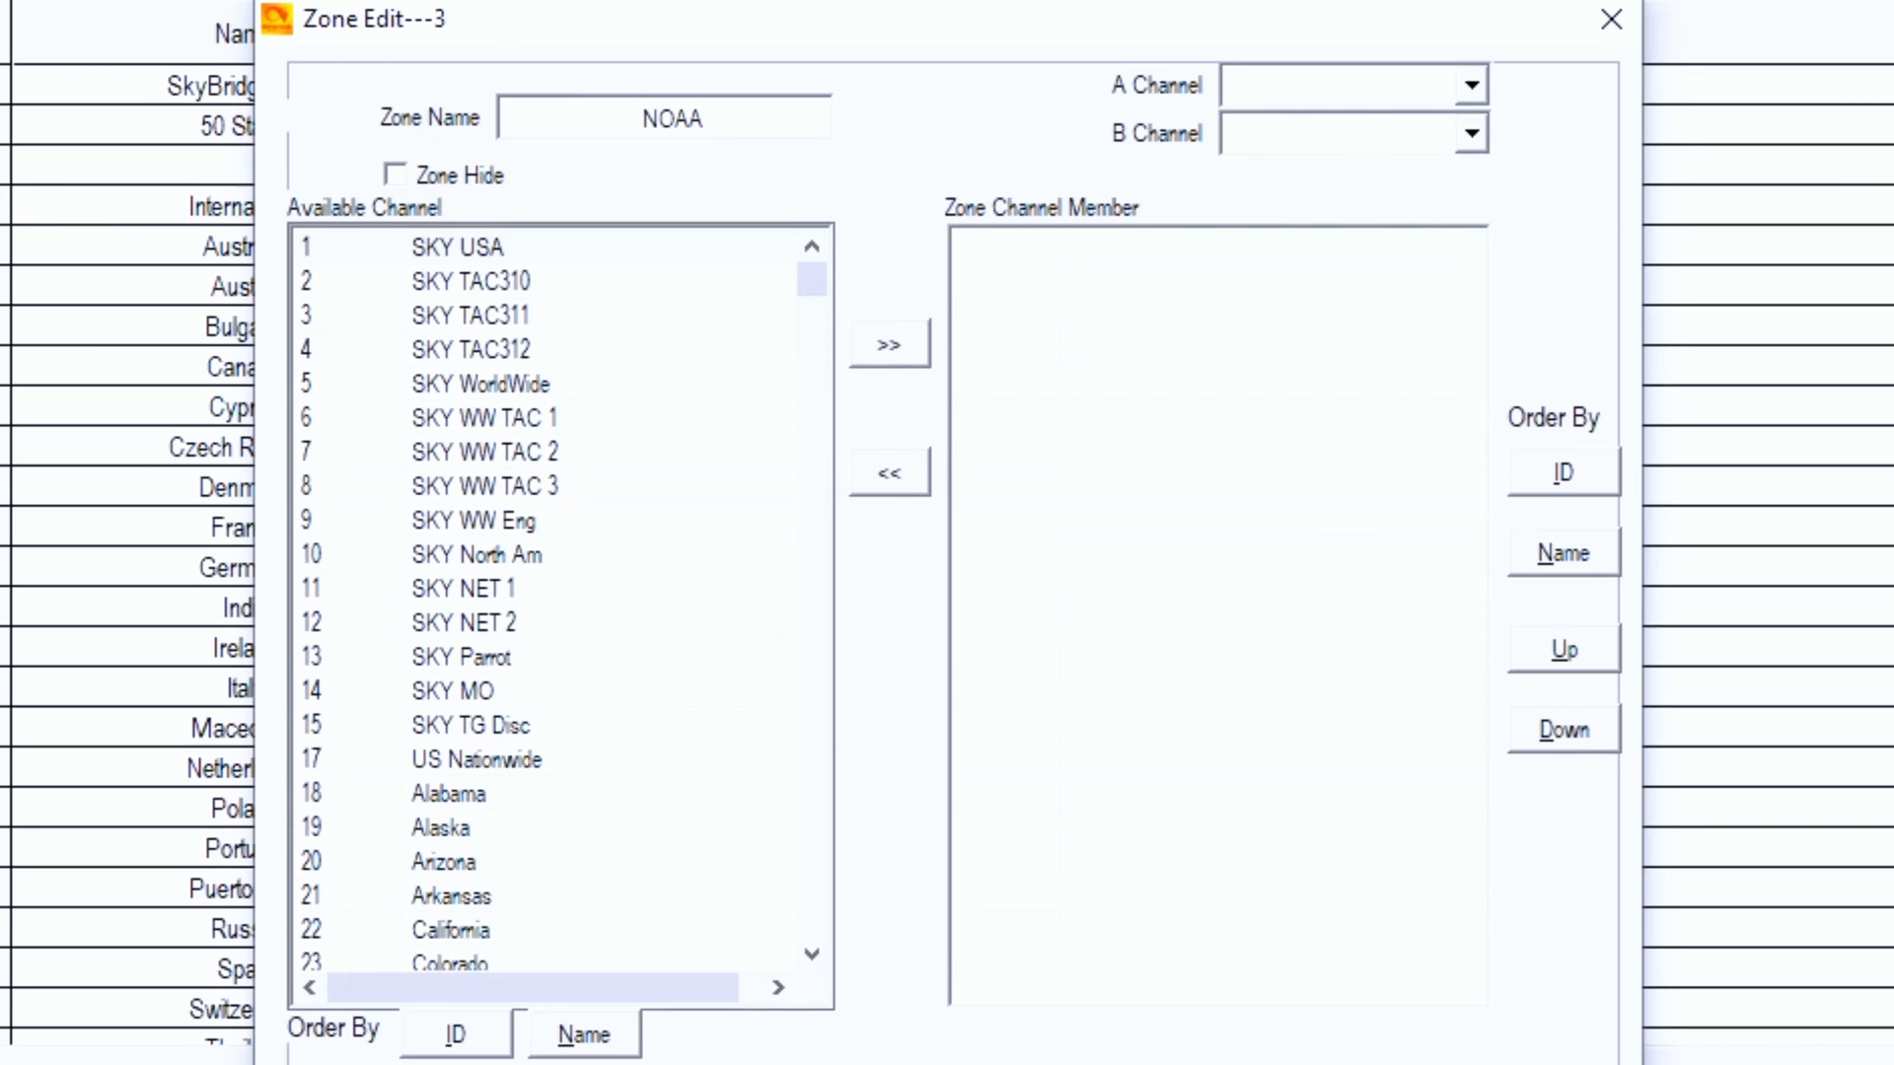
pyautogui.click(664, 116)
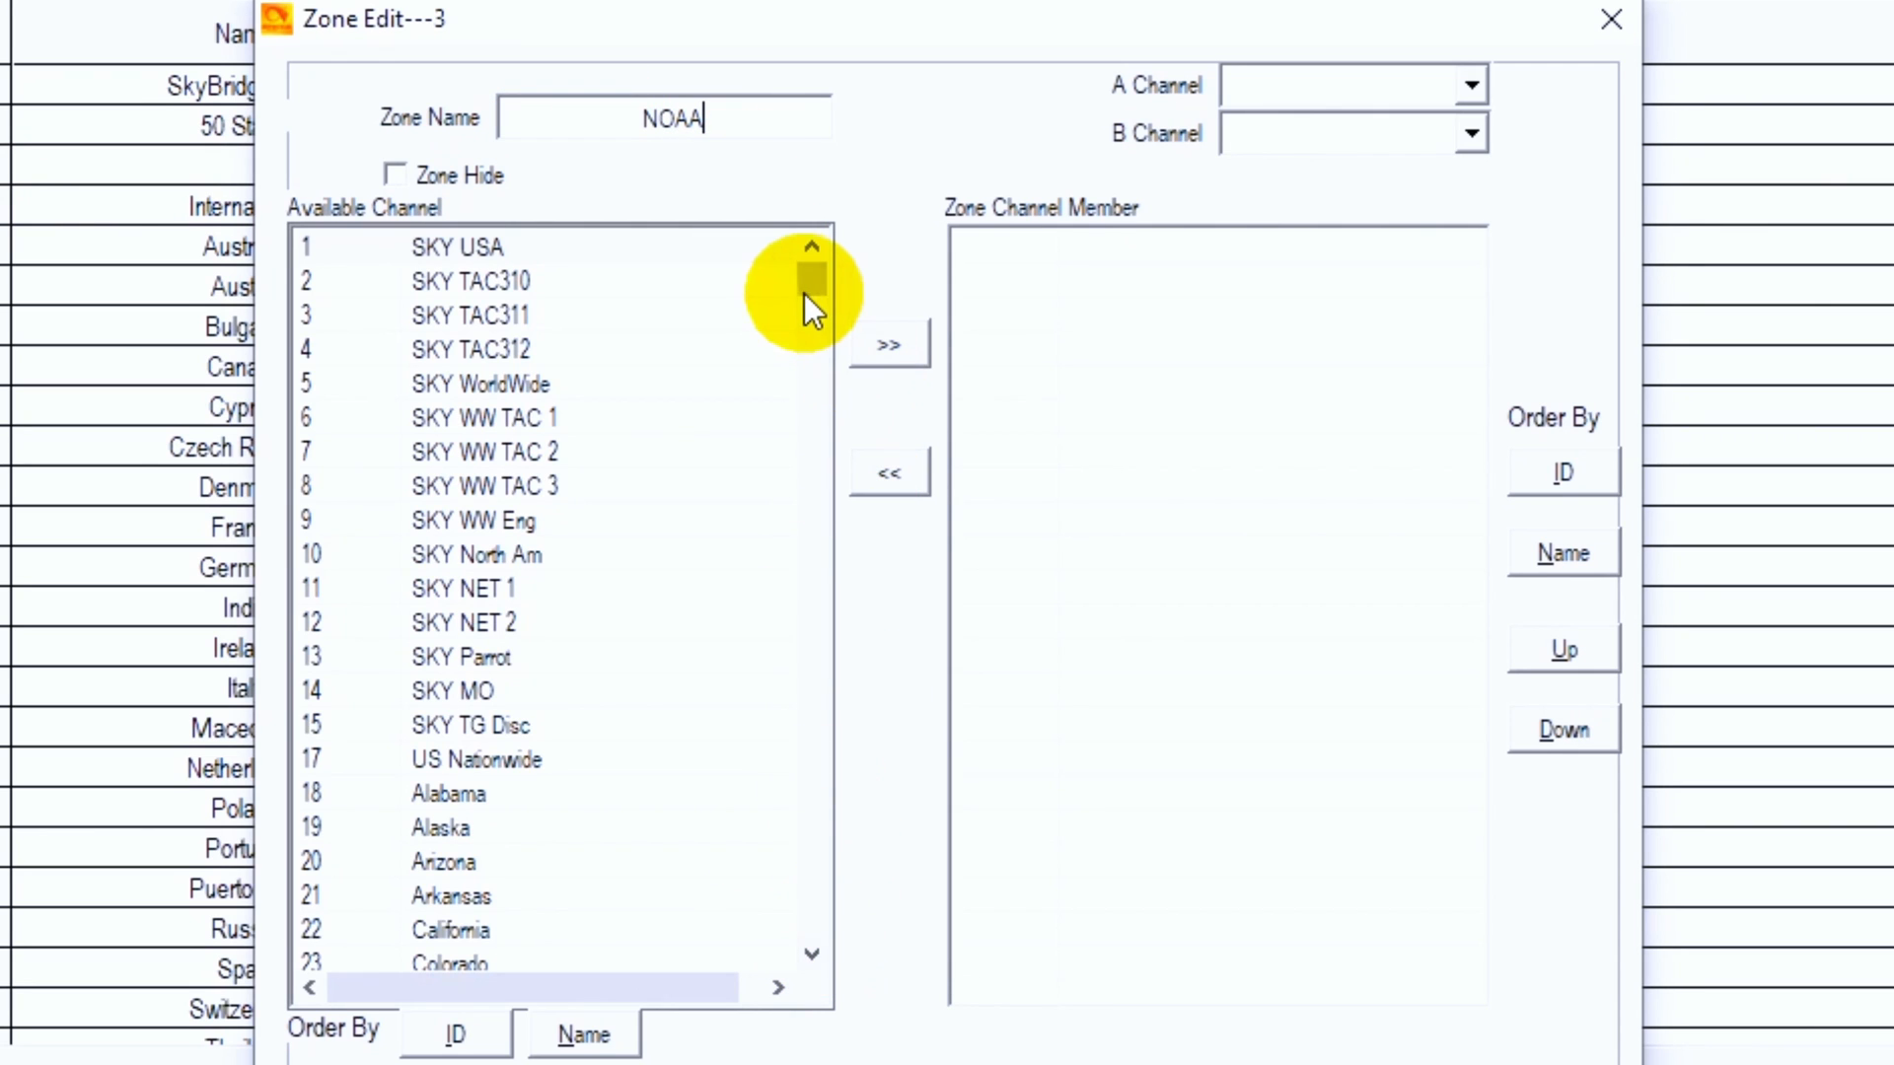
pyautogui.scroll(-3)
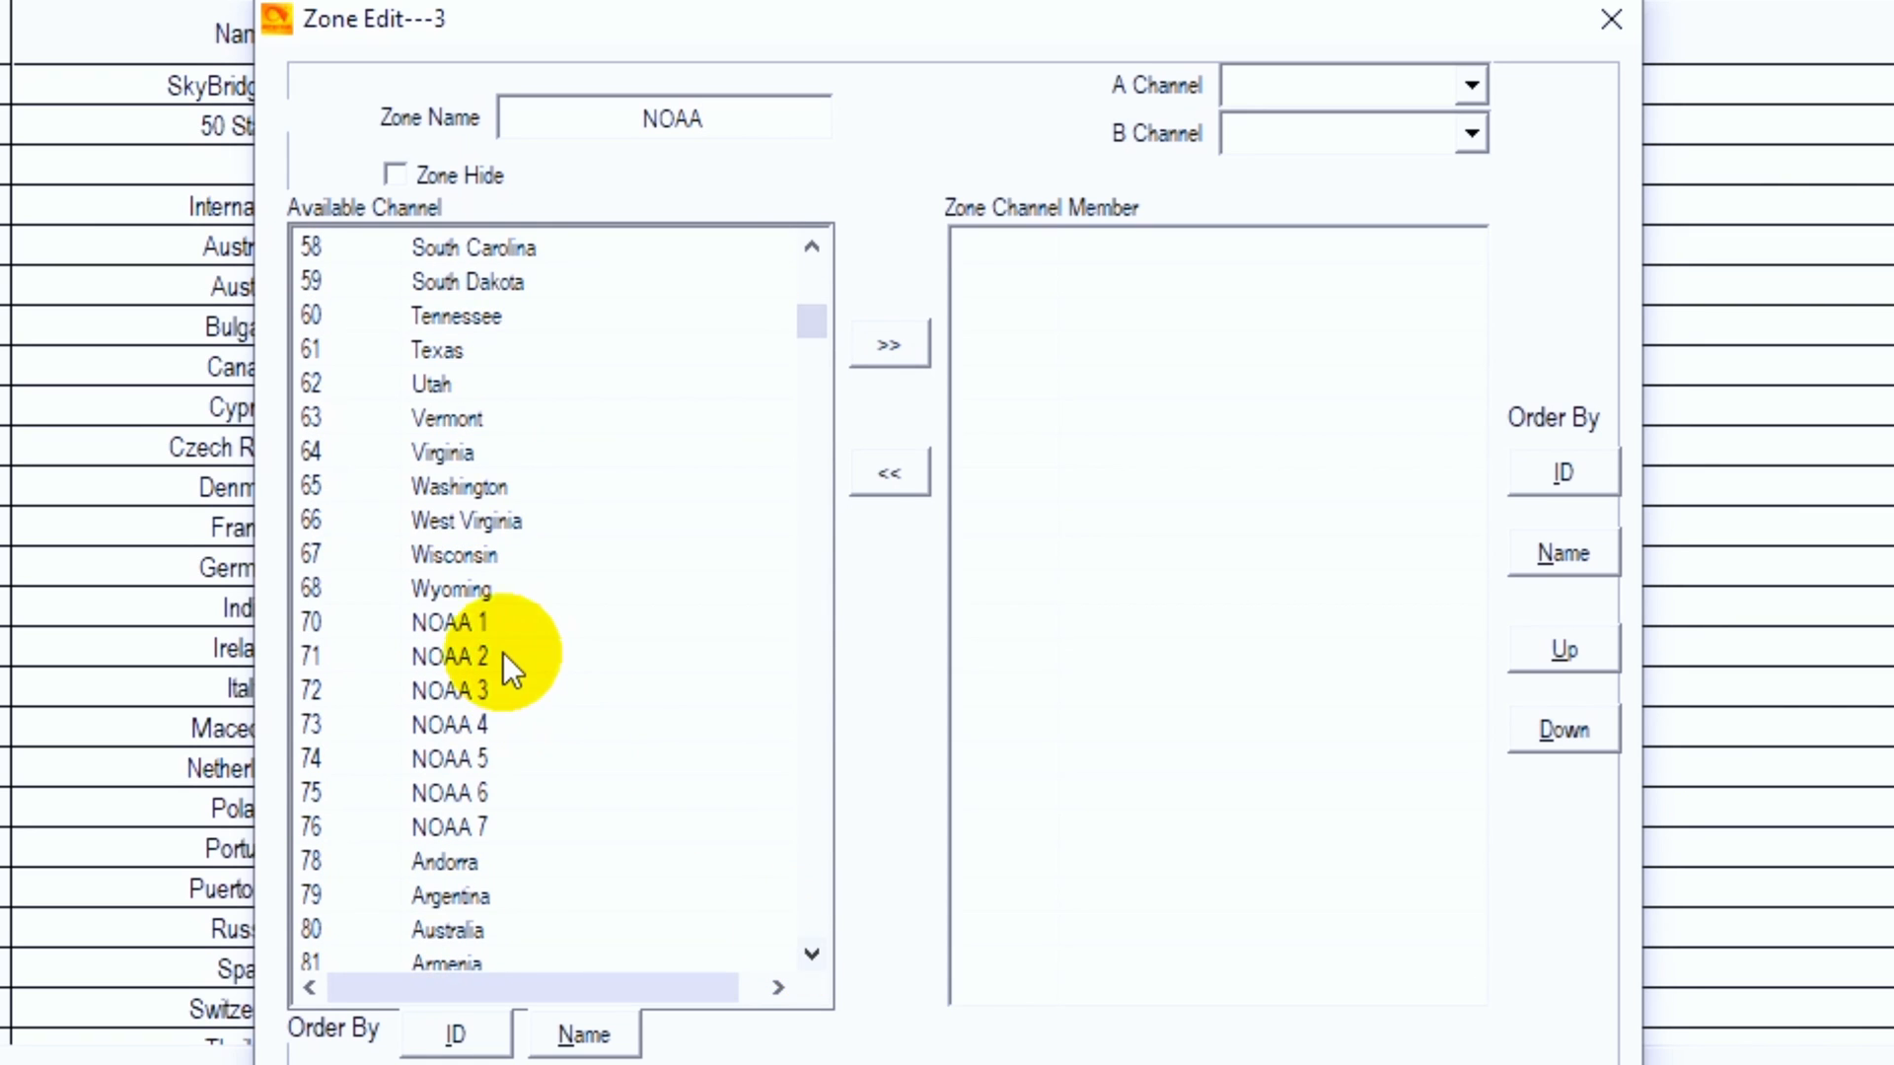
# Add channels NOAA 1–7 to the NOAA zone and save it.
pyautogui.click(448, 623)
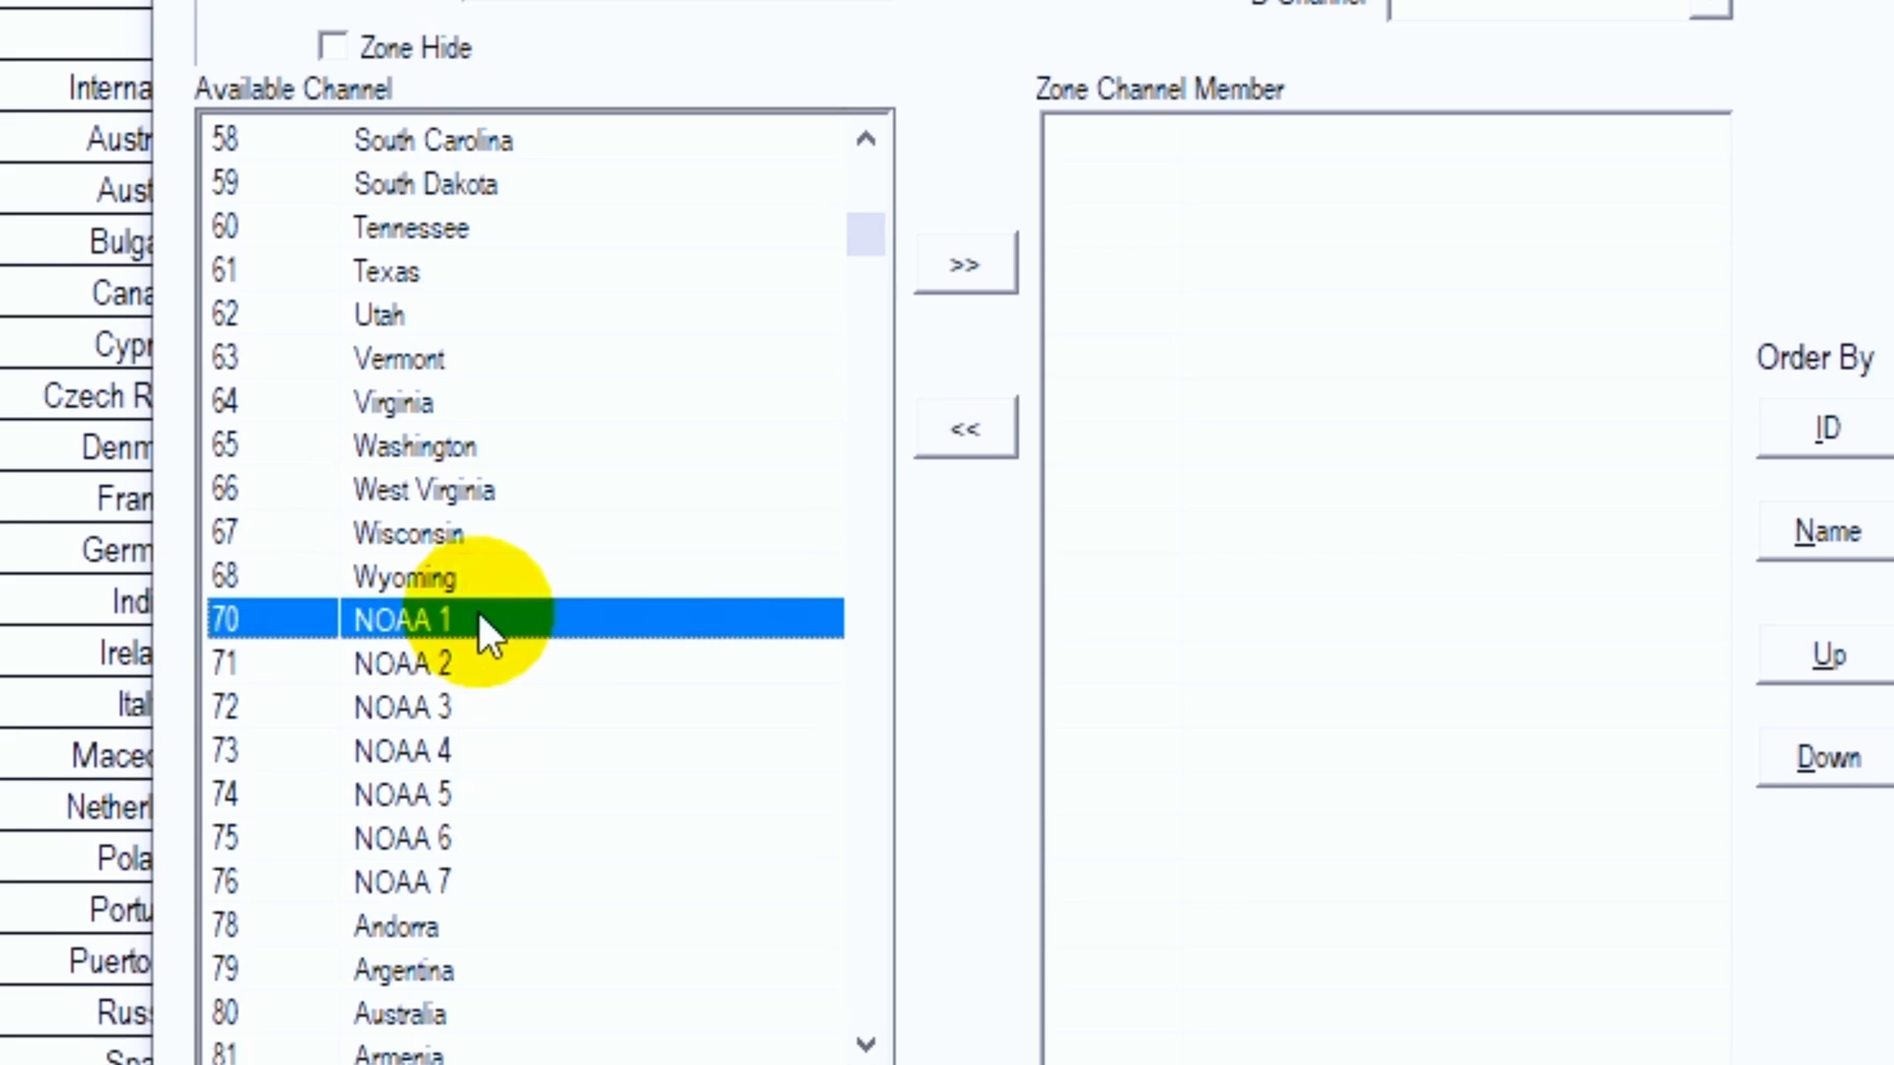
pyautogui.moveTo(965, 262)
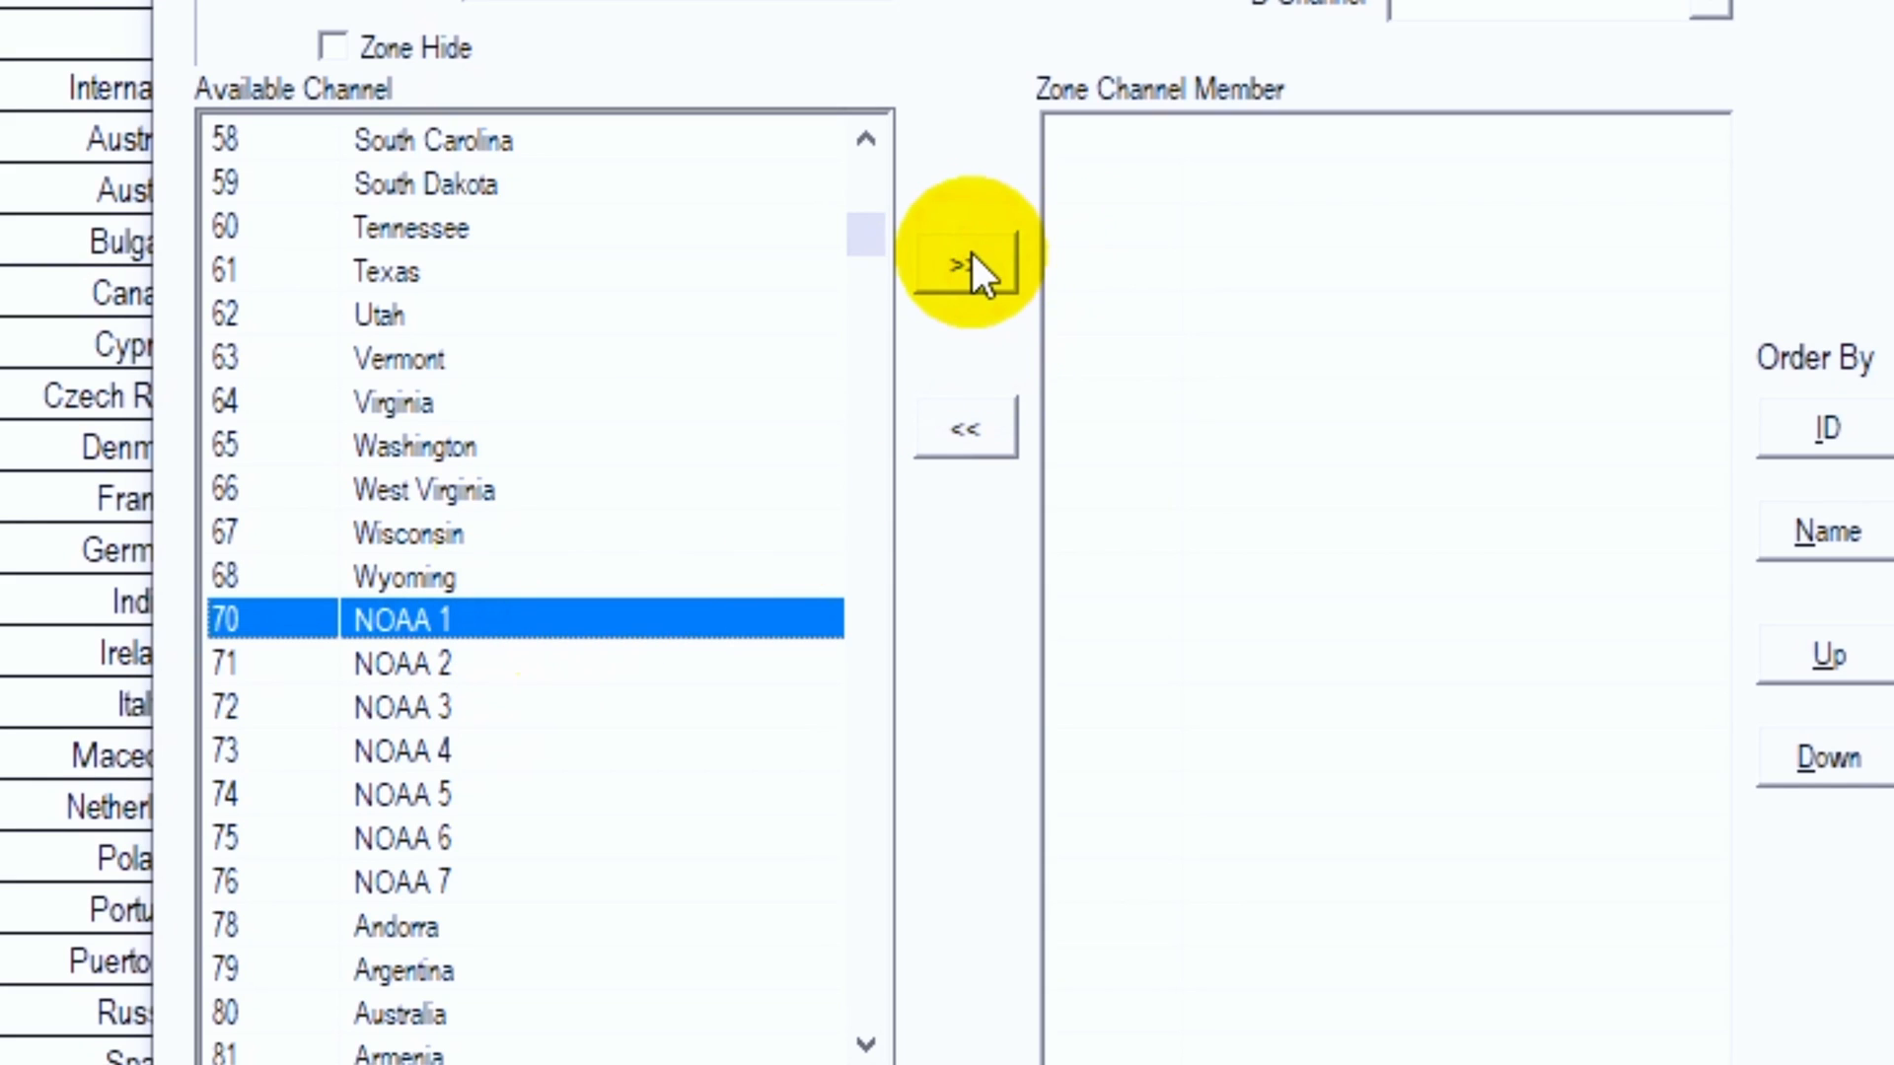
pyautogui.click(965, 263)
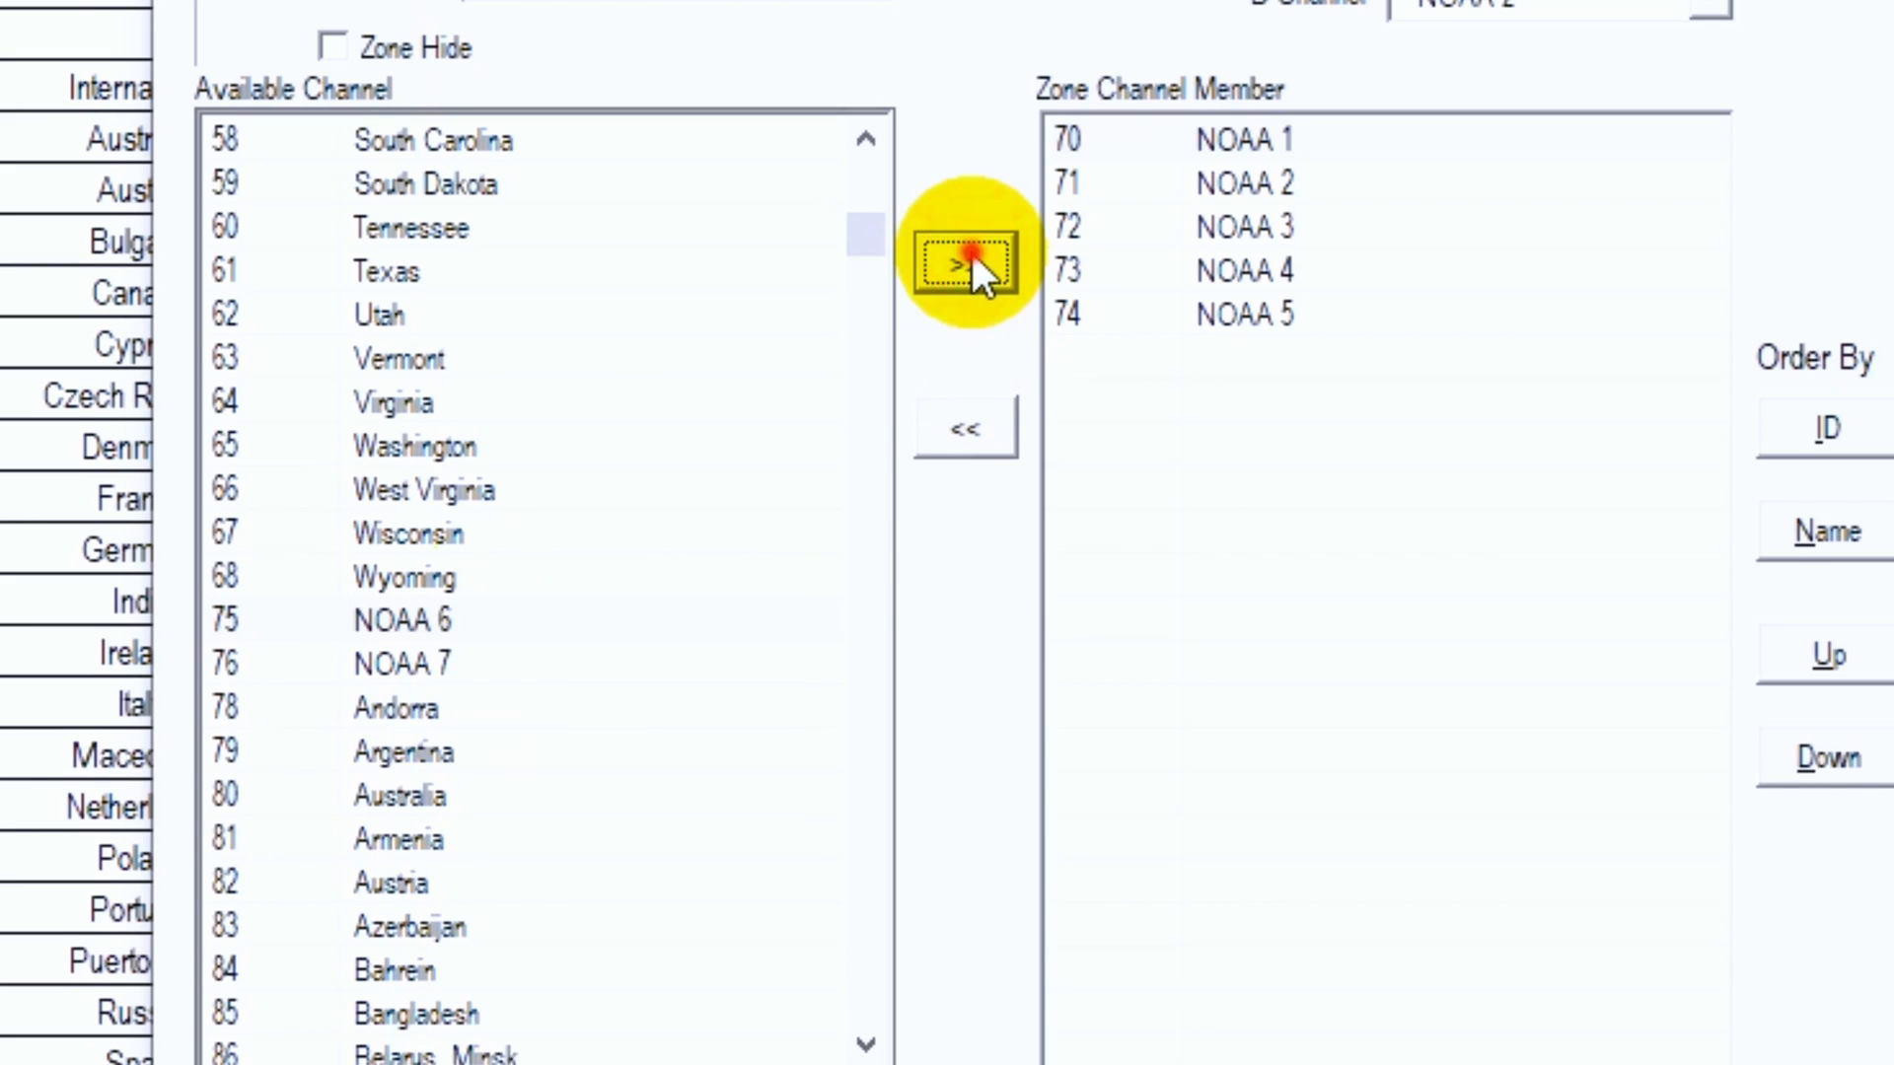
pyautogui.click(963, 262)
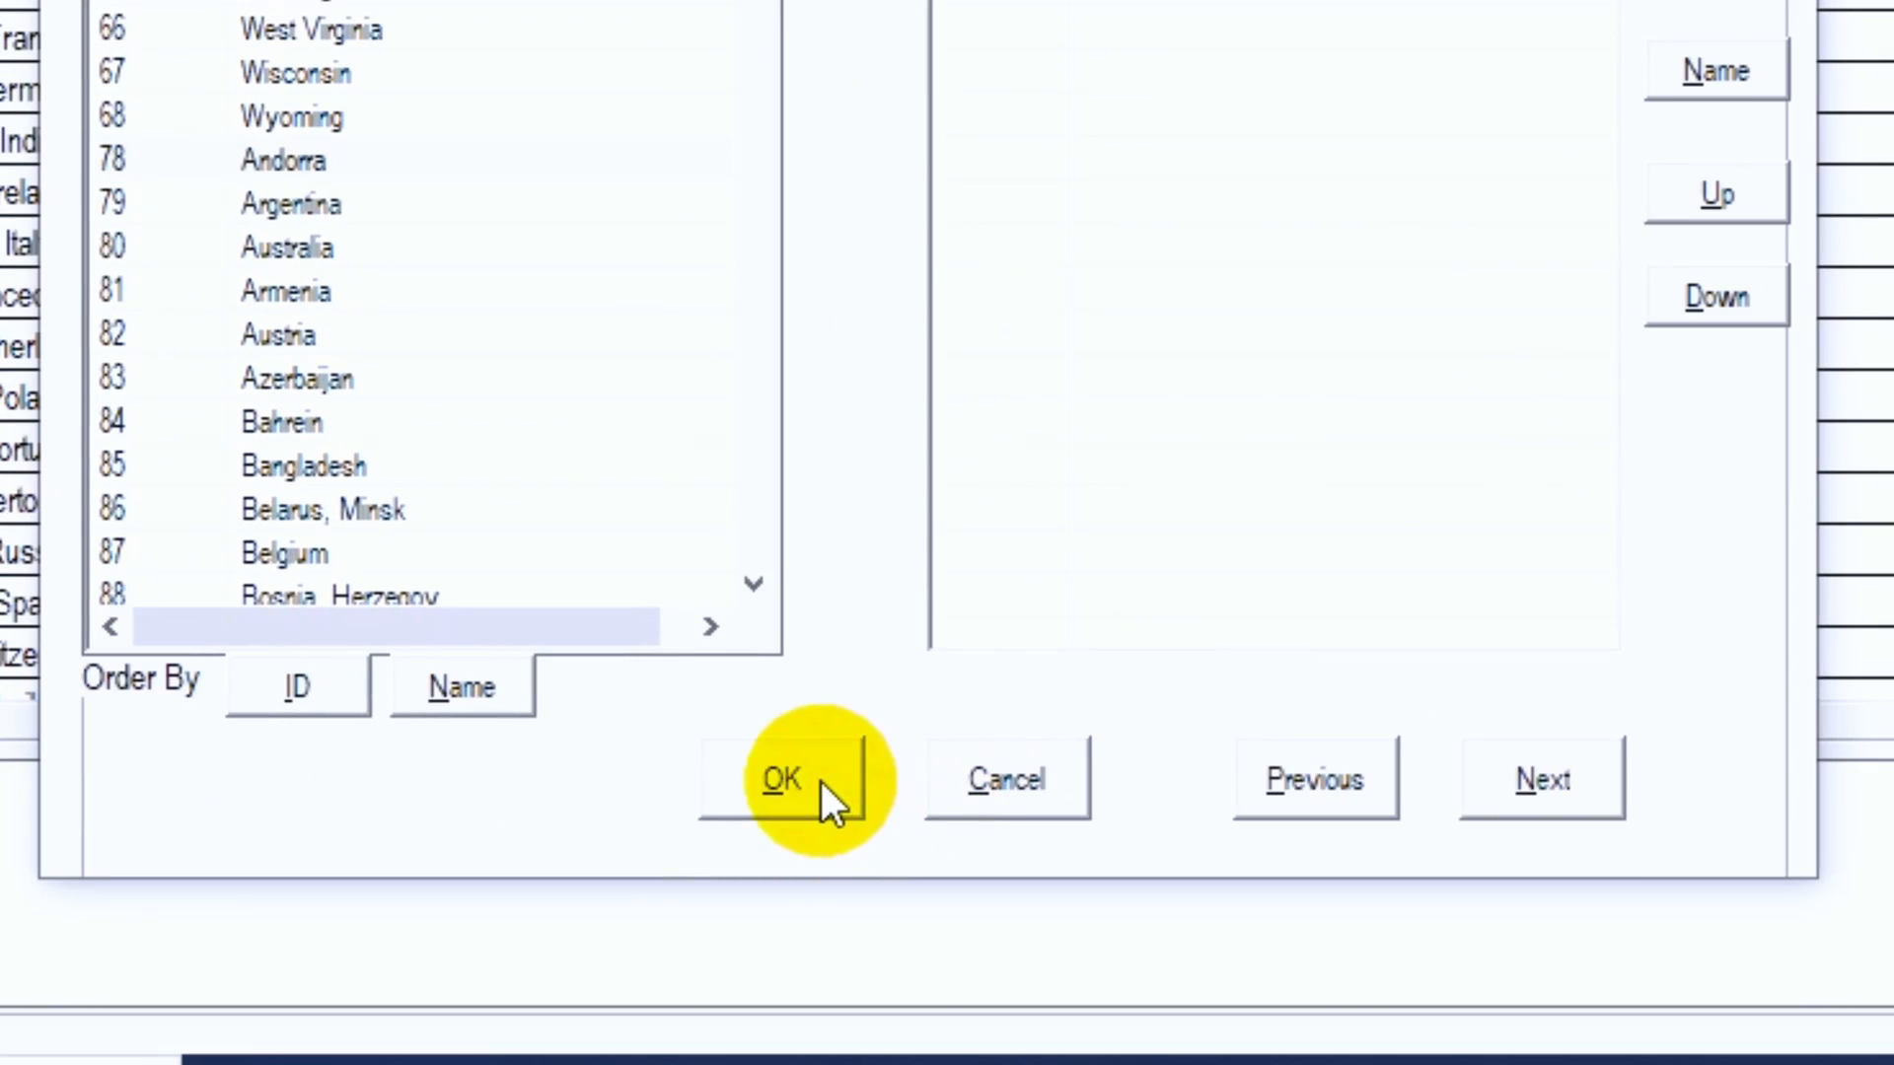
pyautogui.click(781, 777)
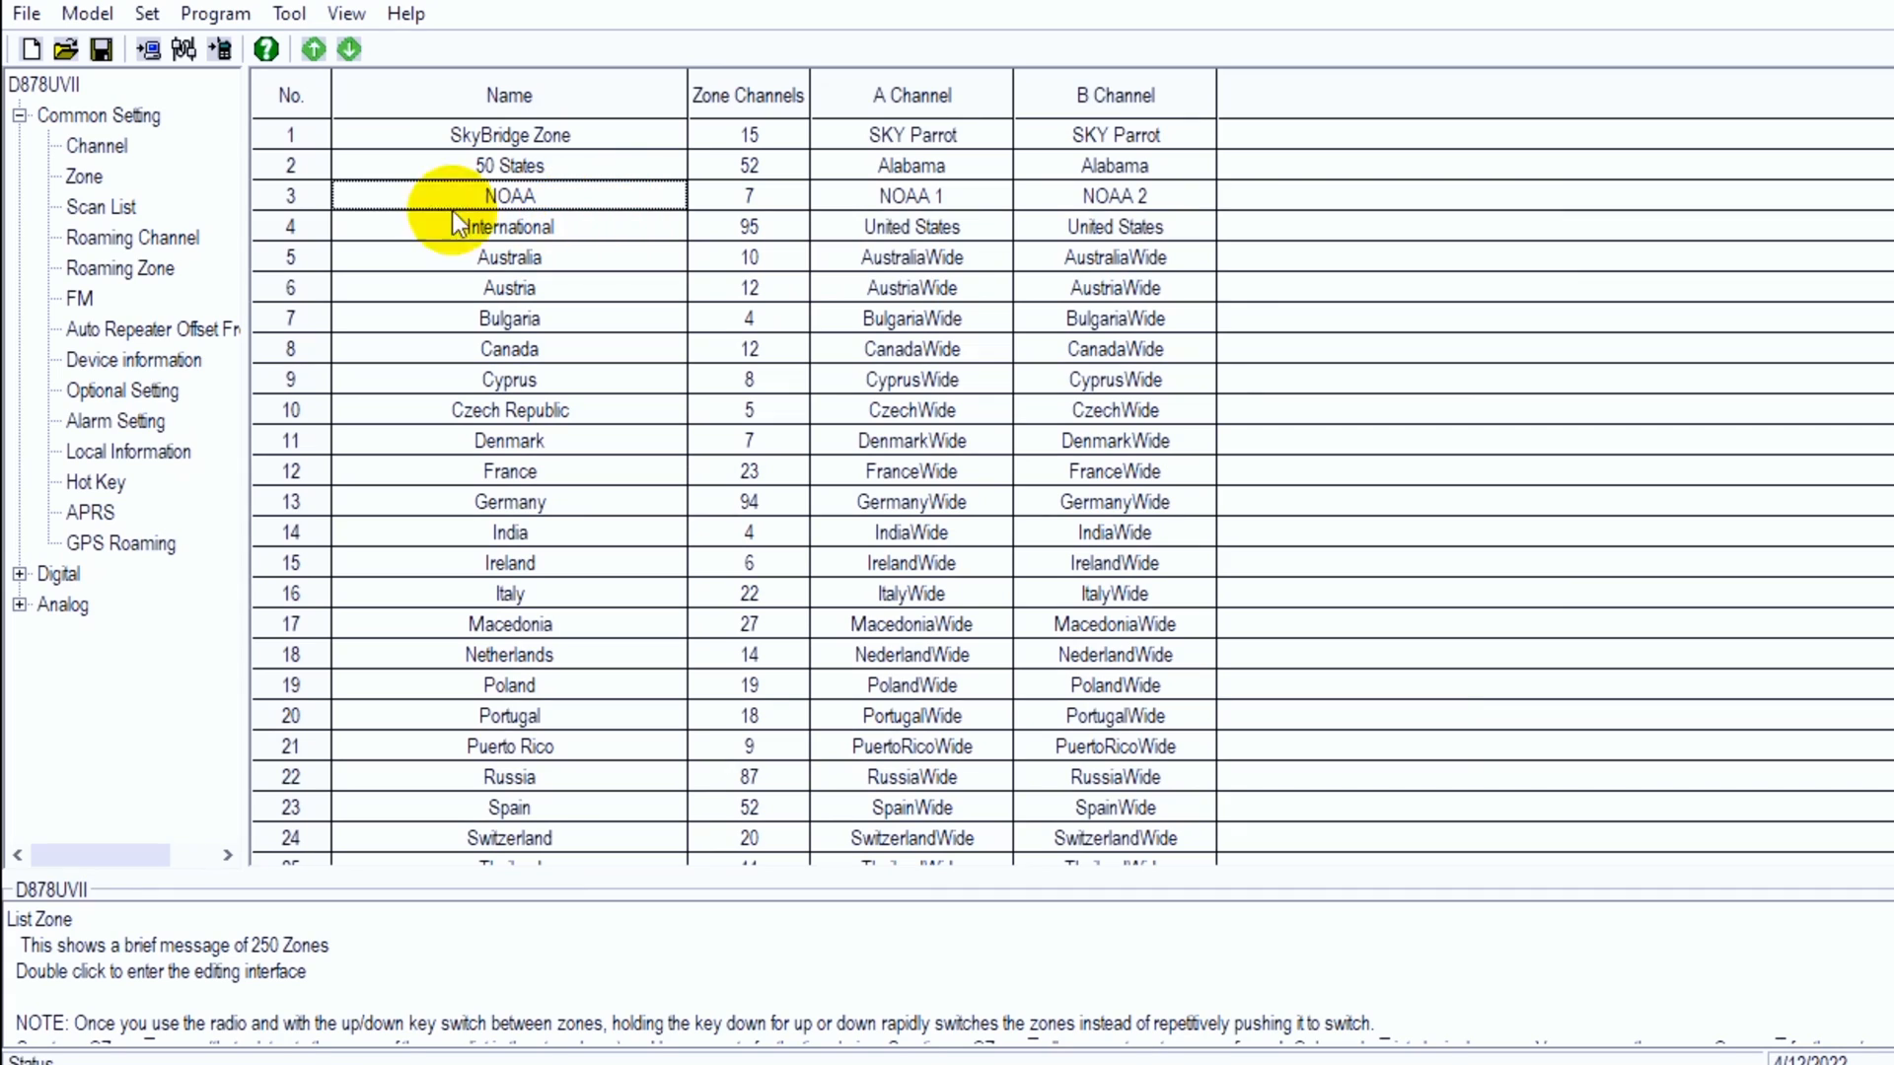
# Make scan list 1 named NOAA containing channels NOAA 1–7 and save it.
pyautogui.click(101, 207)
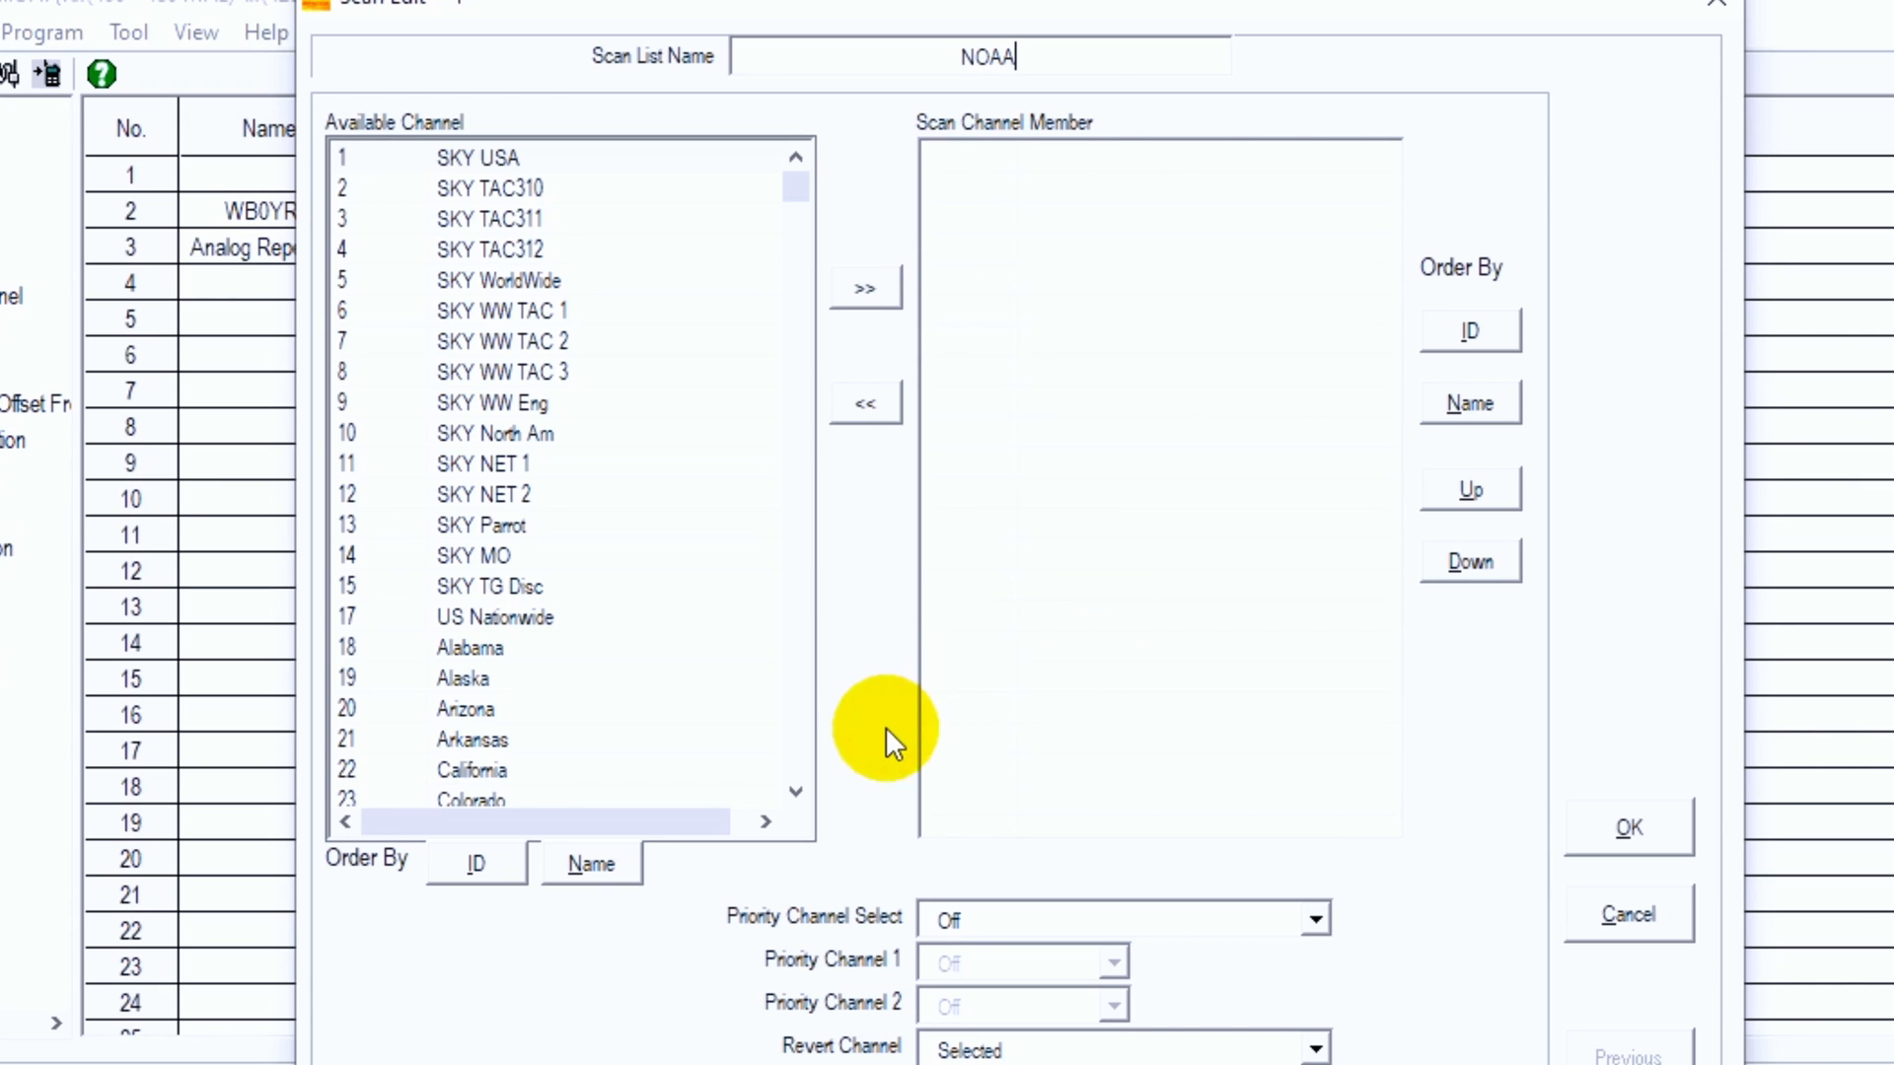
pyautogui.click(795, 795)
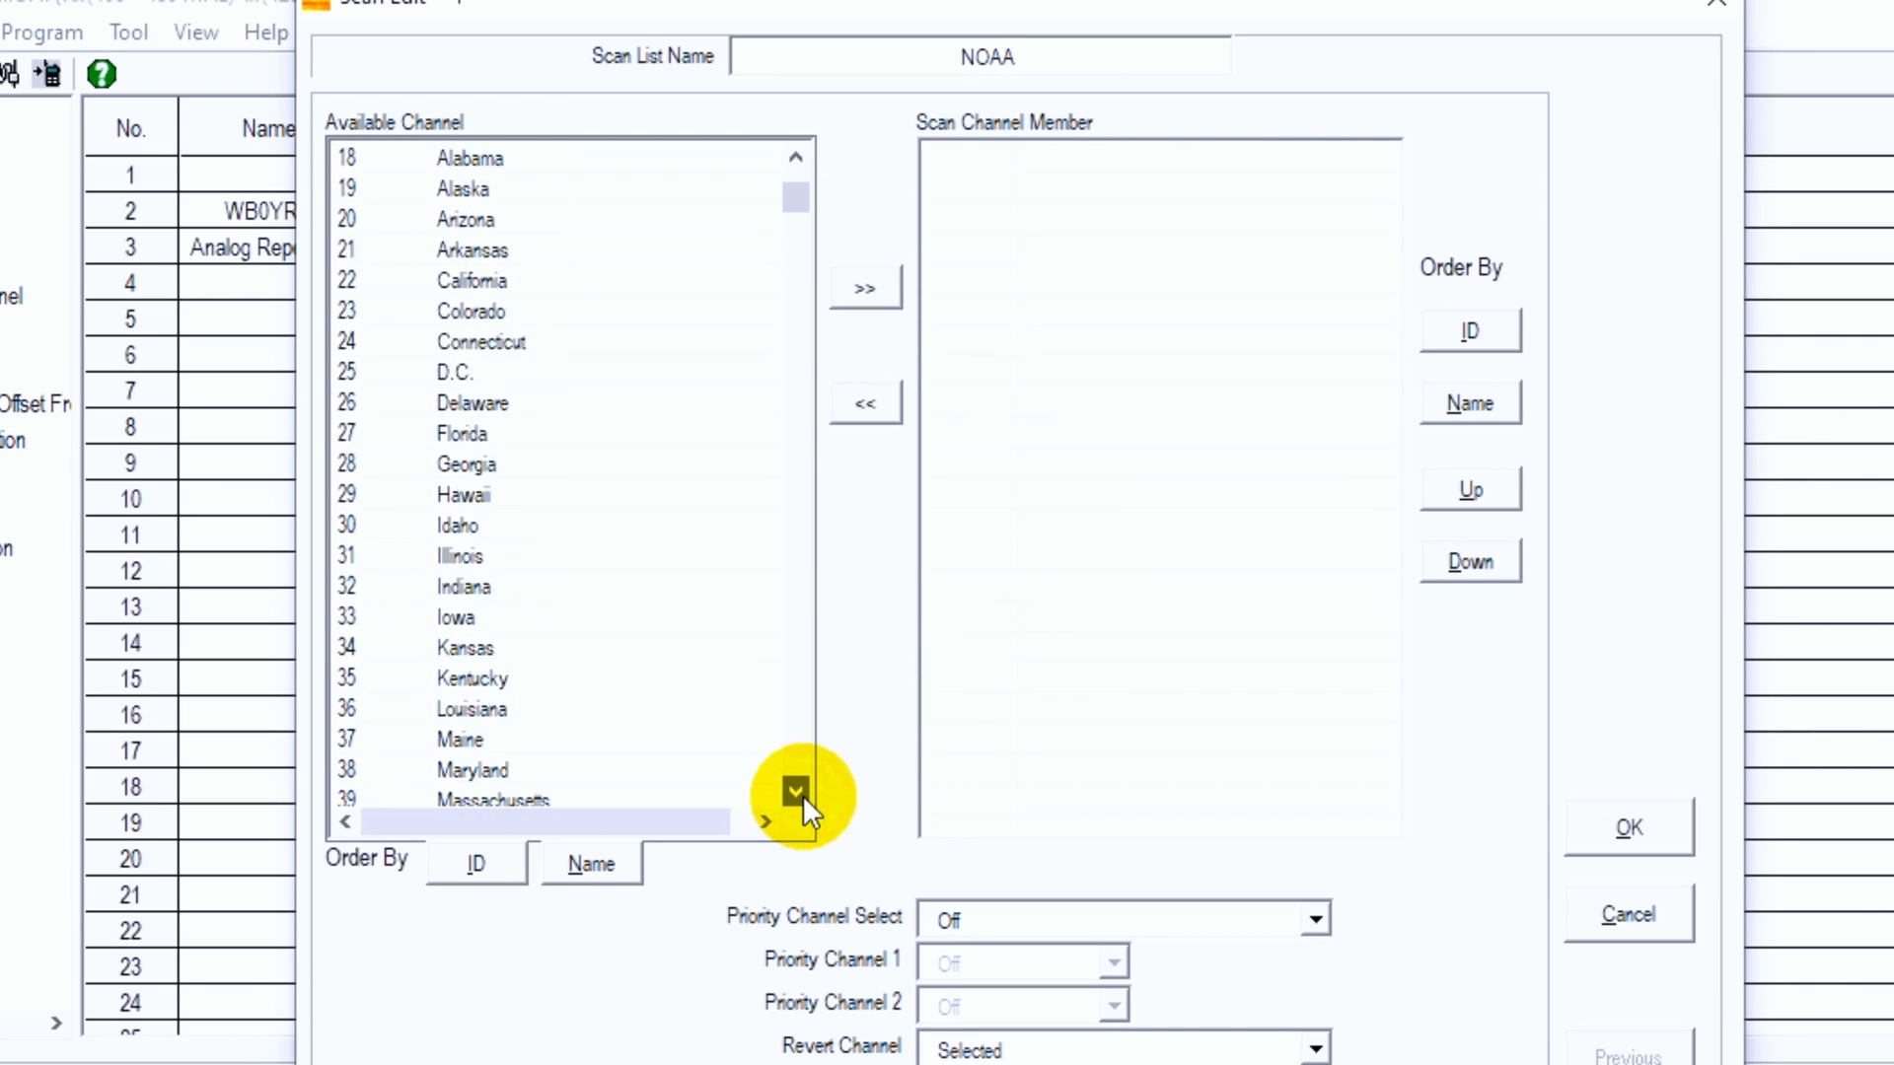
pyautogui.click(793, 793)
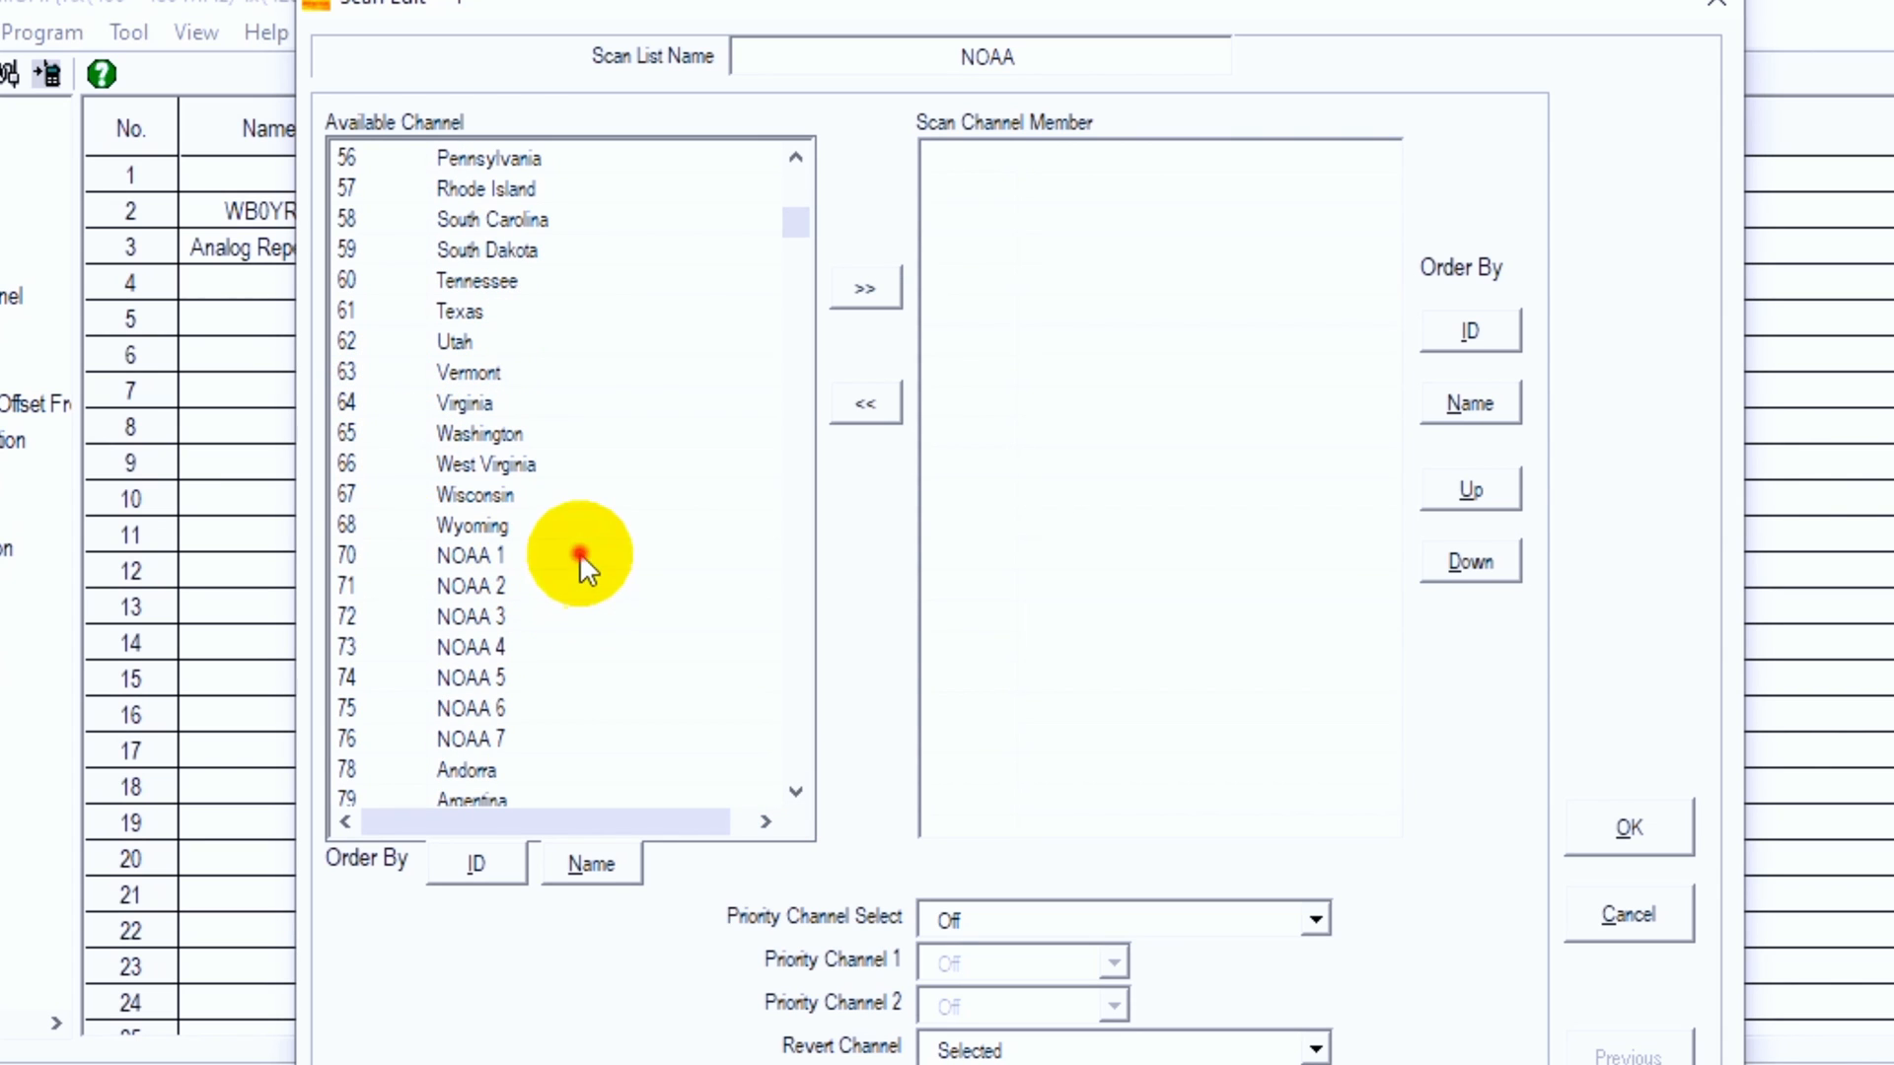
pyautogui.click(864, 288)
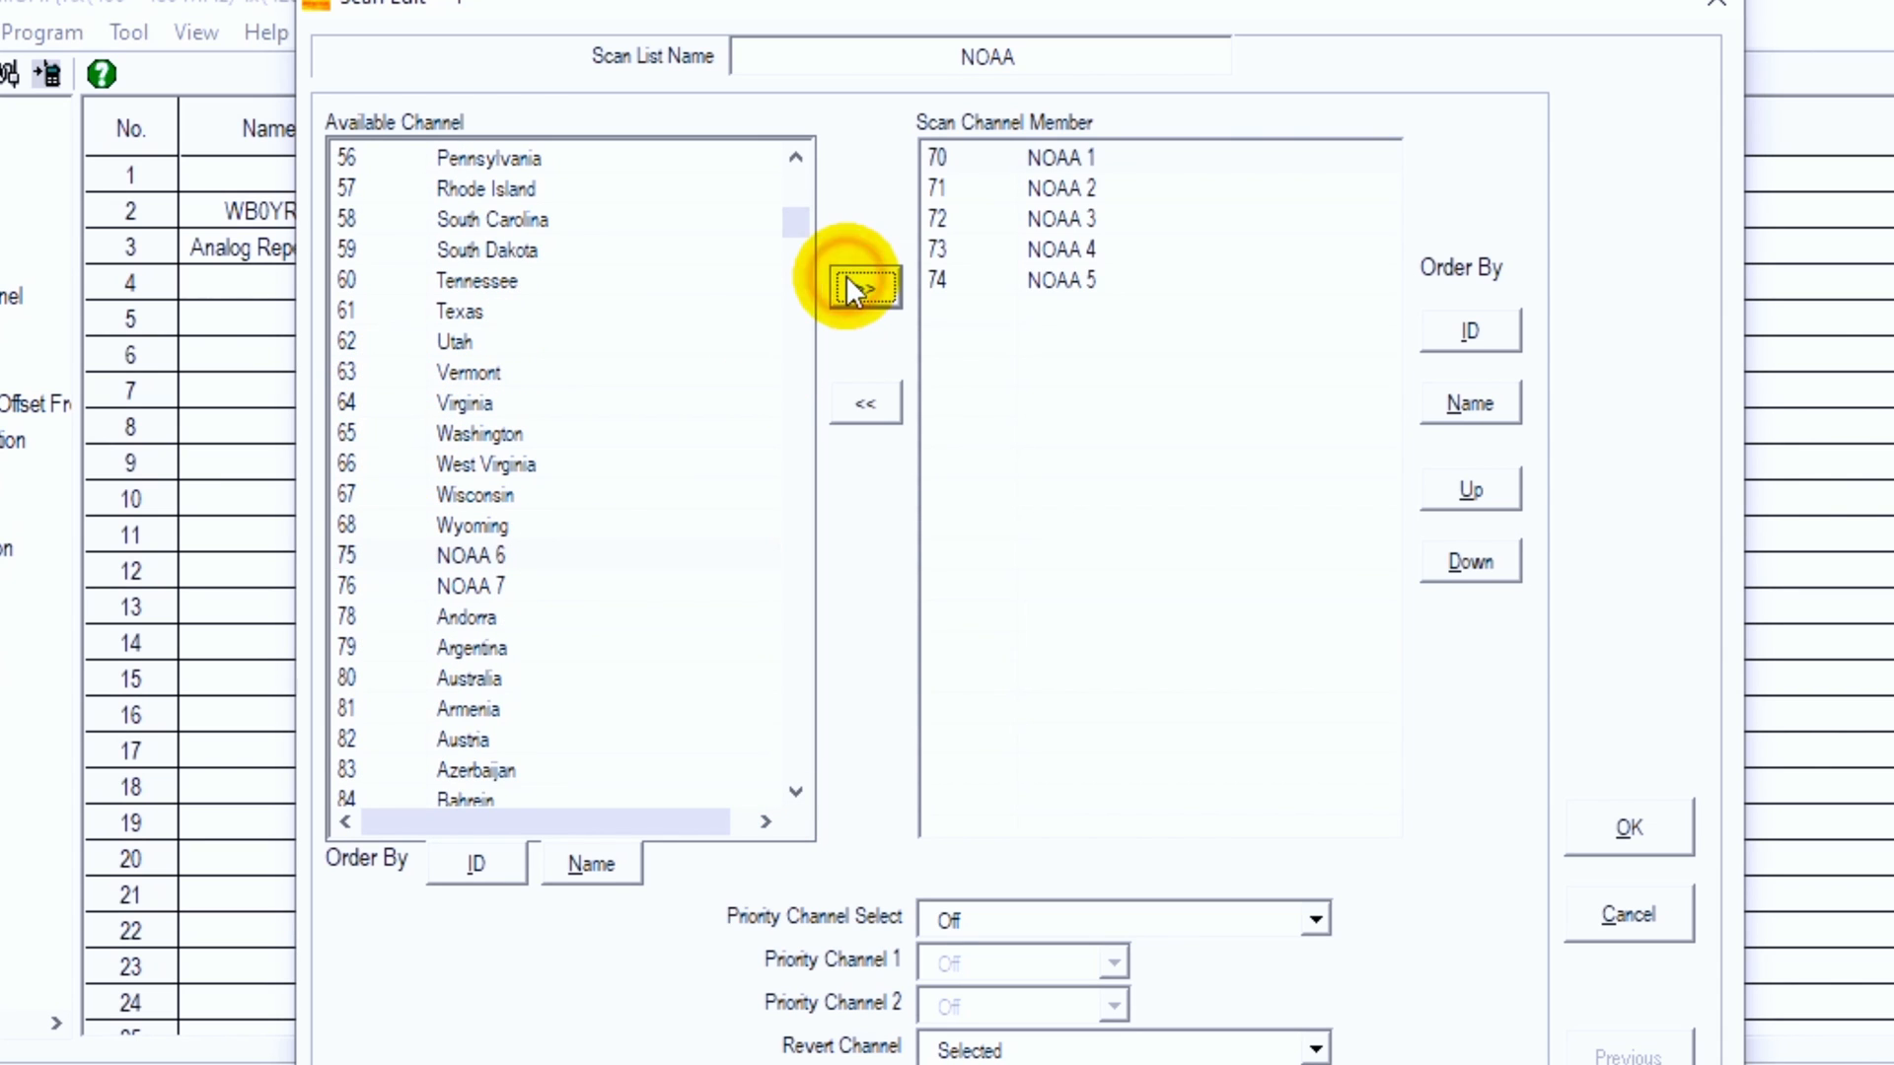
pyautogui.click(866, 286)
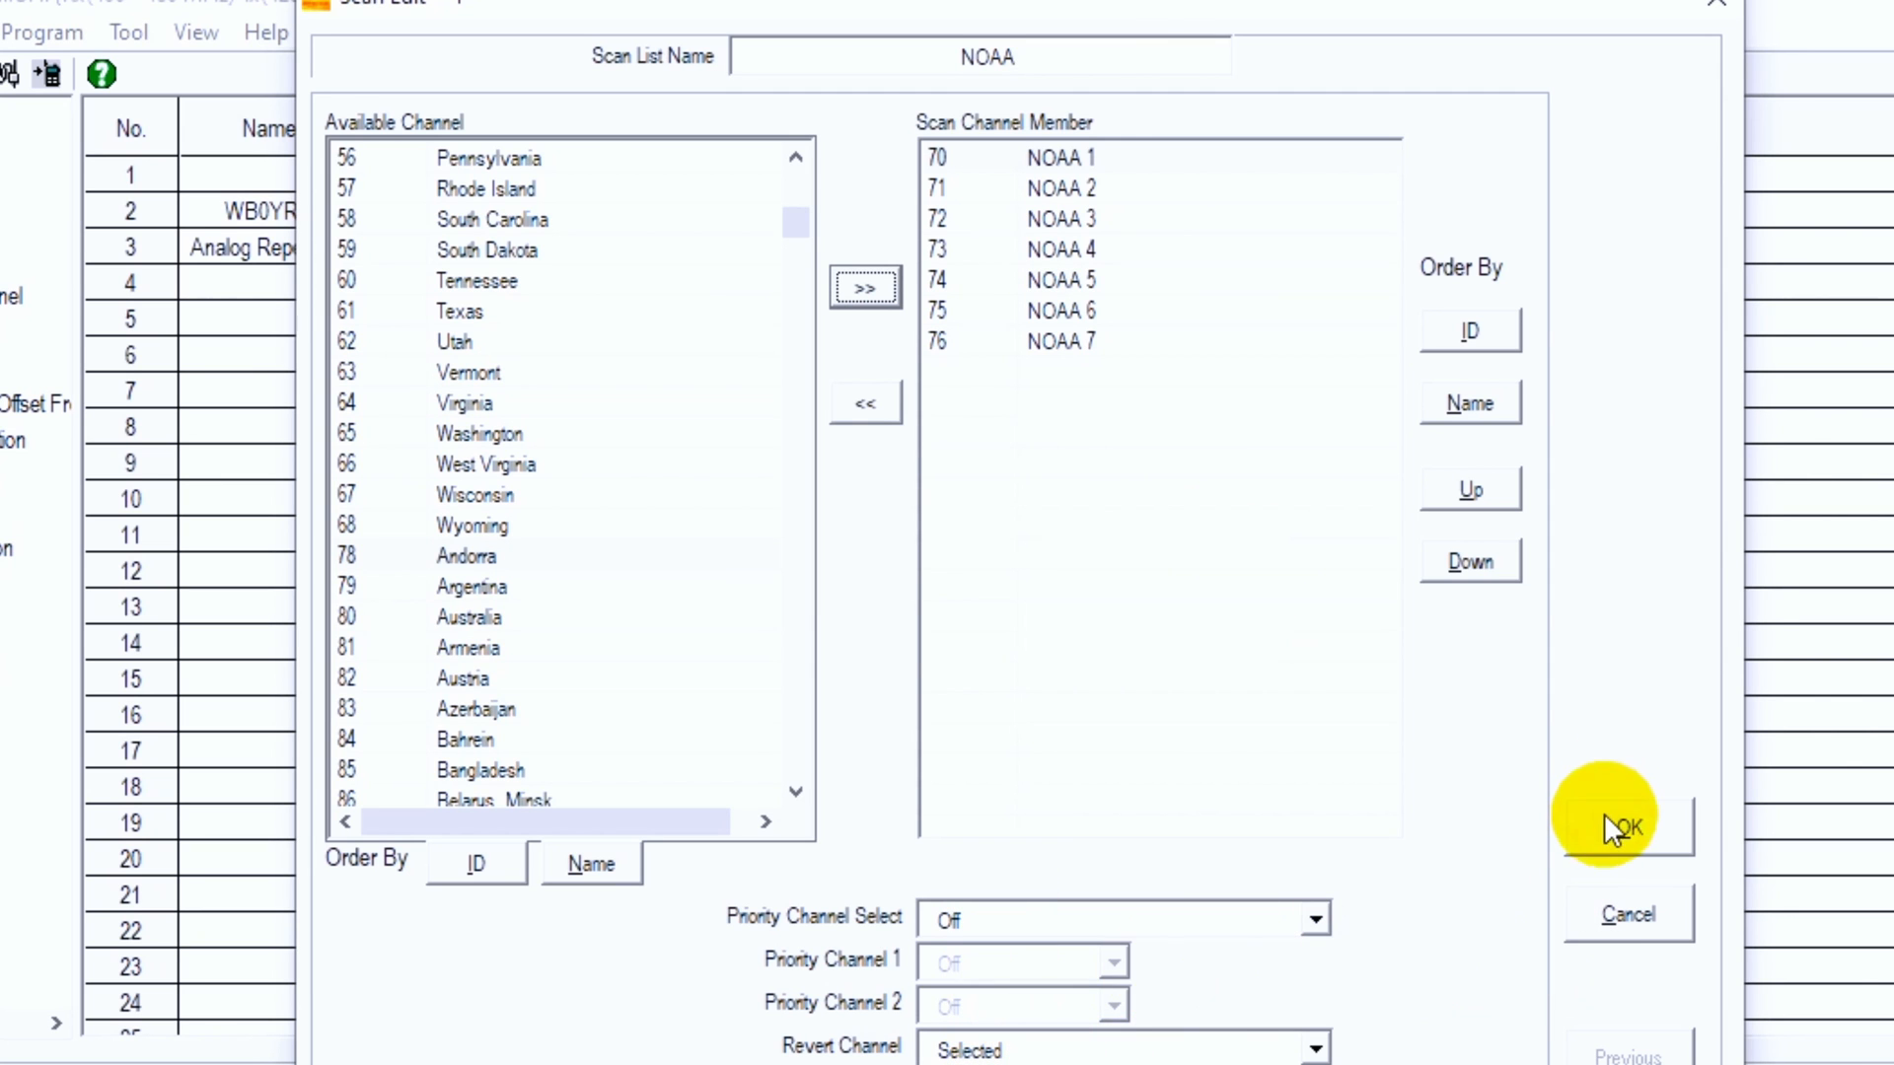
pyautogui.click(1622, 825)
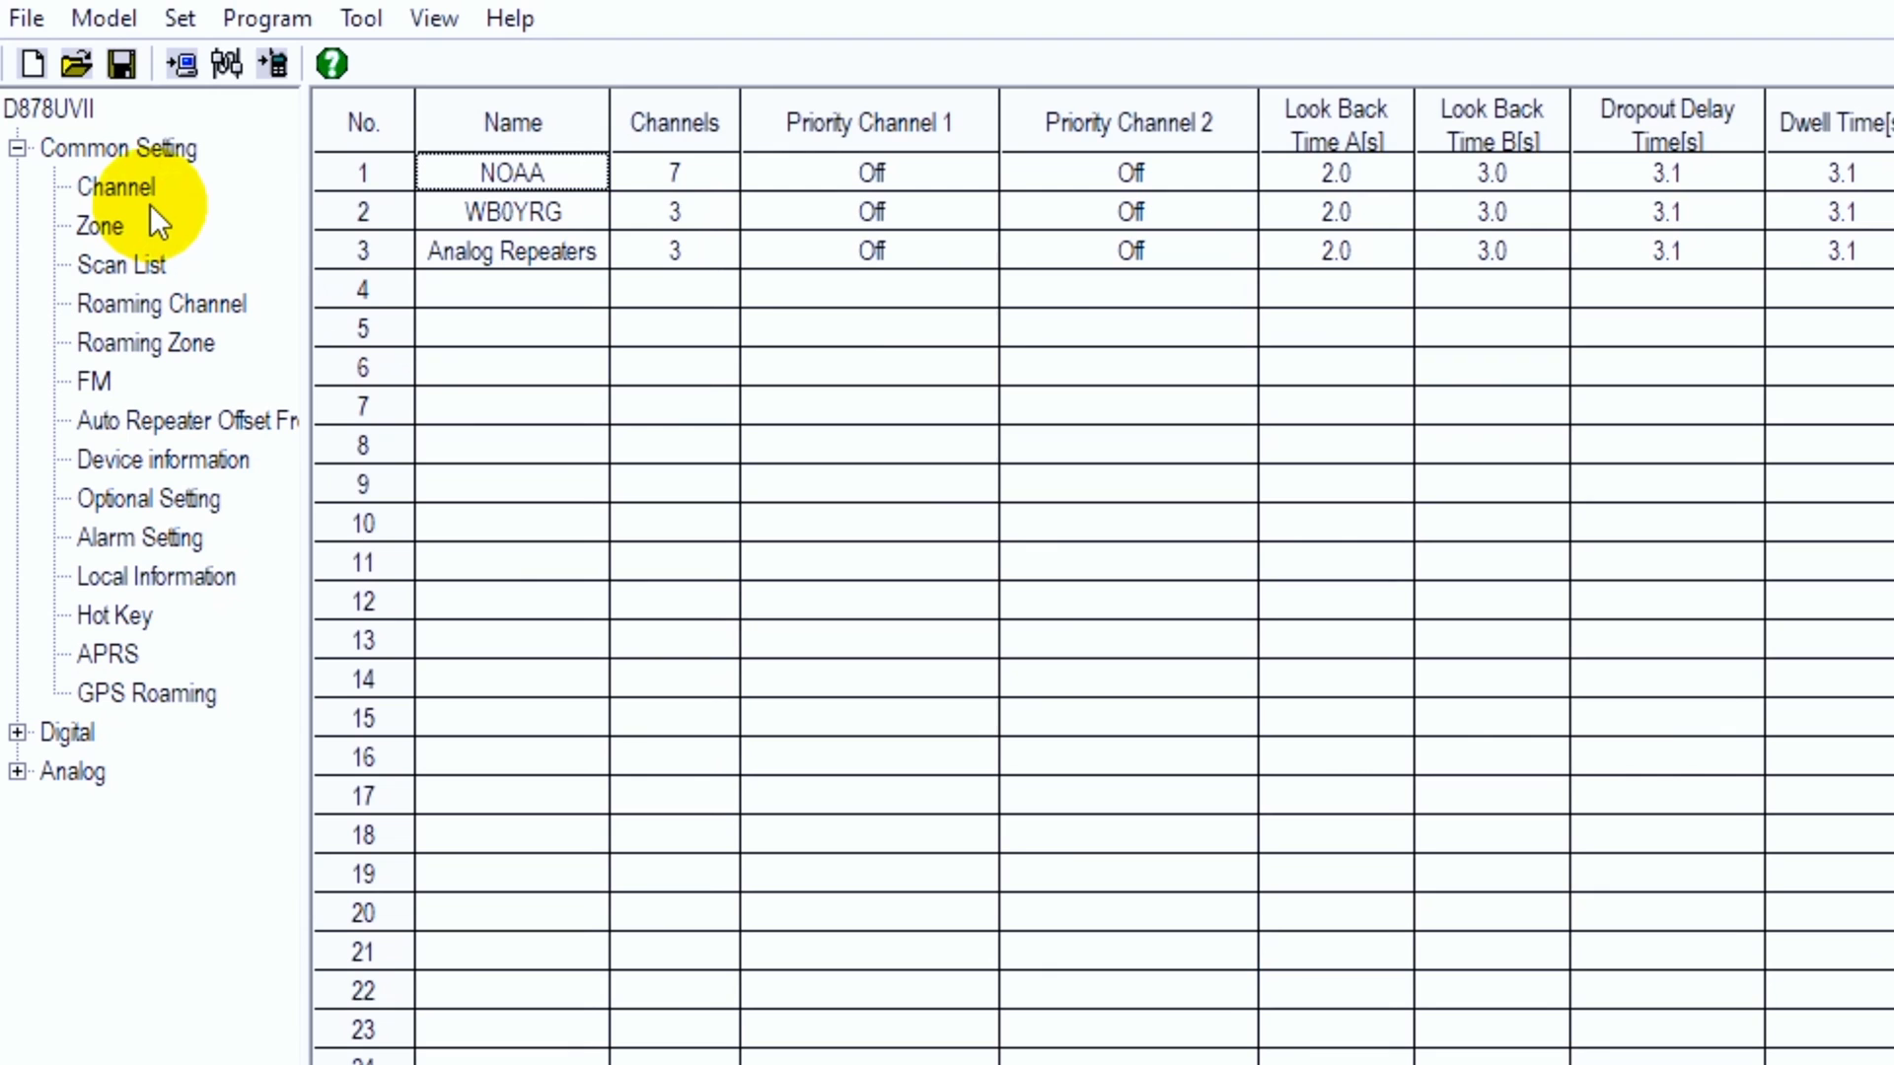
# Write the codeplug to the radio with Other Data only, excluding the digital contact list.
pyautogui.click(117, 187)
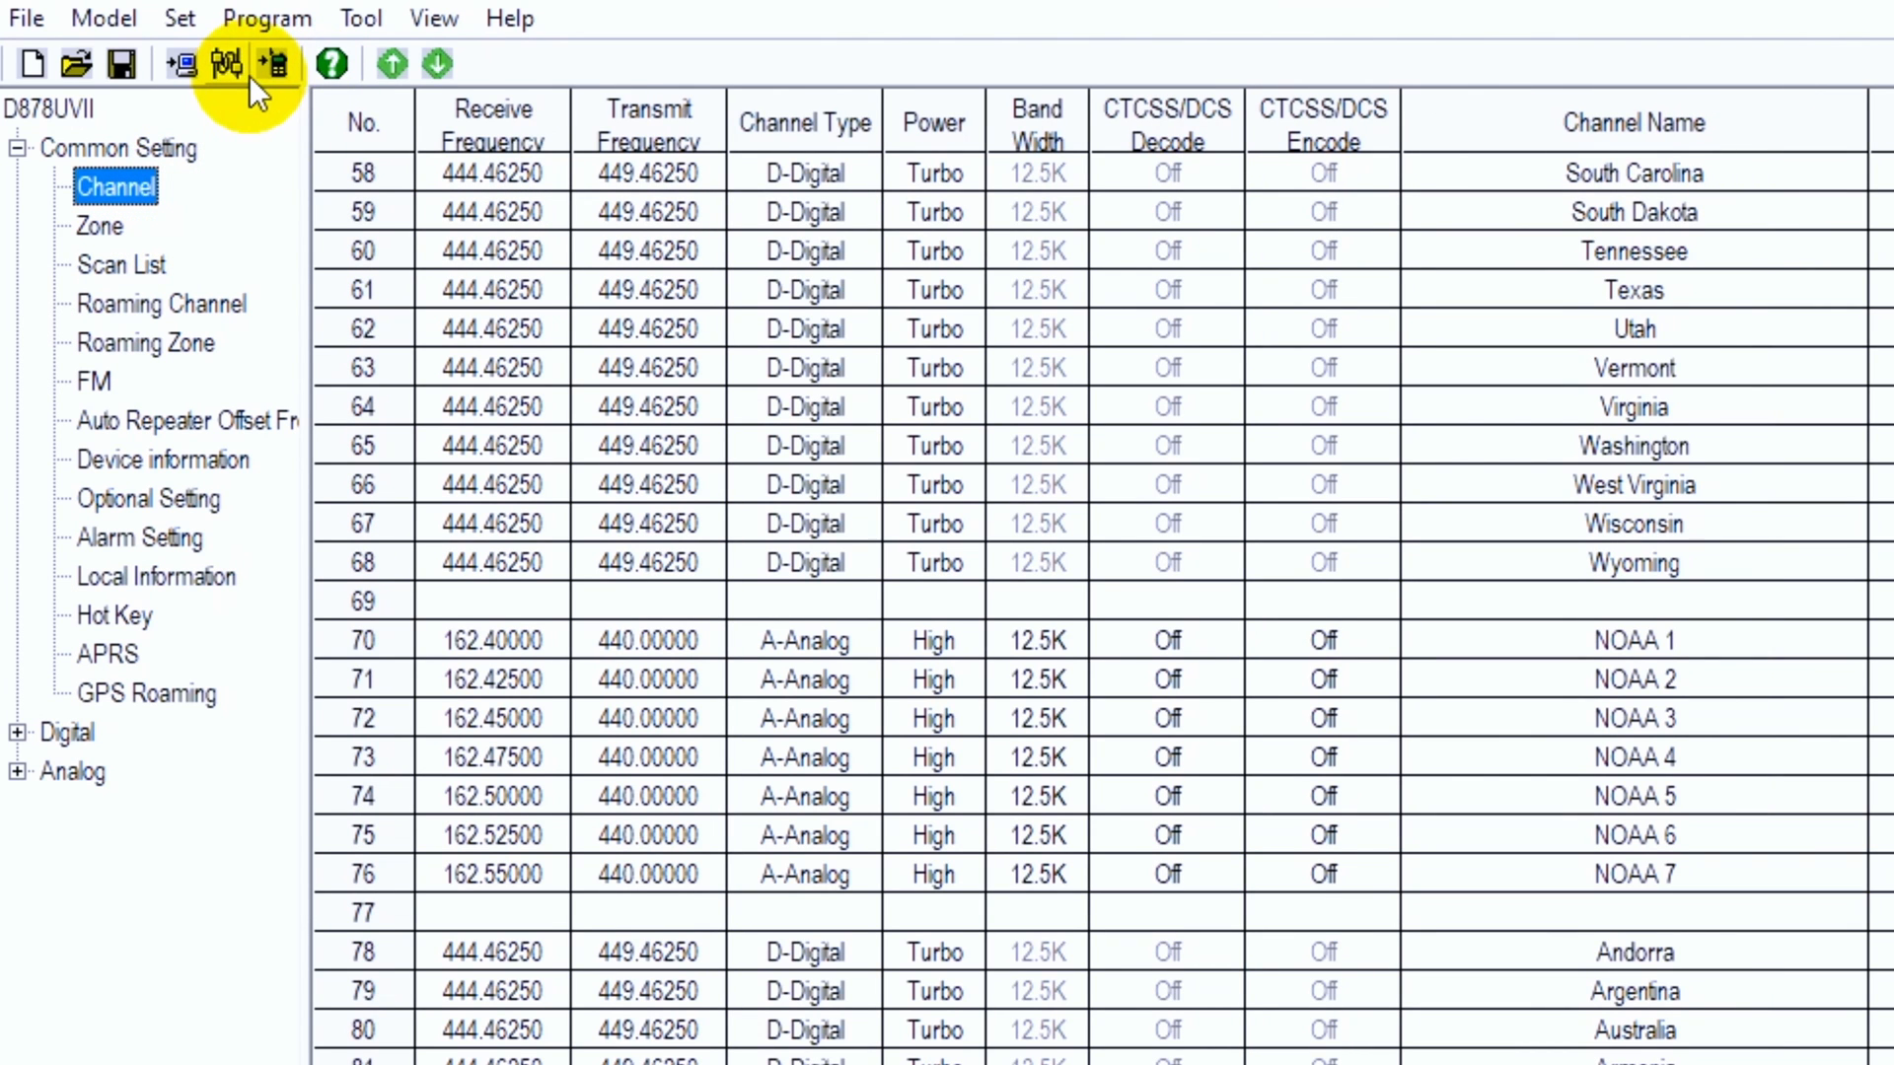
pyautogui.click(275, 63)
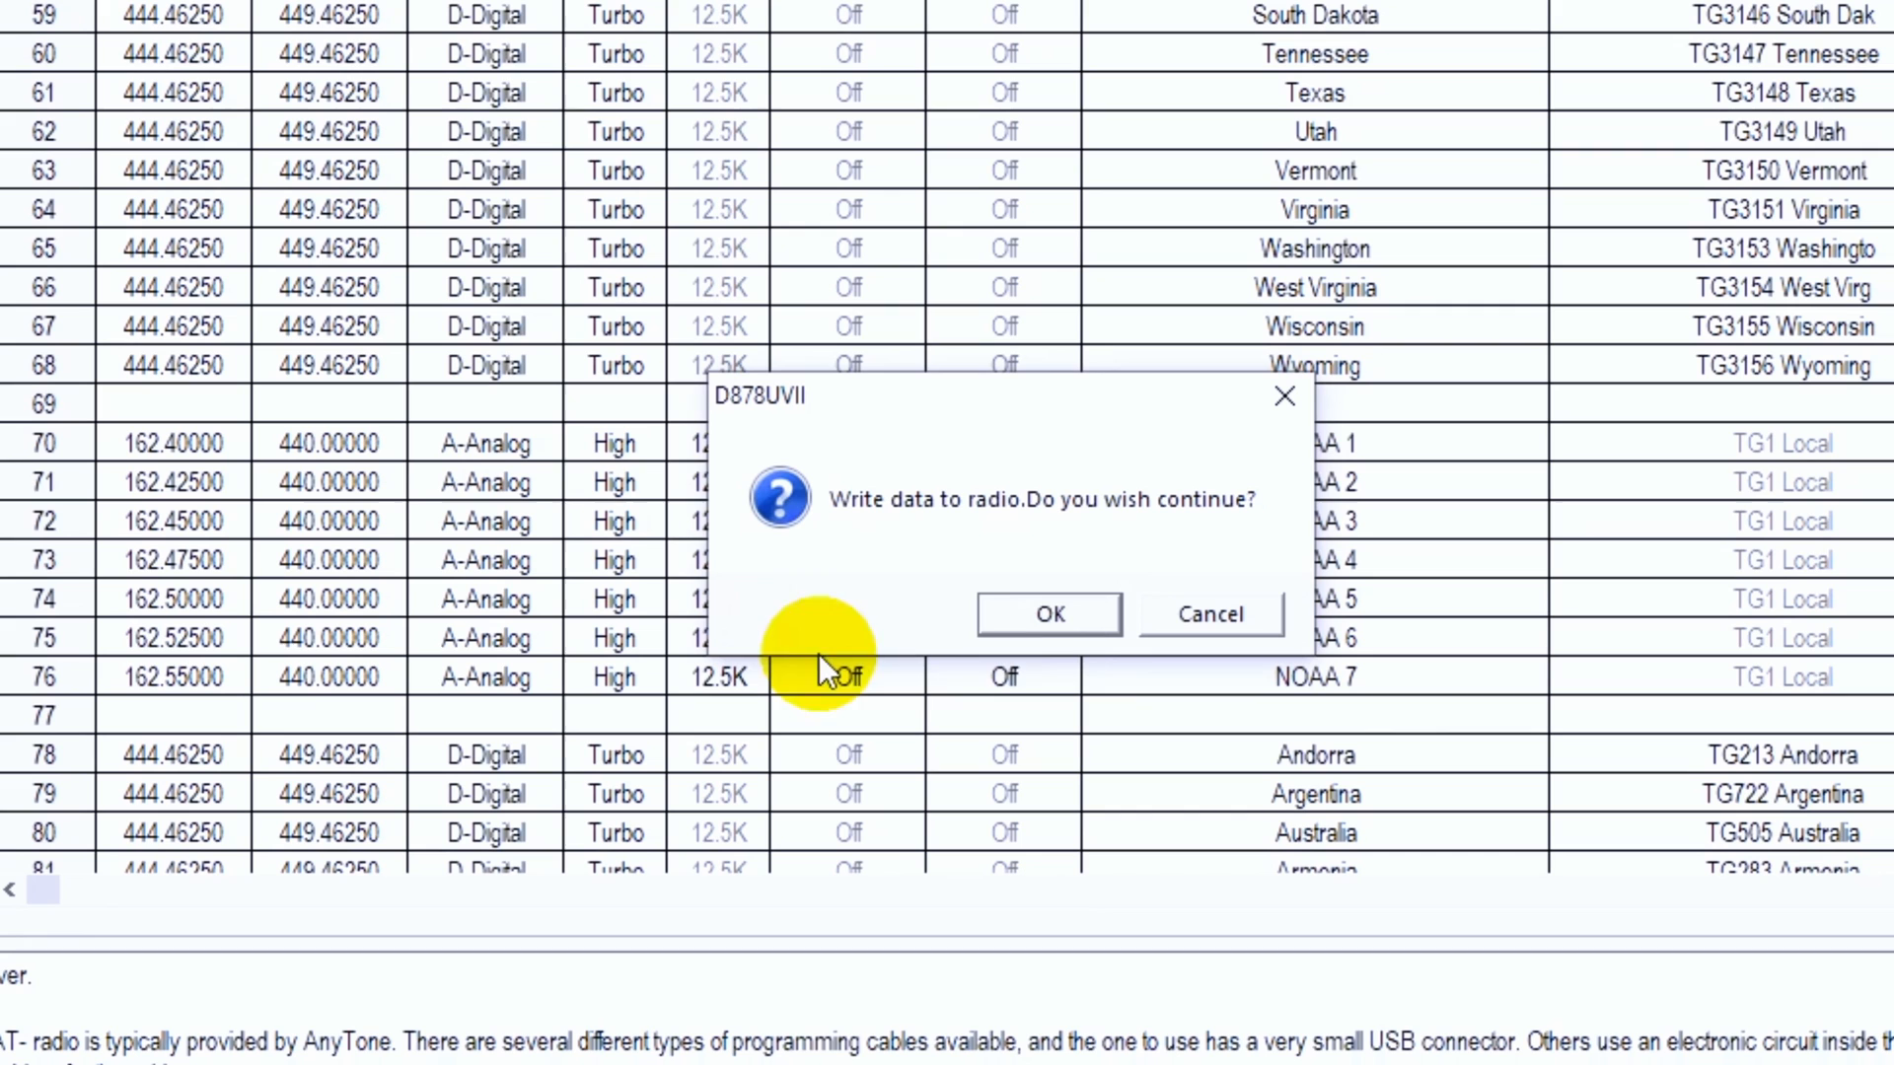
pyautogui.click(1045, 614)
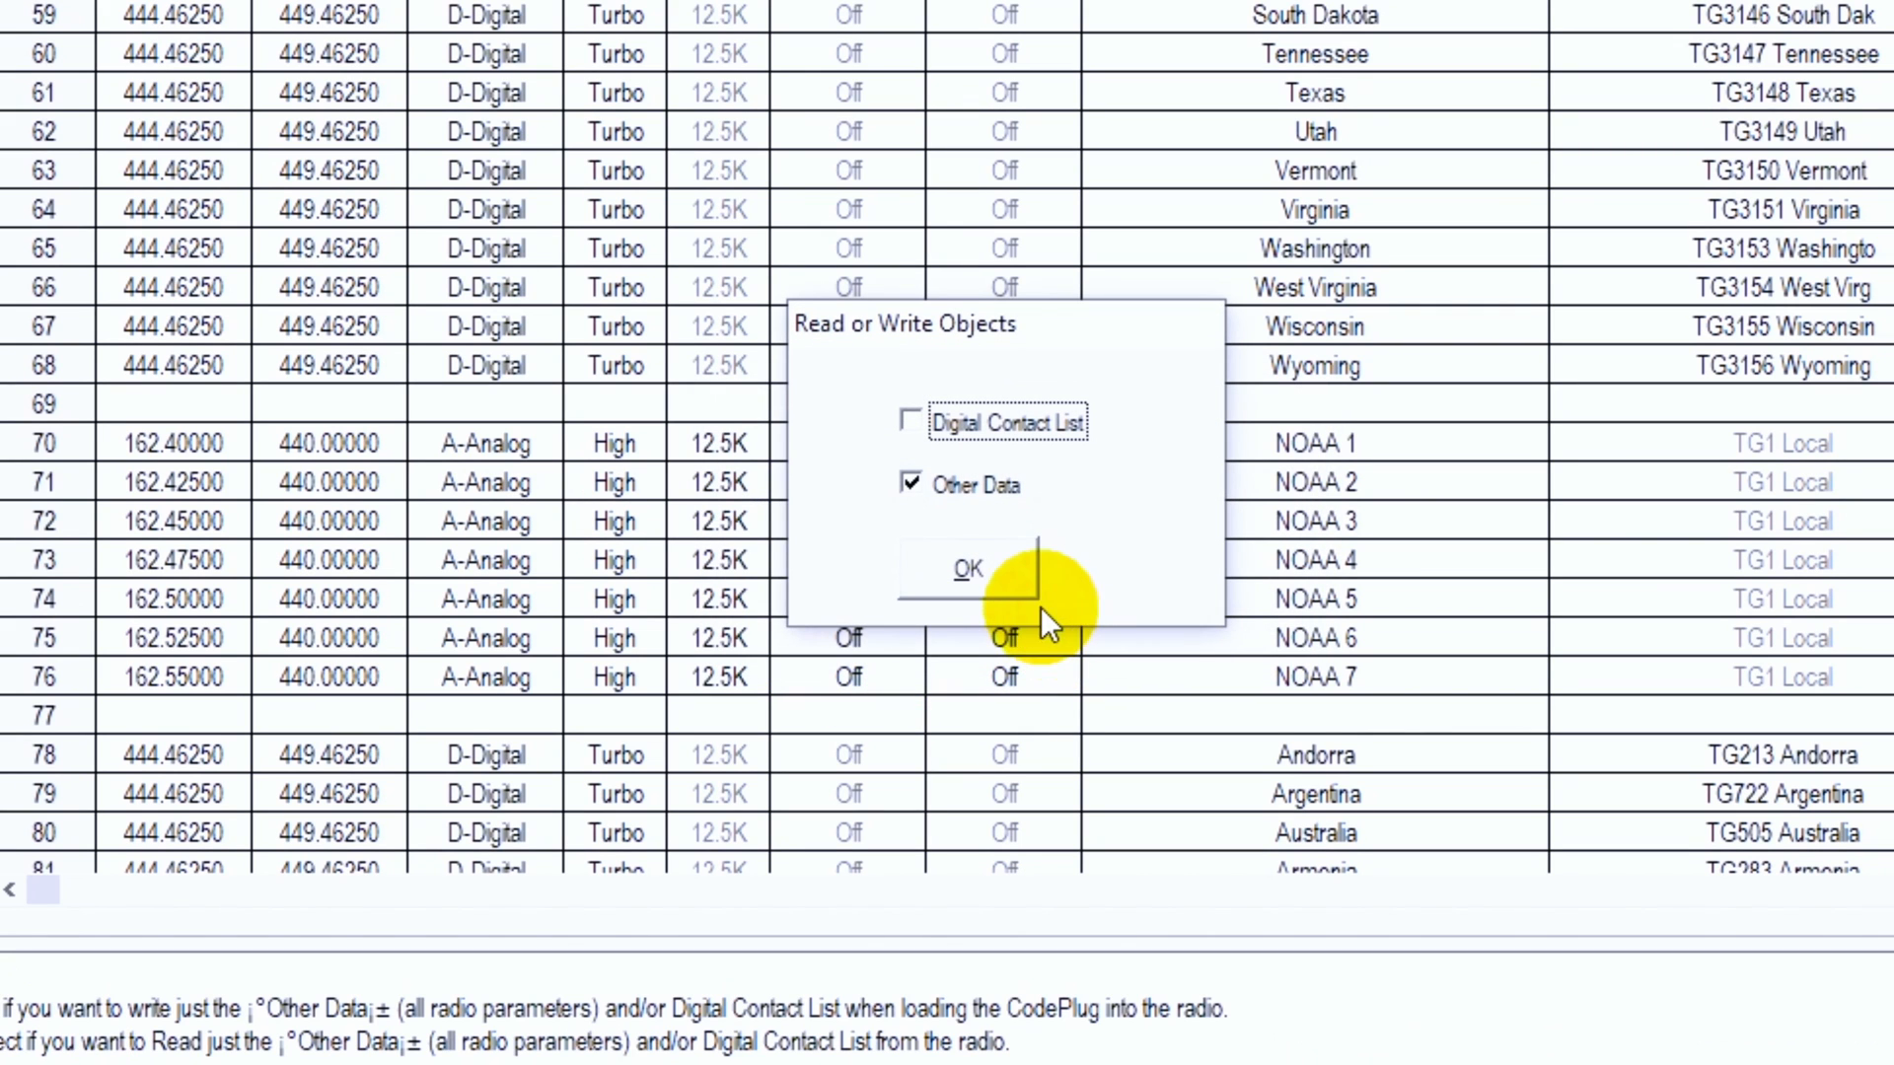
pyautogui.click(966, 568)
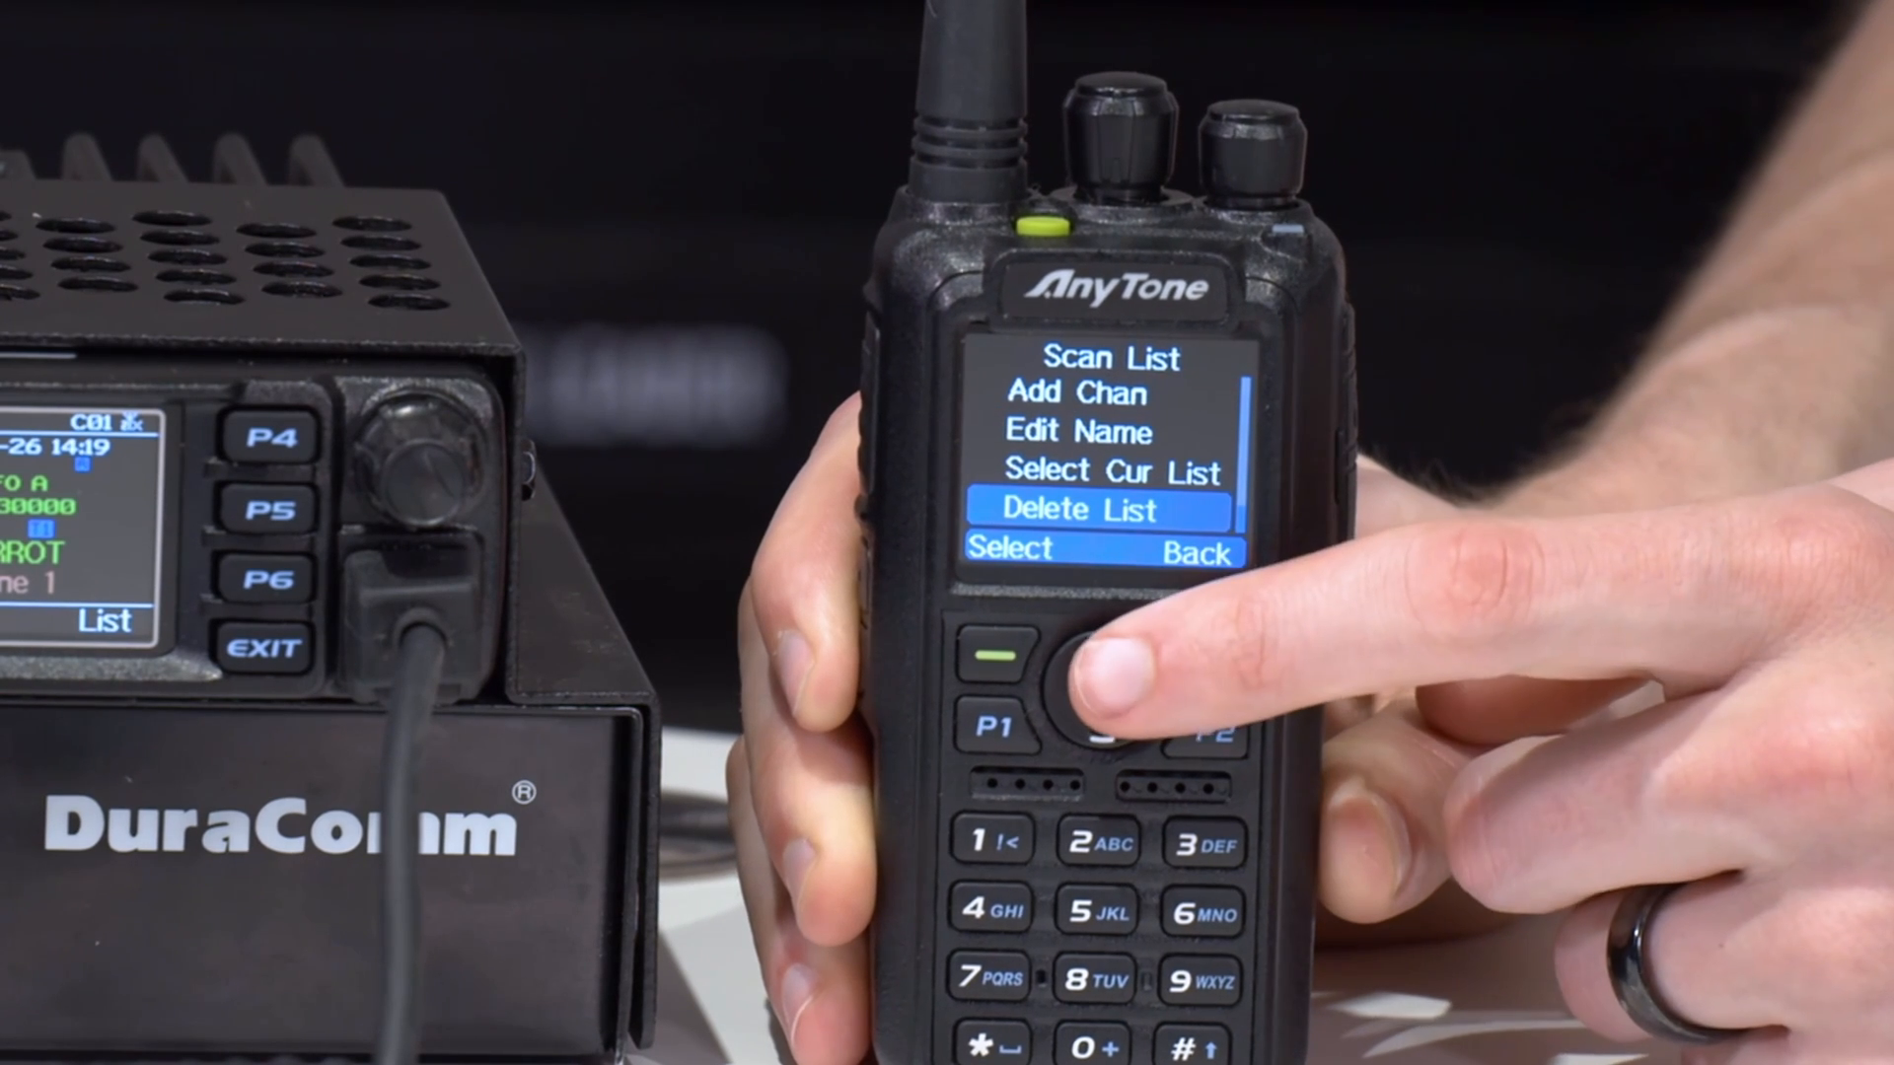
# Move to Select Cur List in the radio's Scan List menu.
pyautogui.click(1087, 677)
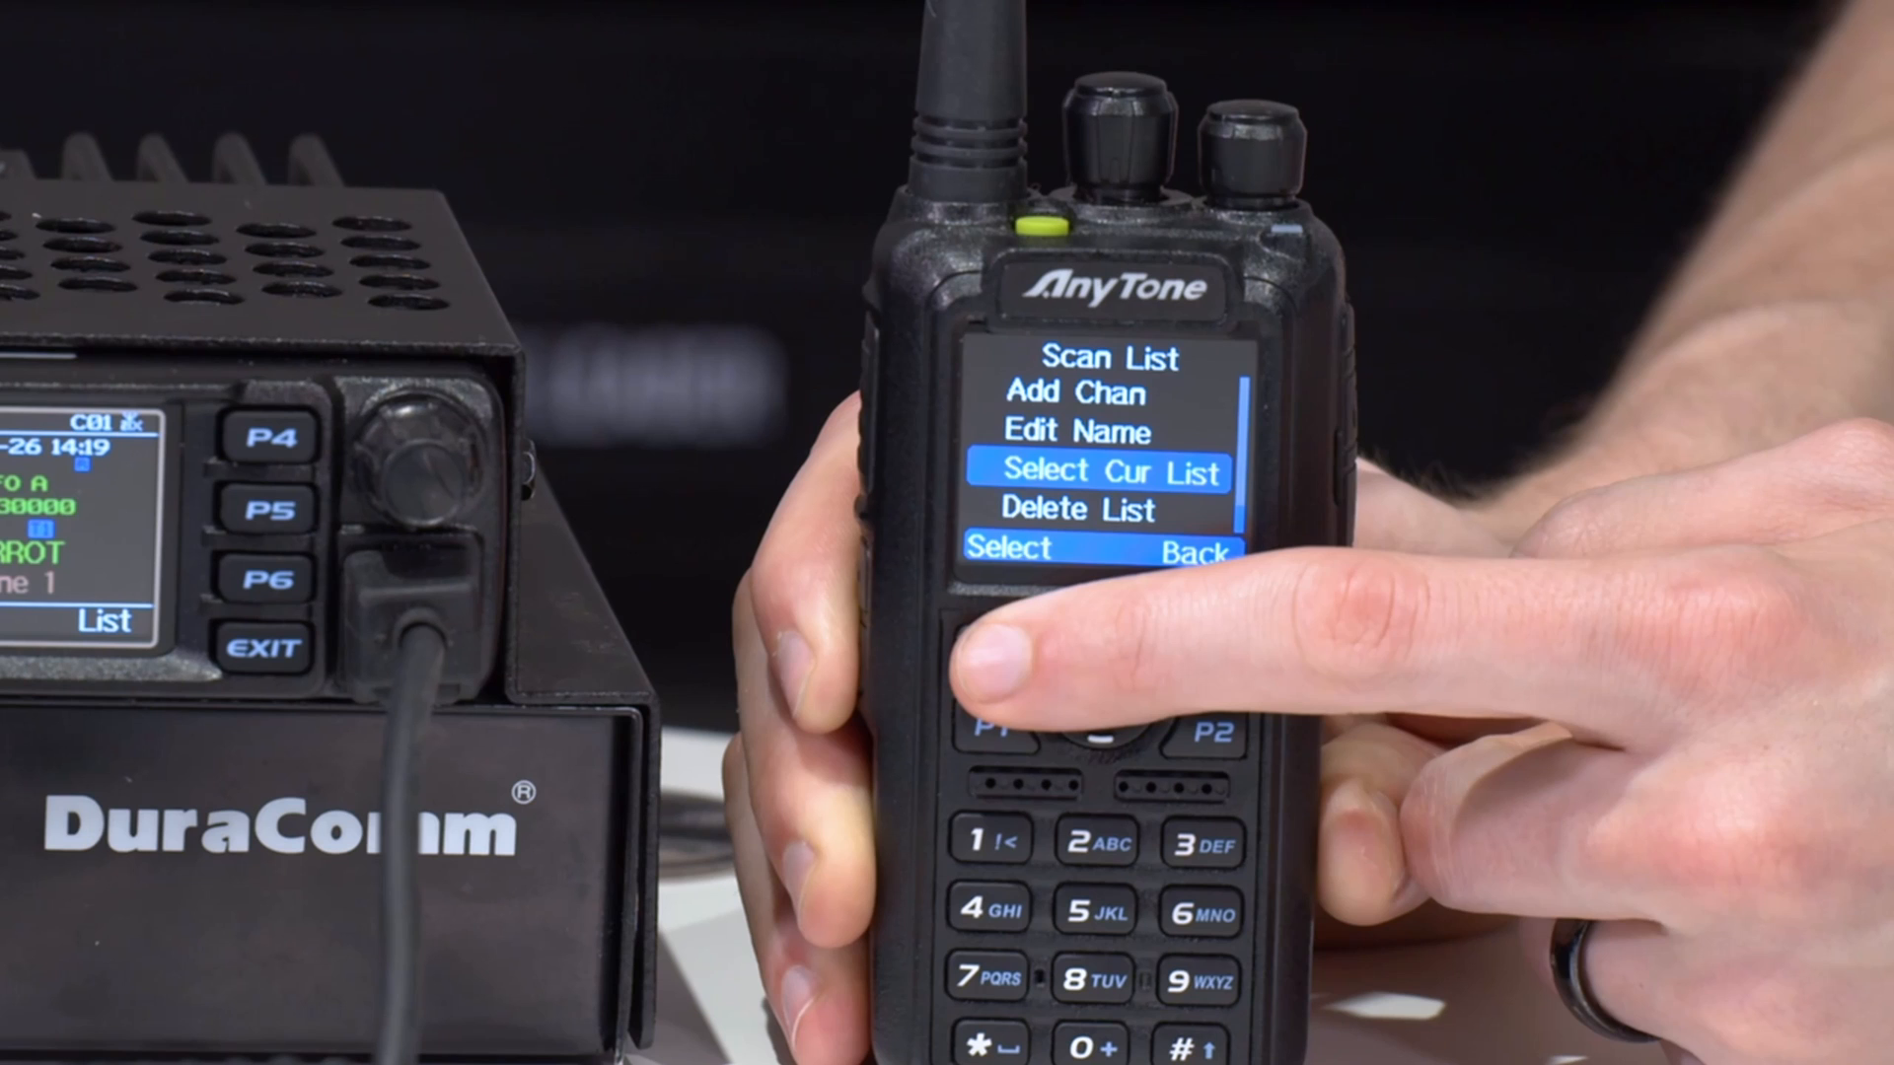